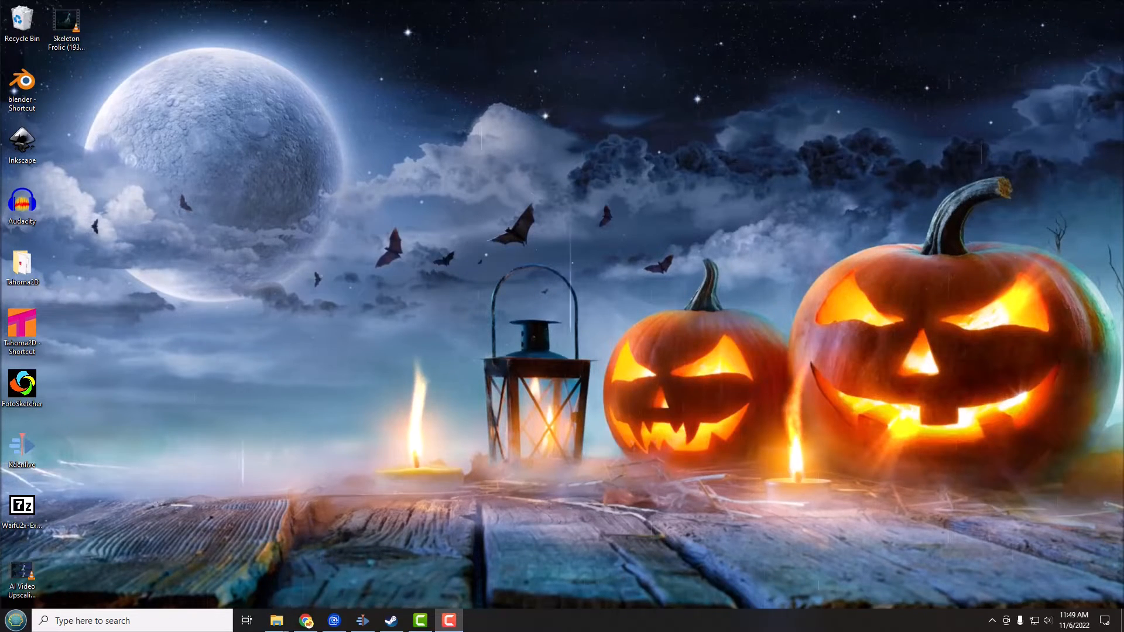
Step: Check the Skeleton Frolic clip's file properties on the desktop
click(67, 21)
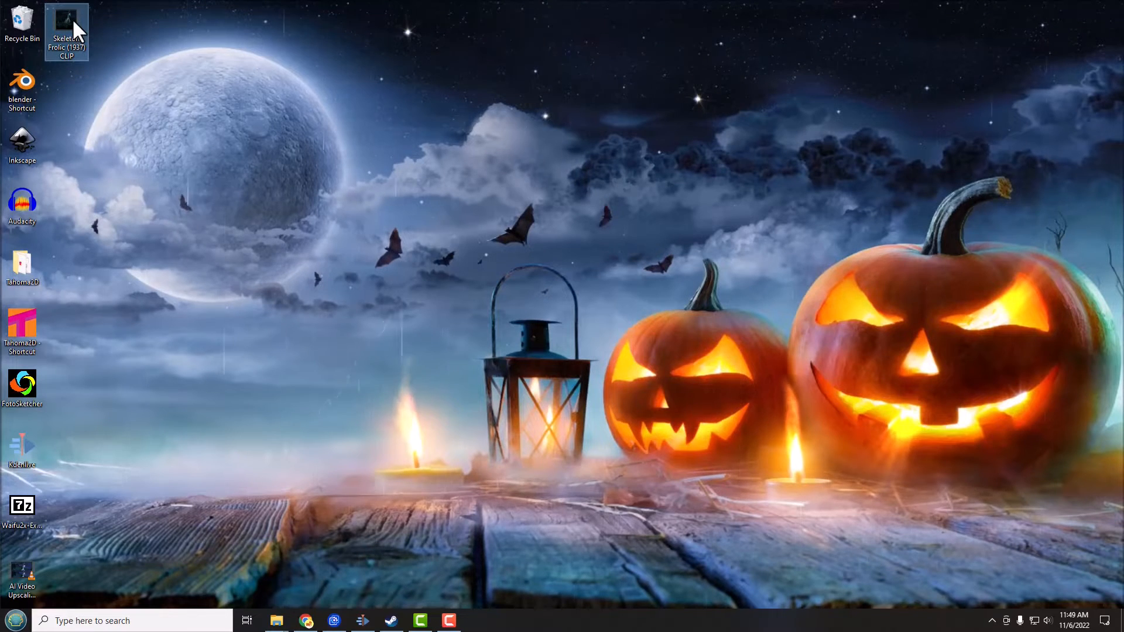
right_click(66, 32)
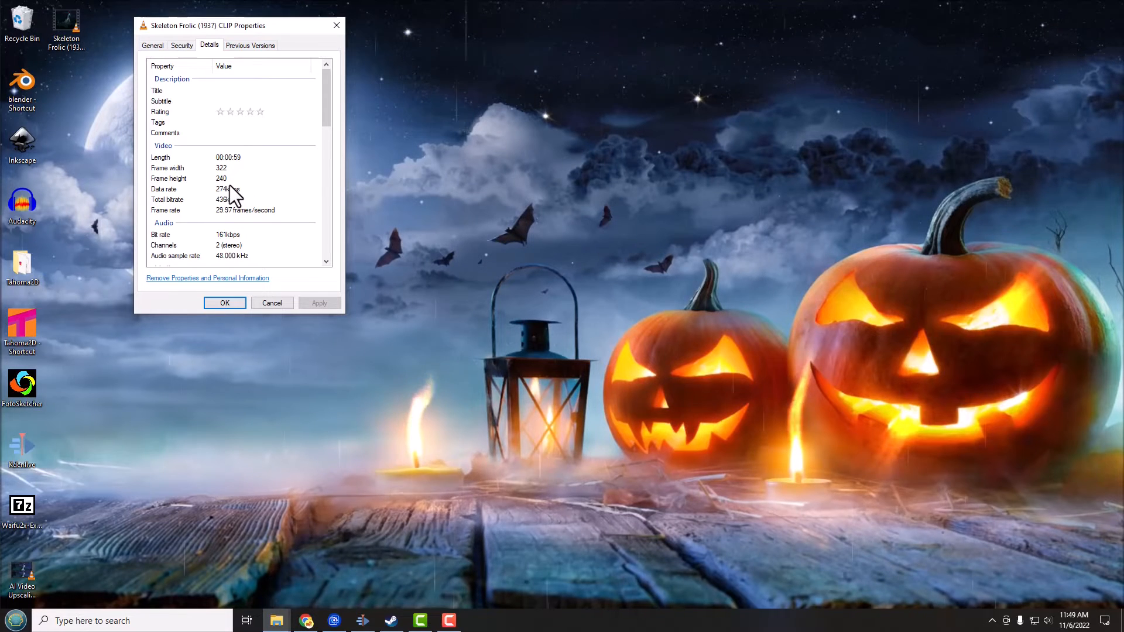
mouse_move(269, 255)
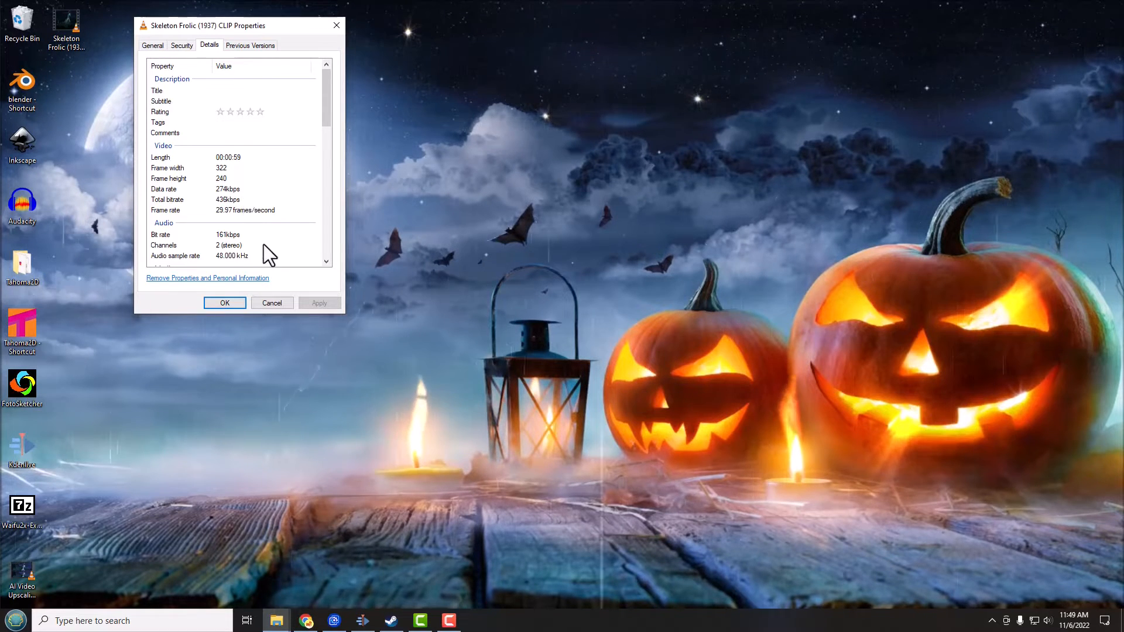
click(272, 302)
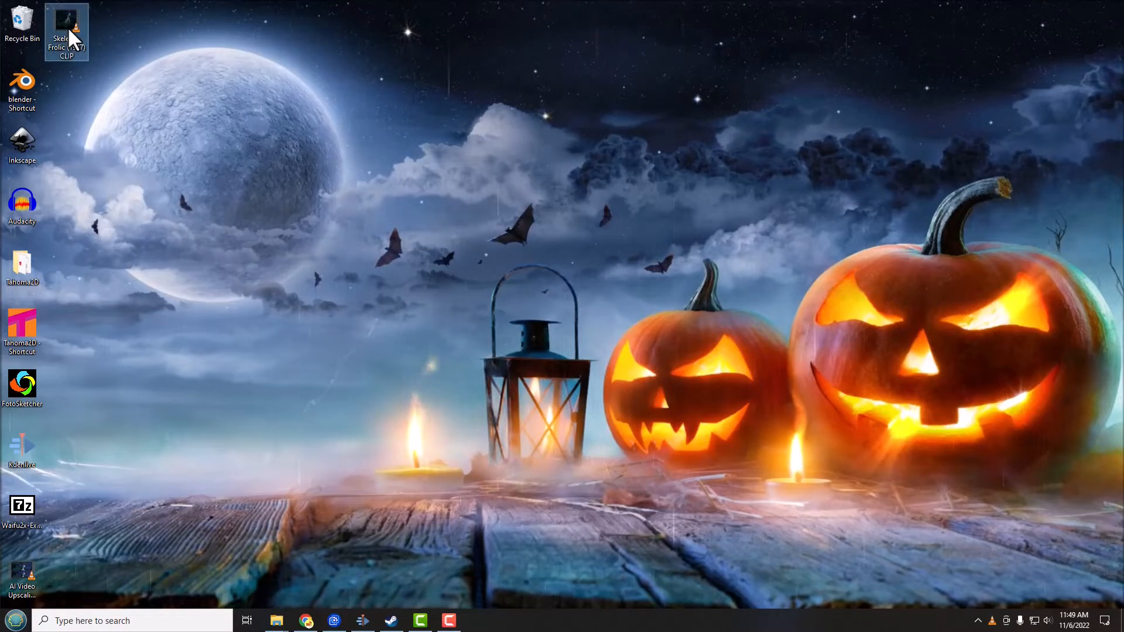
Step: Play the Skeleton Frolic clip in the video player, then close the player
double_click(66, 24)
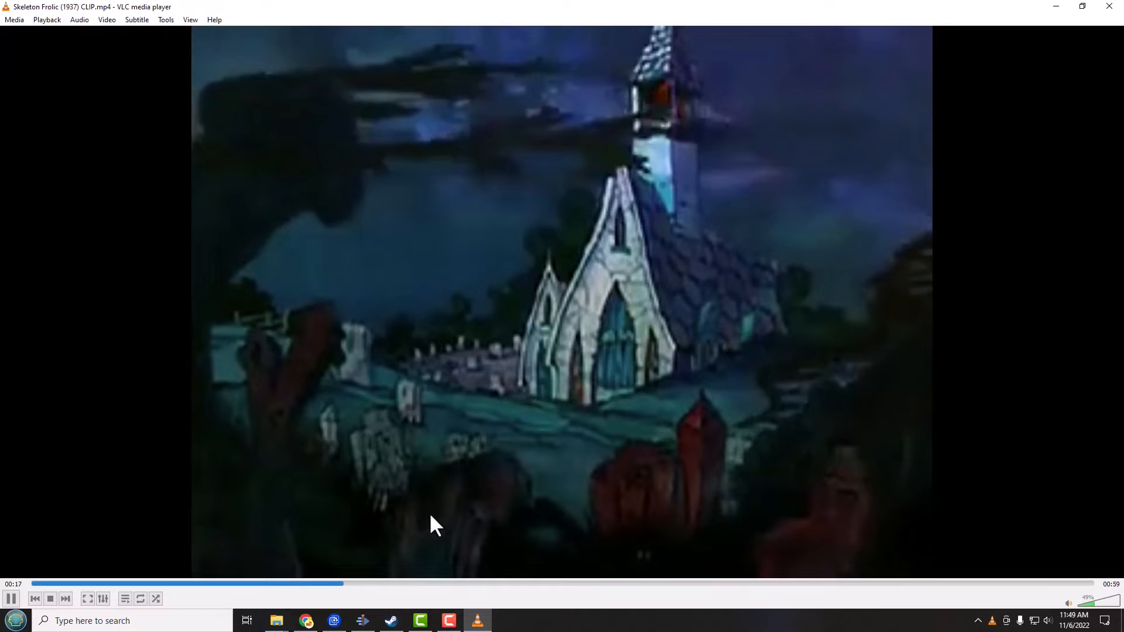
click(379, 583)
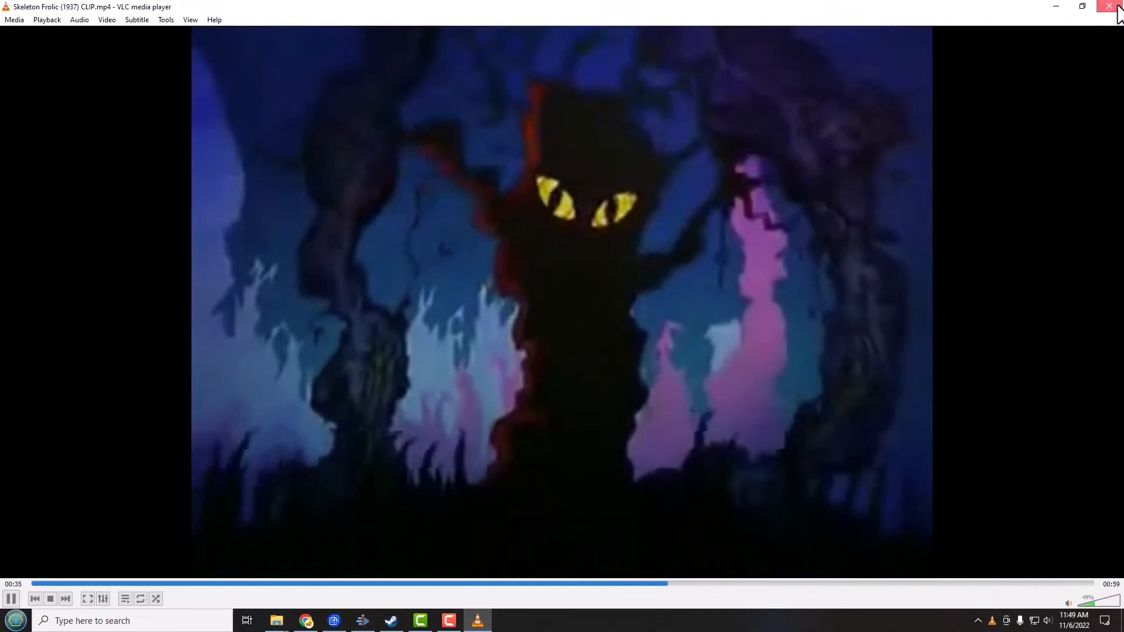
click(1116, 7)
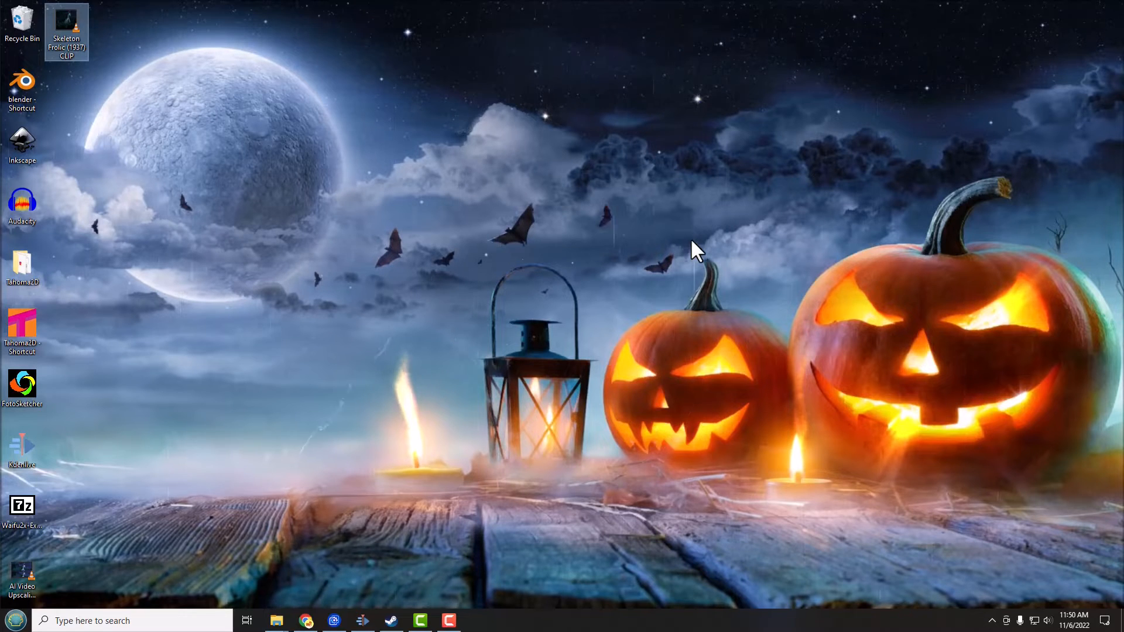
mouse_move(411, 315)
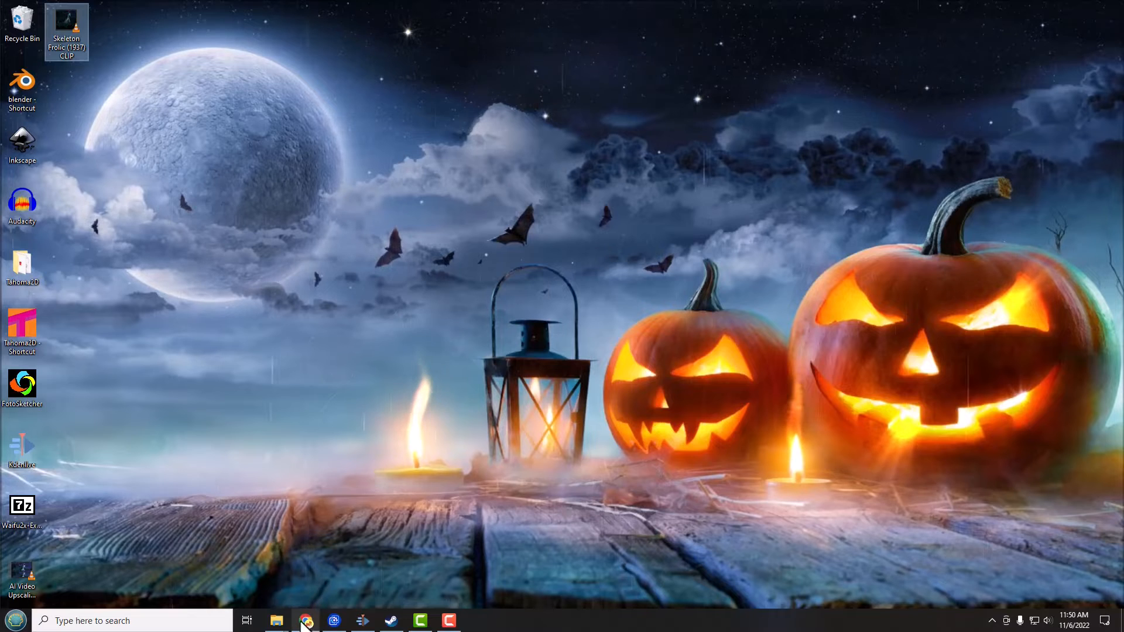
Step: Show the Waifu2x-Extension-GUI GitHub README with its Download Latest Stable Build section
click(305, 621)
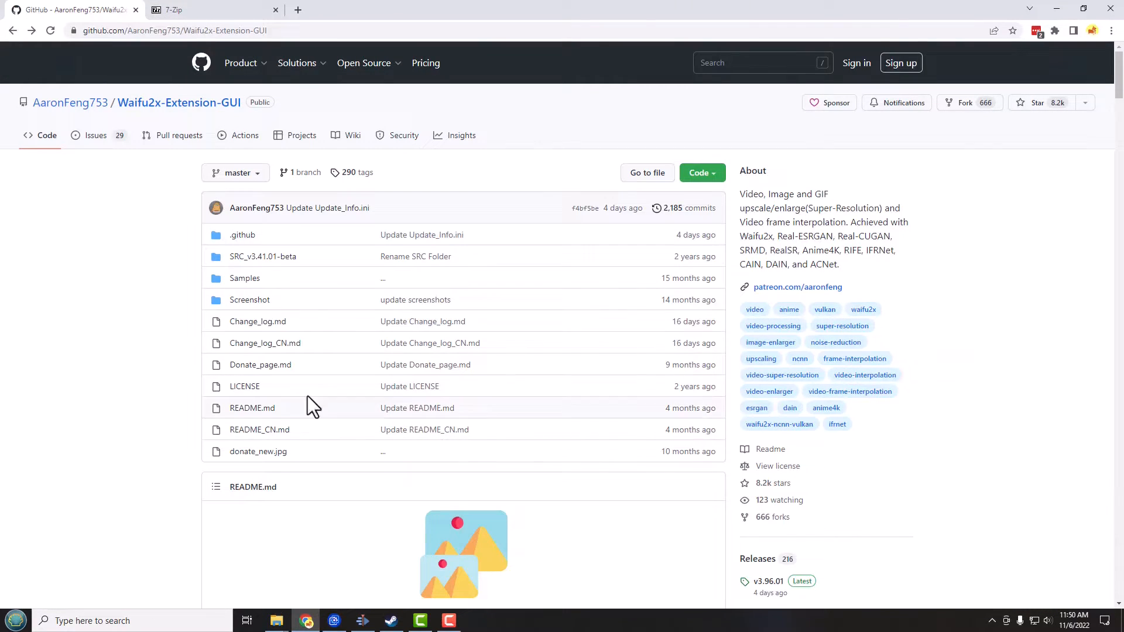
mouse_move(314, 118)
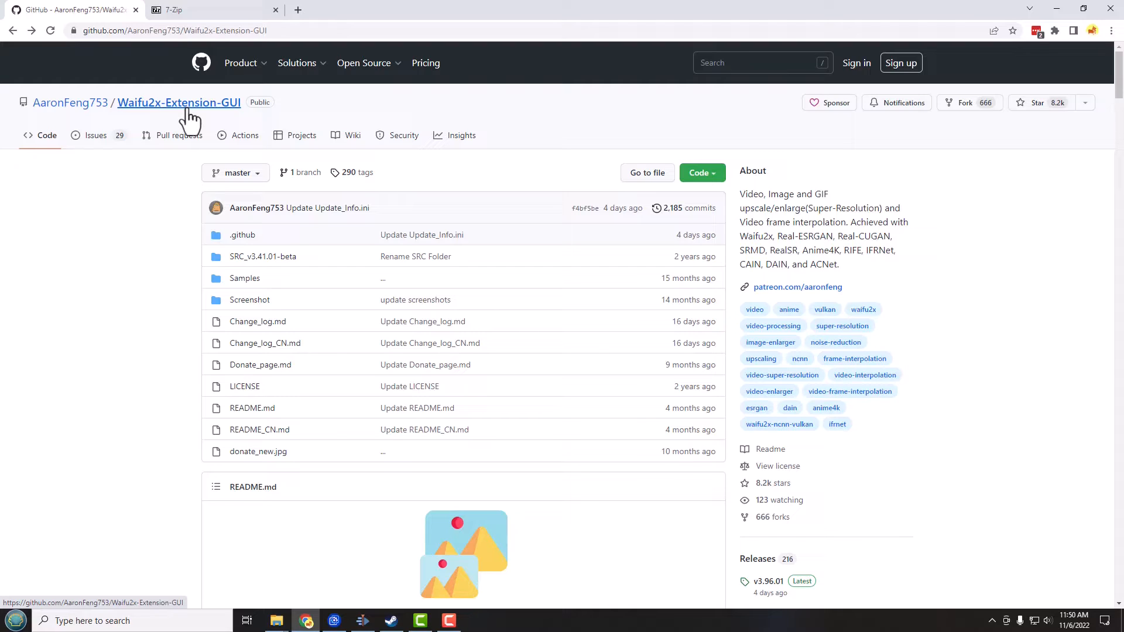
mouse_move(225, 111)
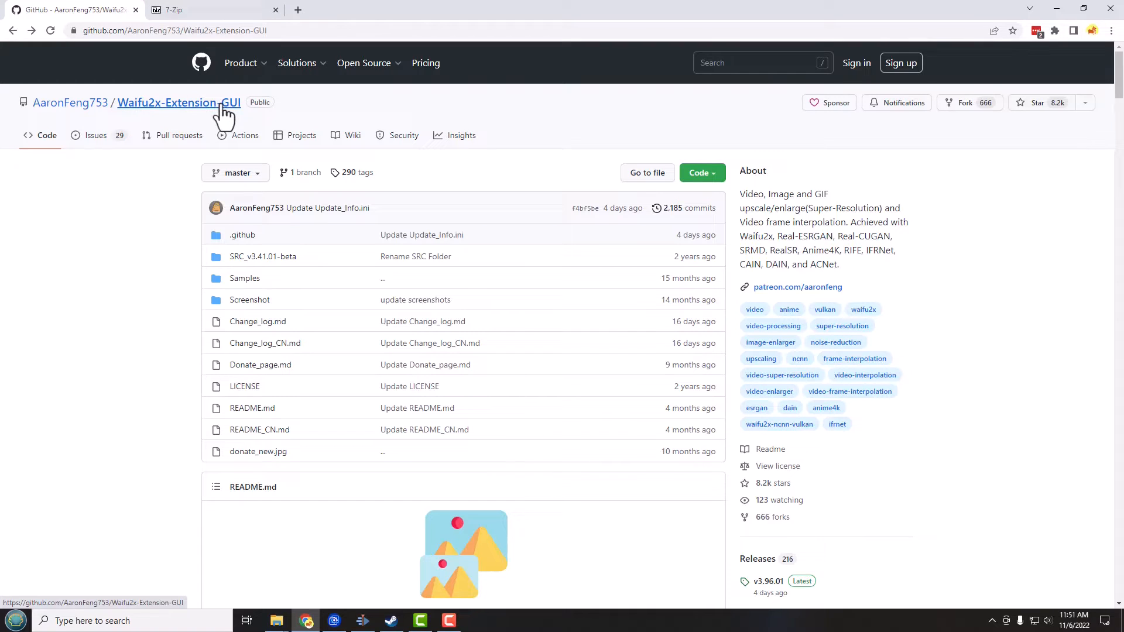
mouse_move(226, 122)
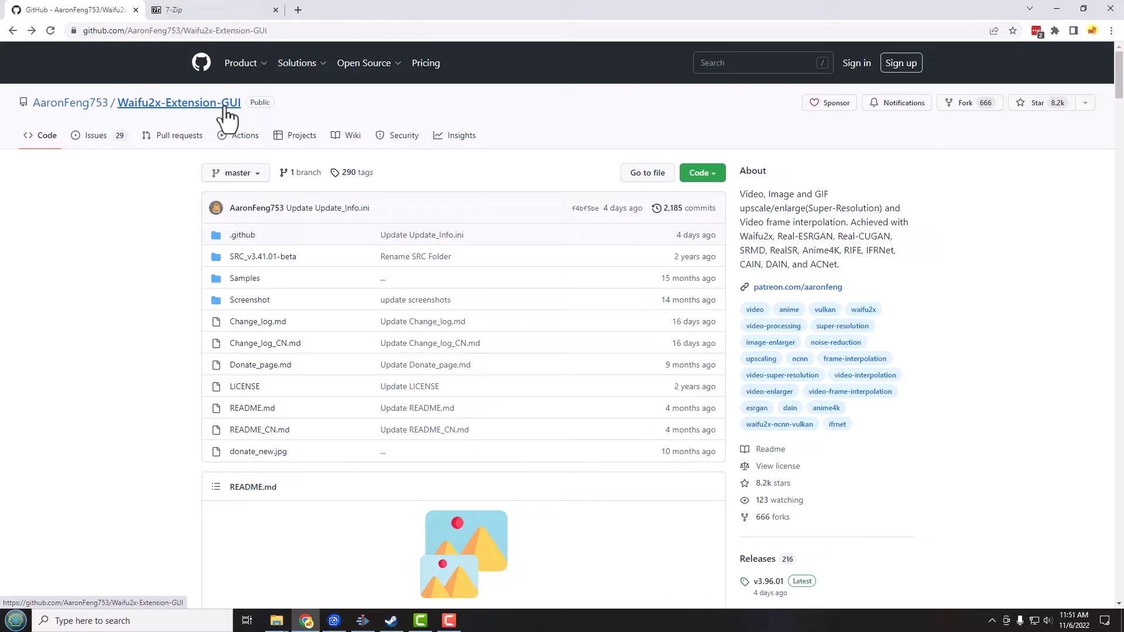
mouse_move(209, 122)
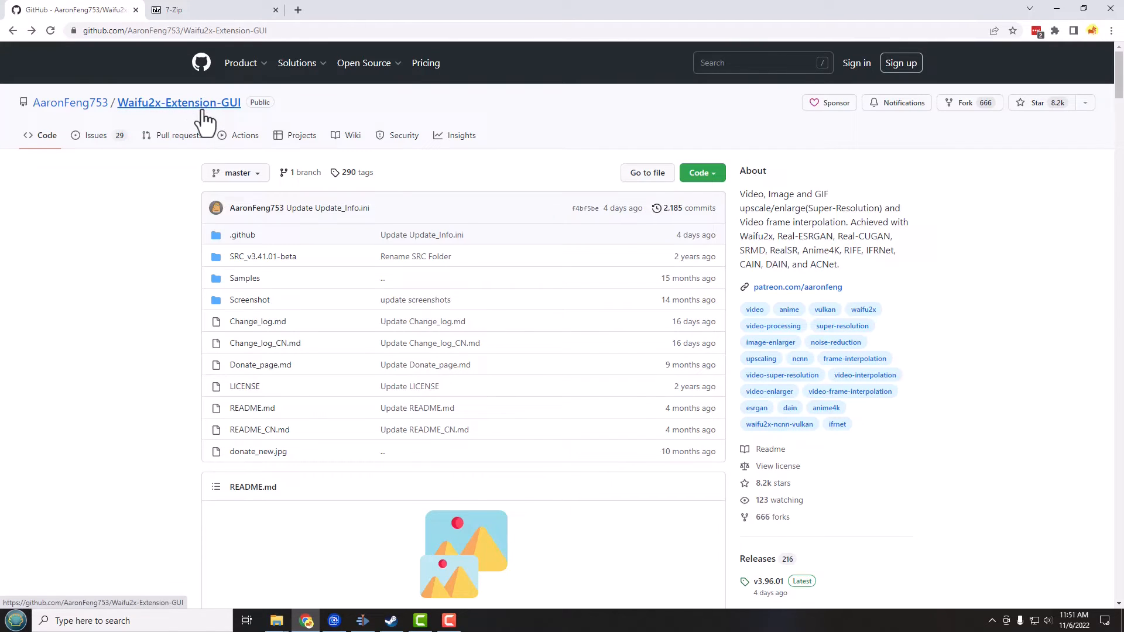
scroll(down, 3)
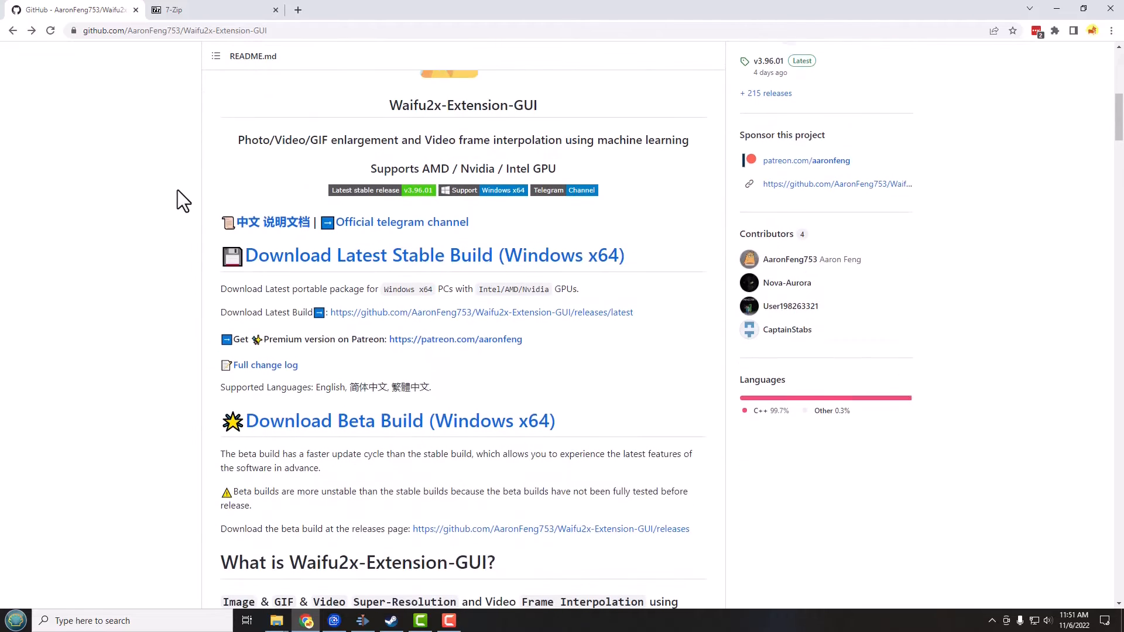
scroll(down, 3)
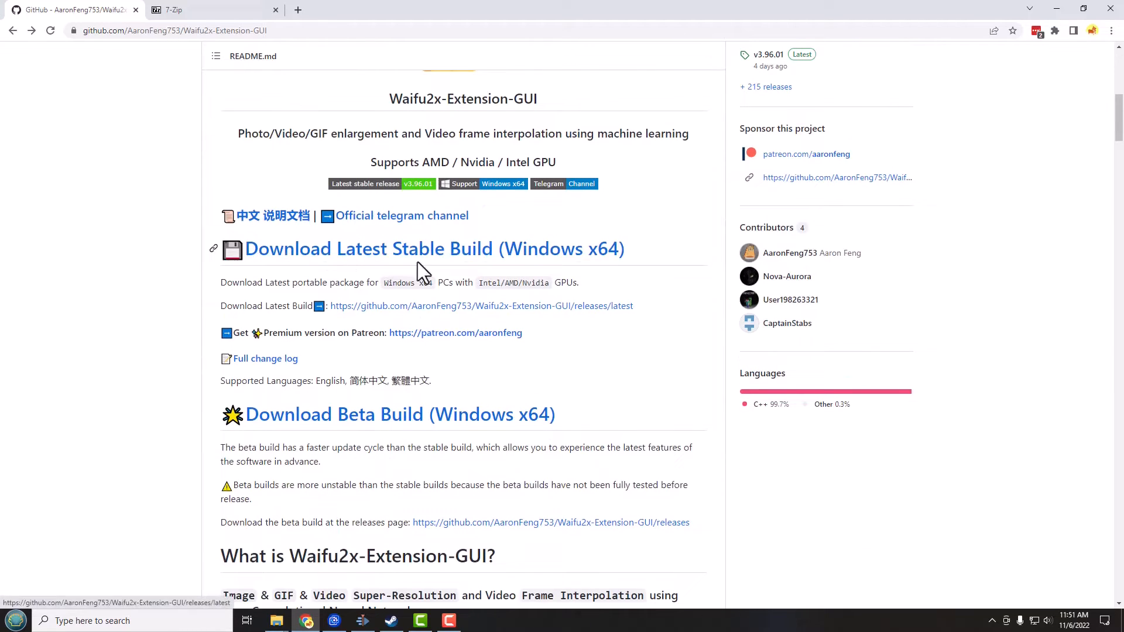
mouse_move(560, 249)
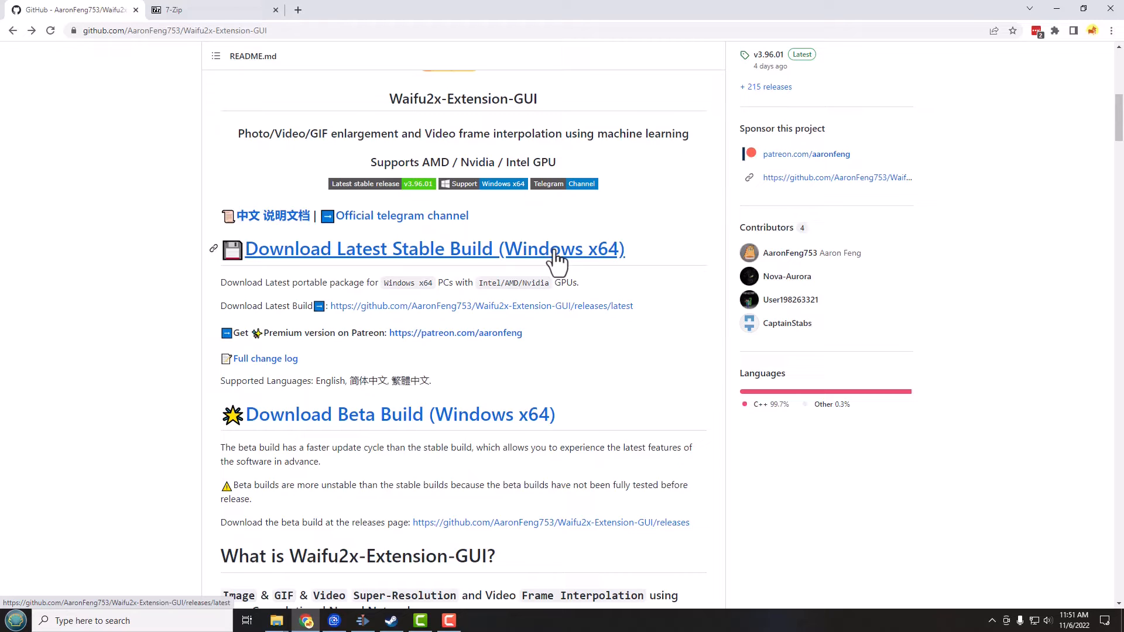
mouse_move(497, 266)
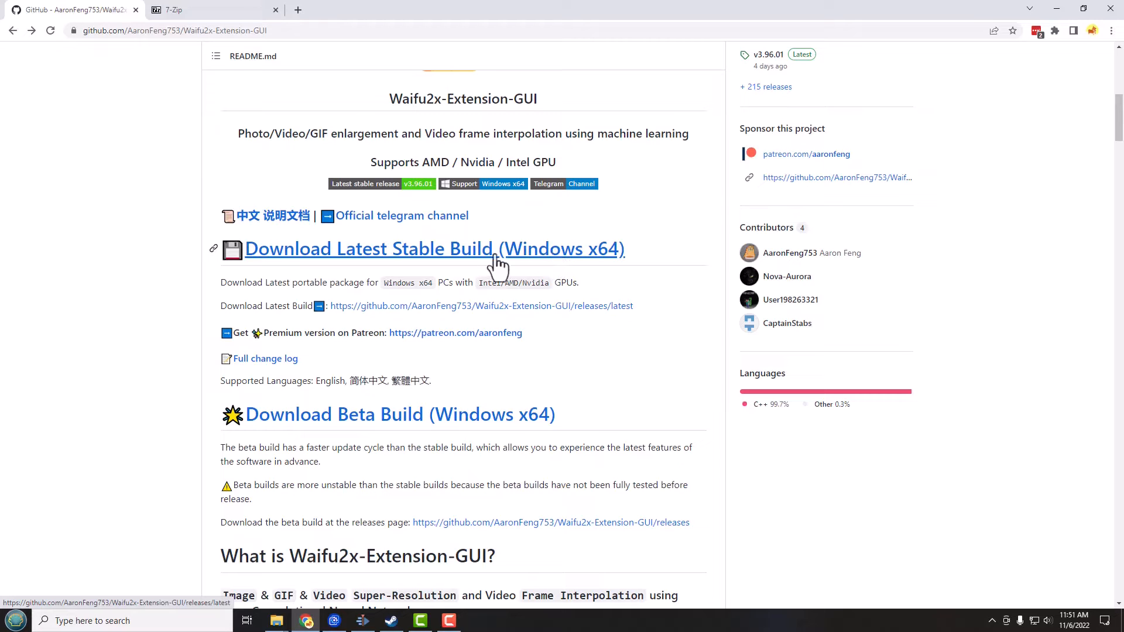
Step: Go to the v3.96.01 release page listing the full and update package downloads
click(433, 248)
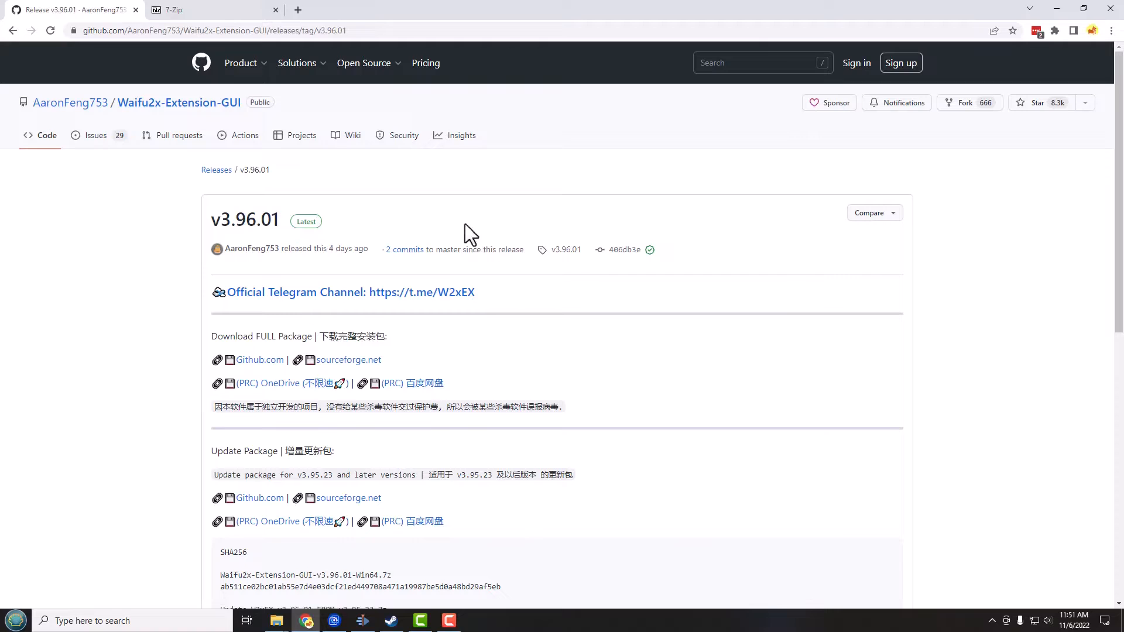
scroll(down, 3)
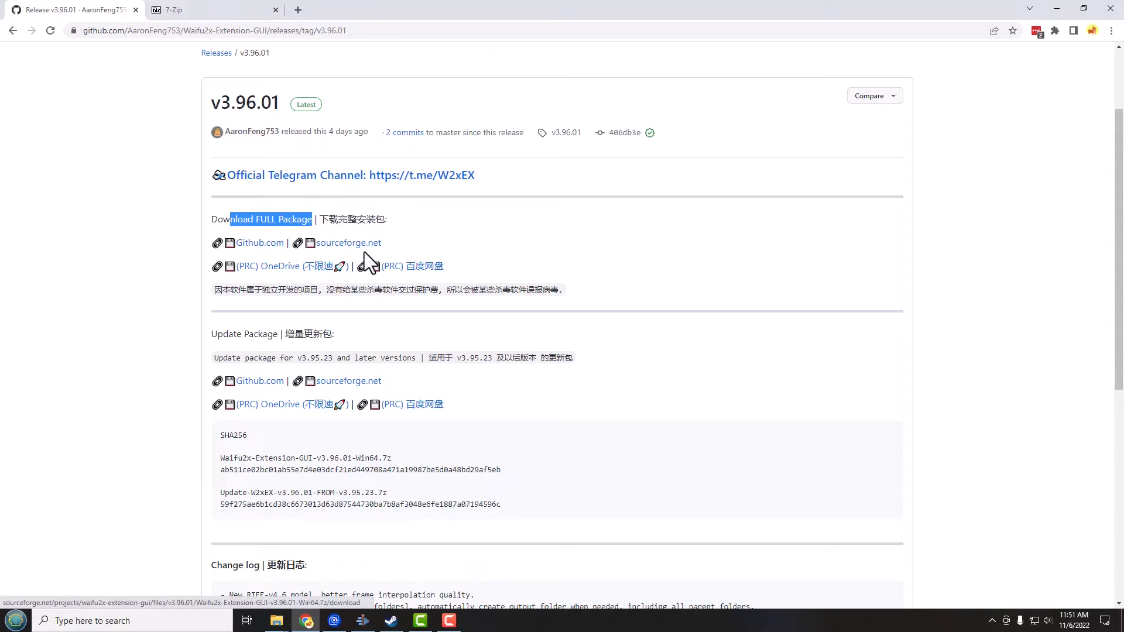
mouse_move(348, 243)
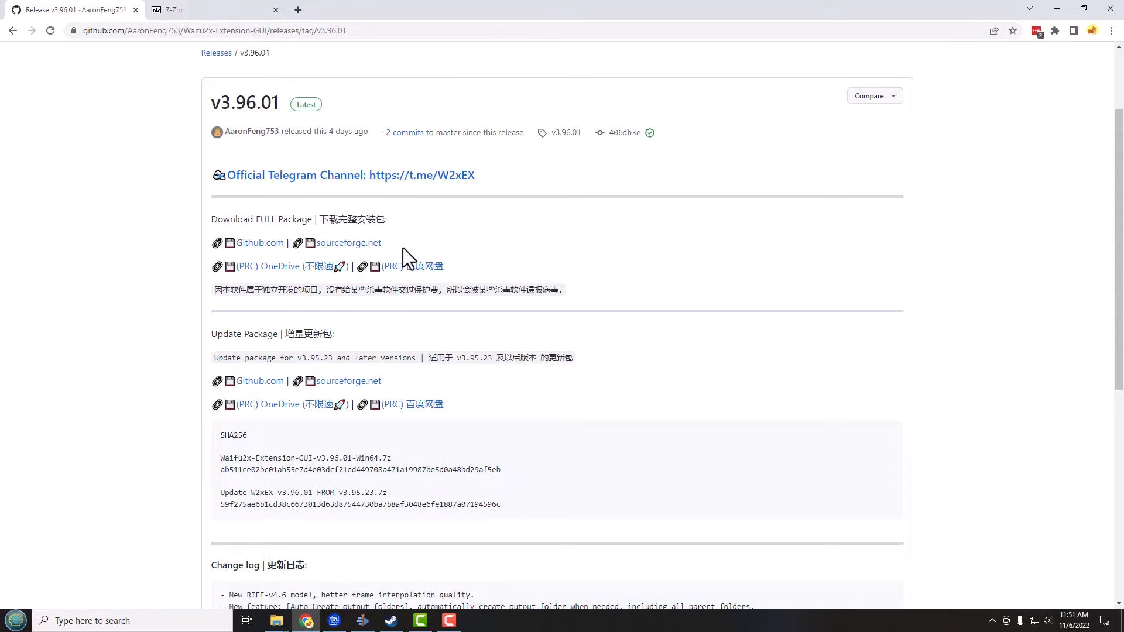
mouse_move(458, 229)
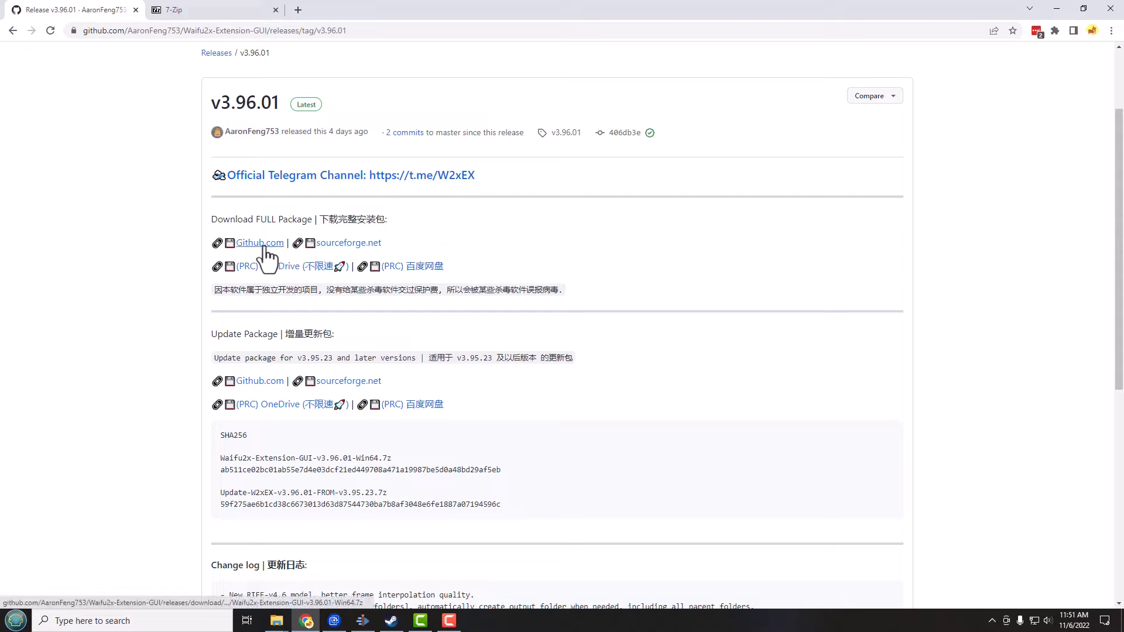
mouse_move(349, 242)
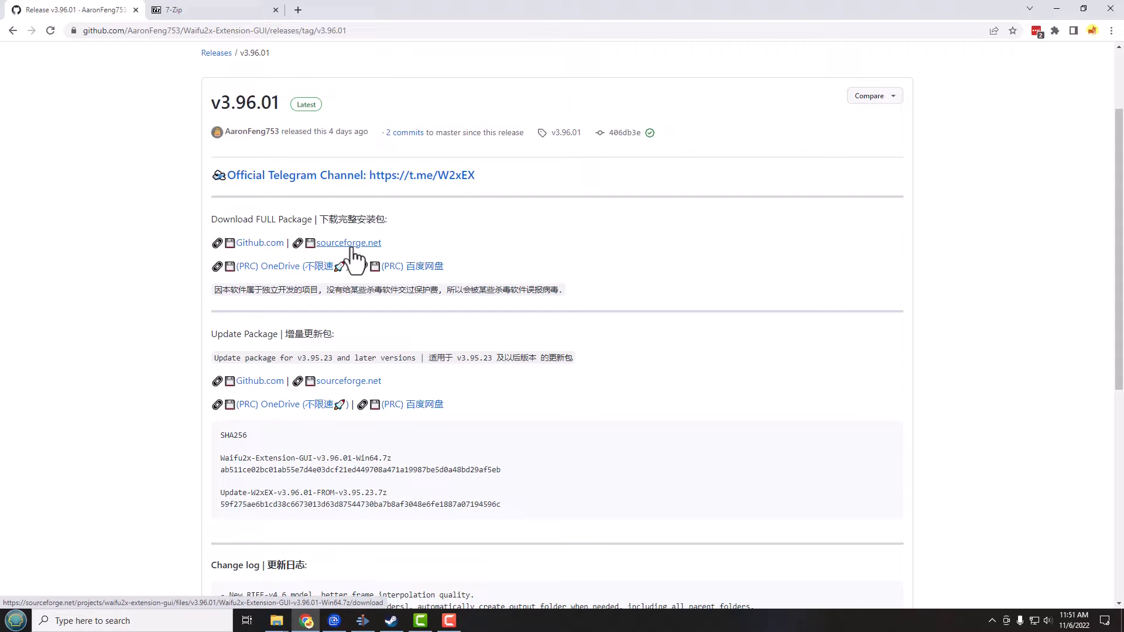
mouse_move(393, 256)
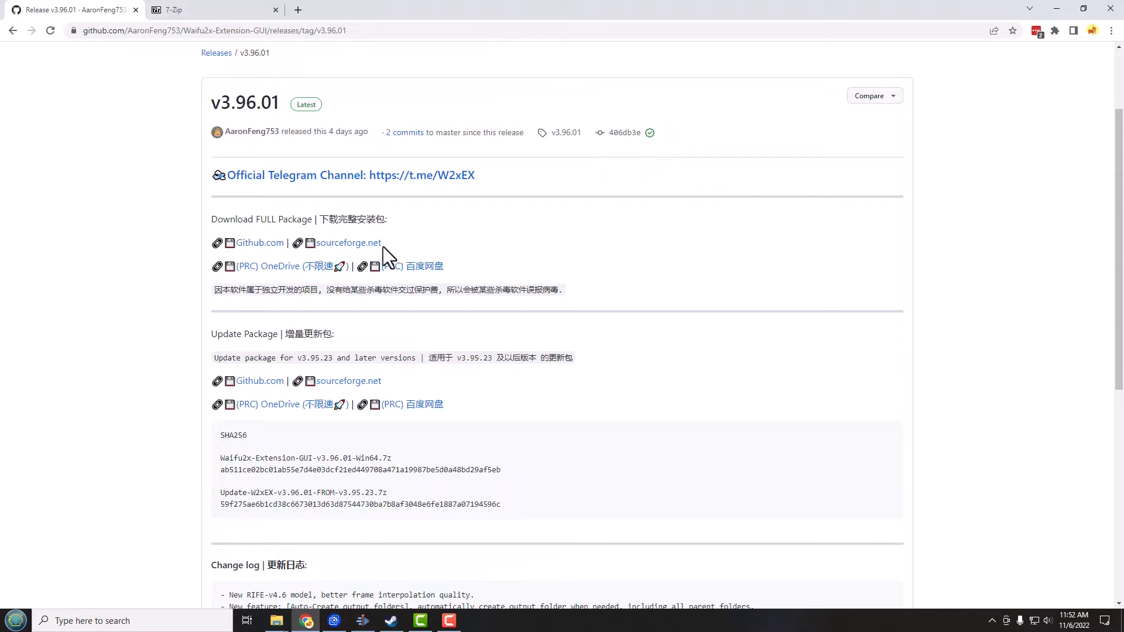
mouse_move(348, 242)
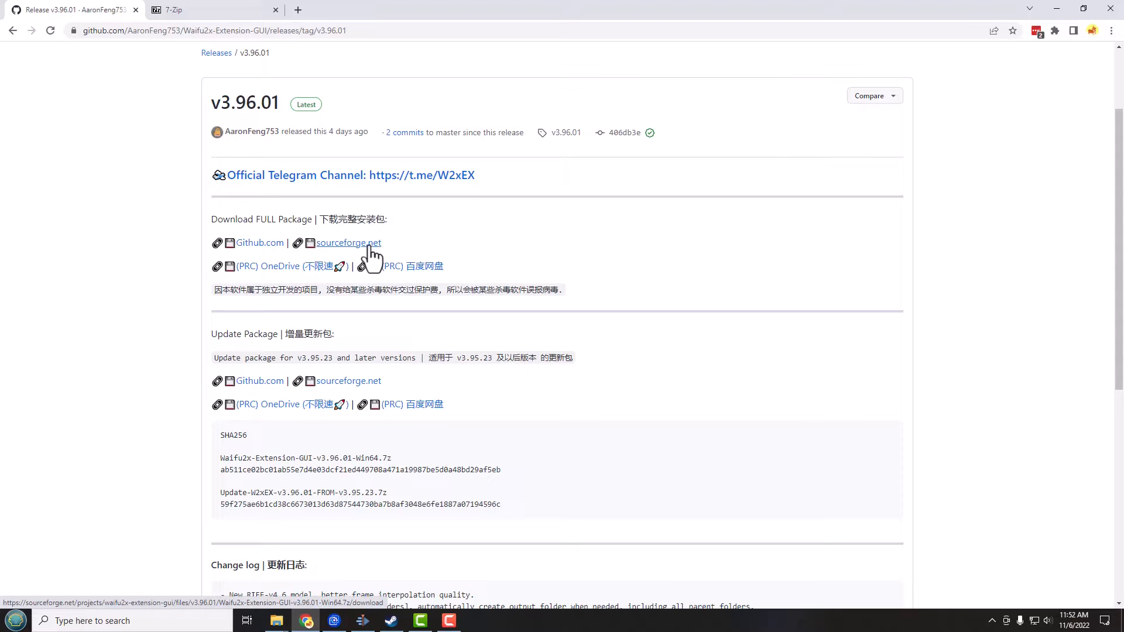
mouse_move(421, 256)
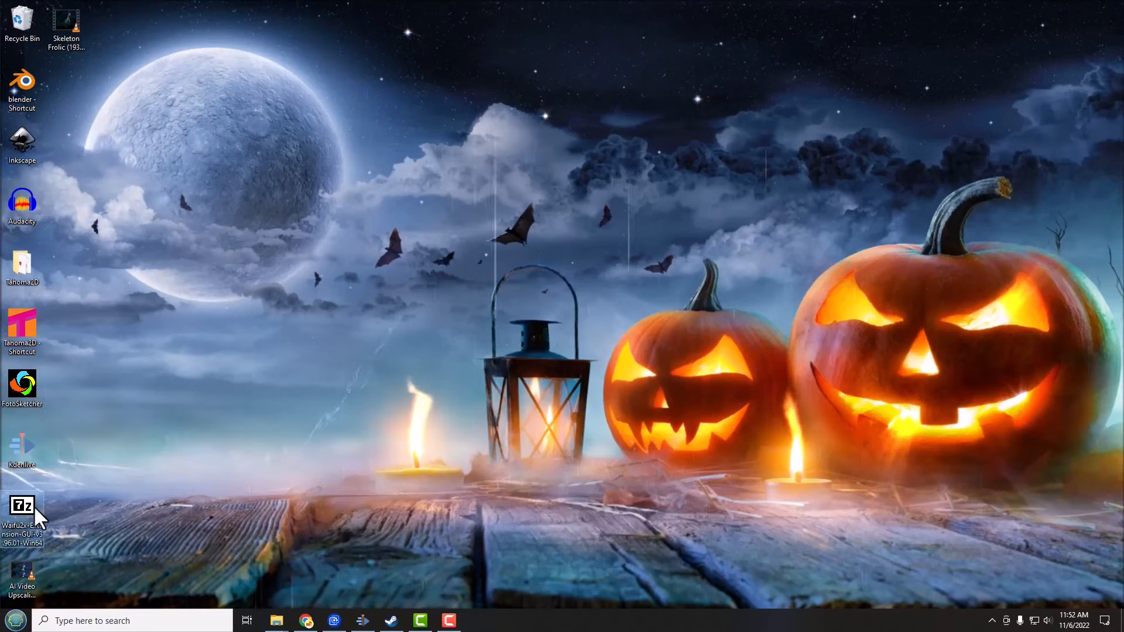
mouse_move(24, 517)
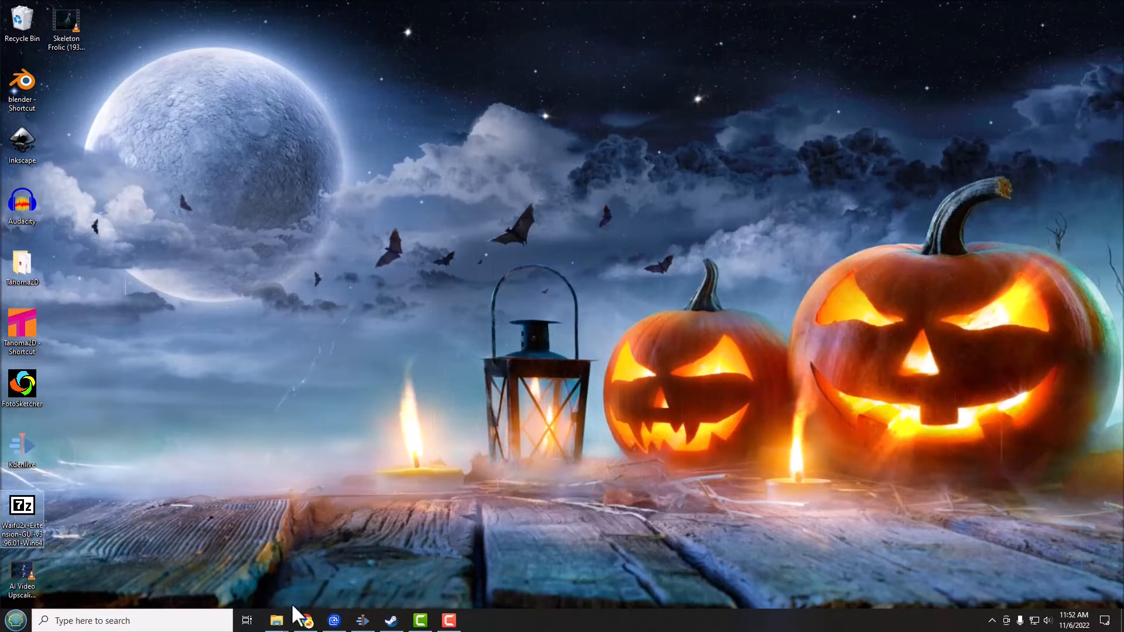
Step: Bring the browser back up on the 7-Zip homepage with its Windows download table
click(305, 621)
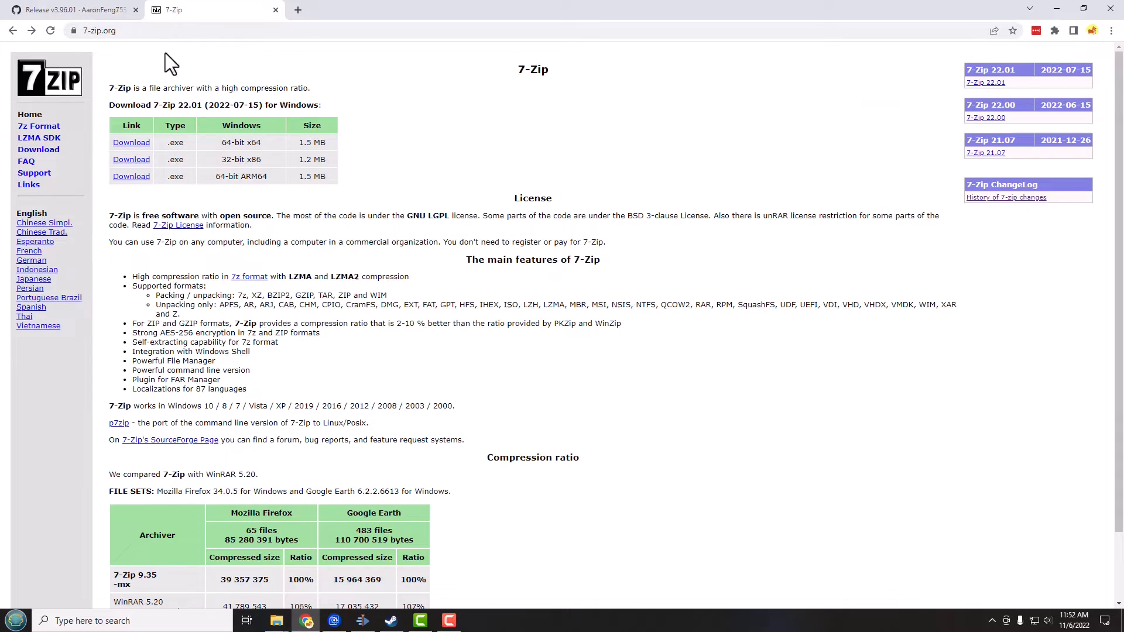
mouse_move(270, 82)
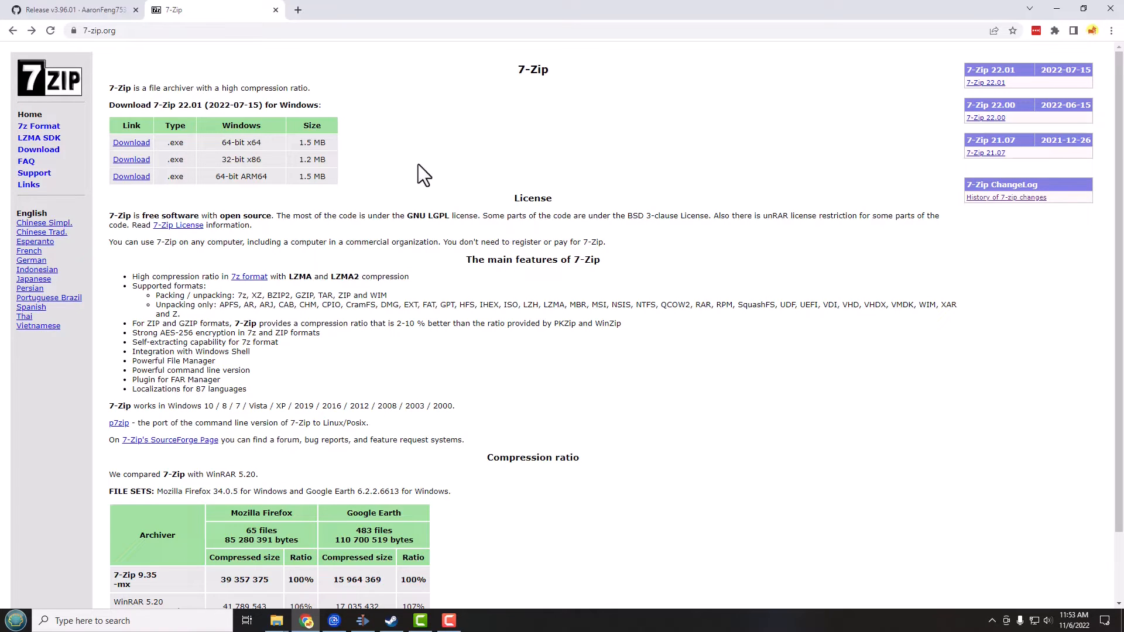
mouse_move(405, 171)
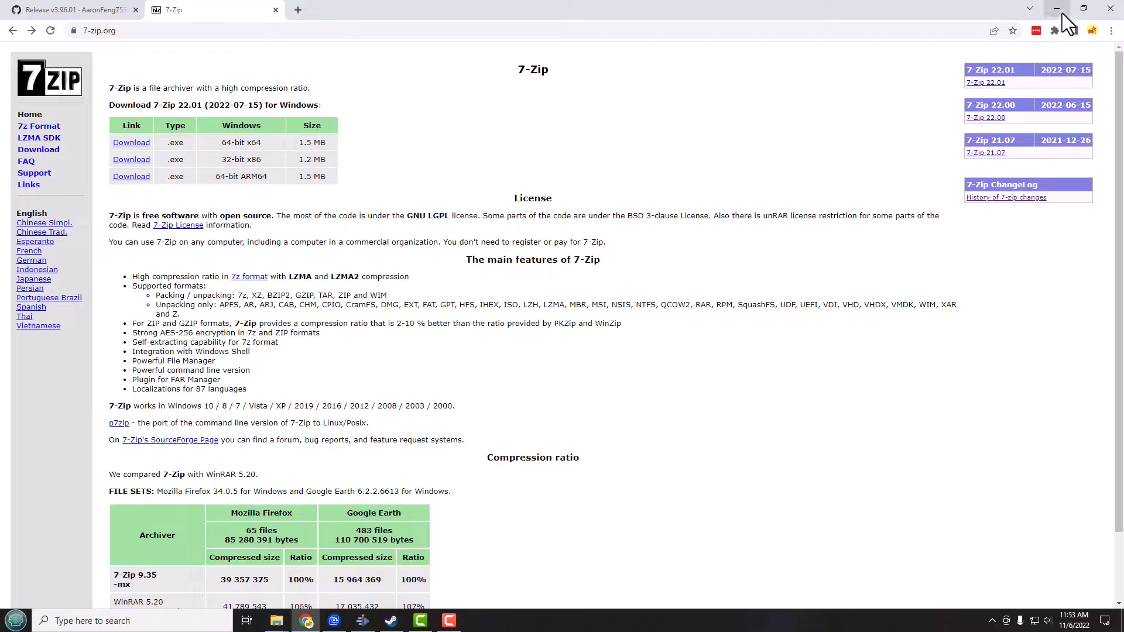
Step: Extract the Waifu2x-Extension-GUI-v3.96.01-Win64 archive into a same-named desktop folder via 7-Zip
click(1057, 8)
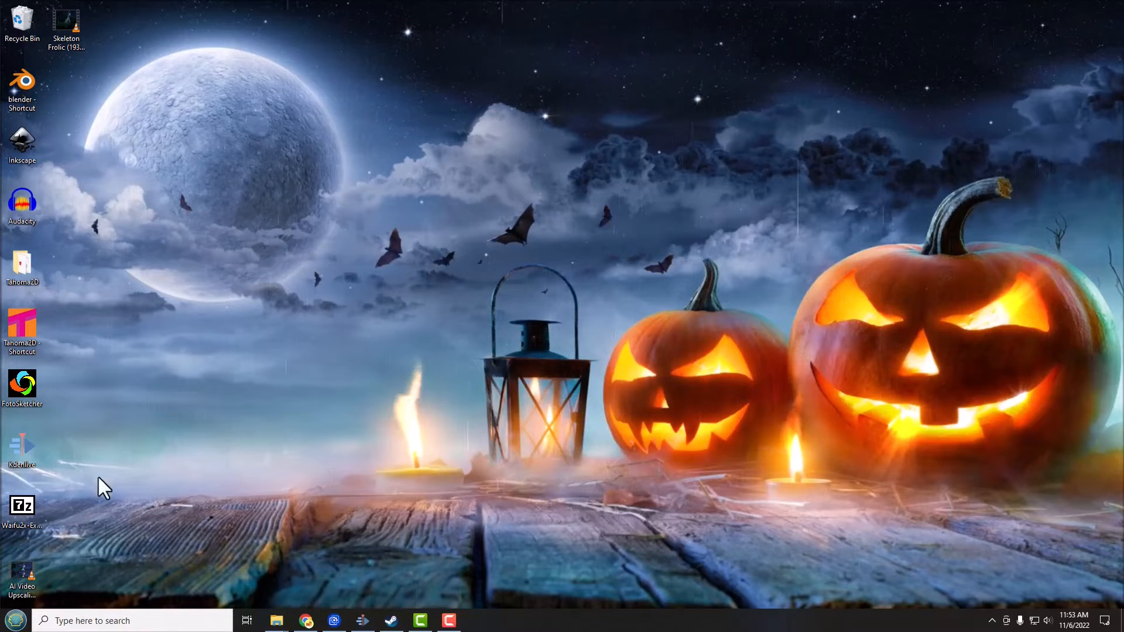
right_click(22, 506)
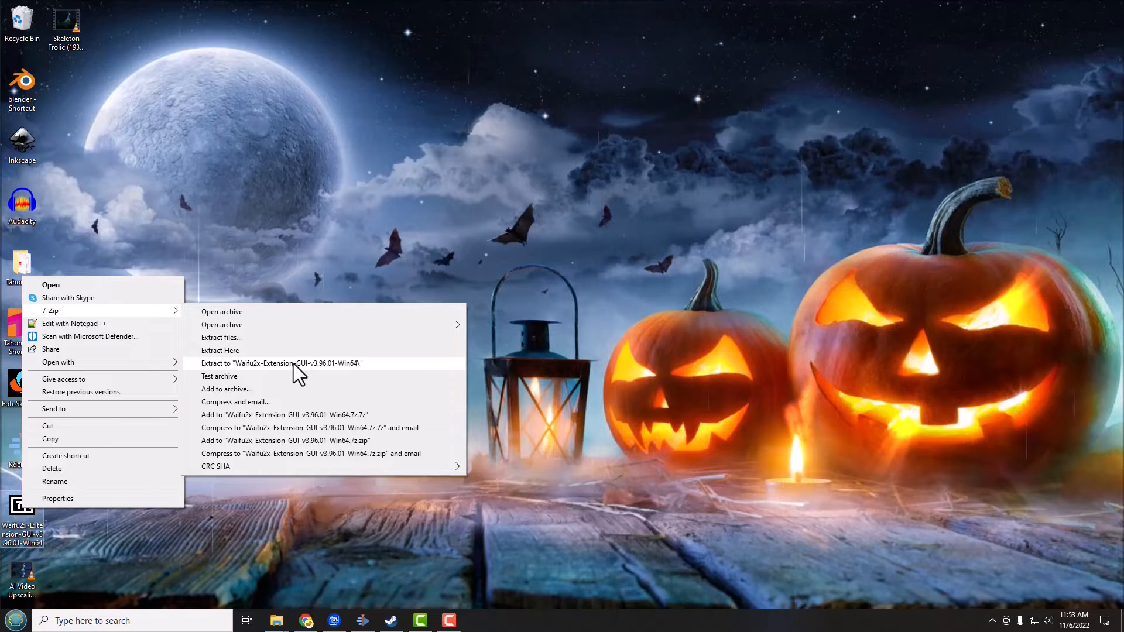
click(283, 363)
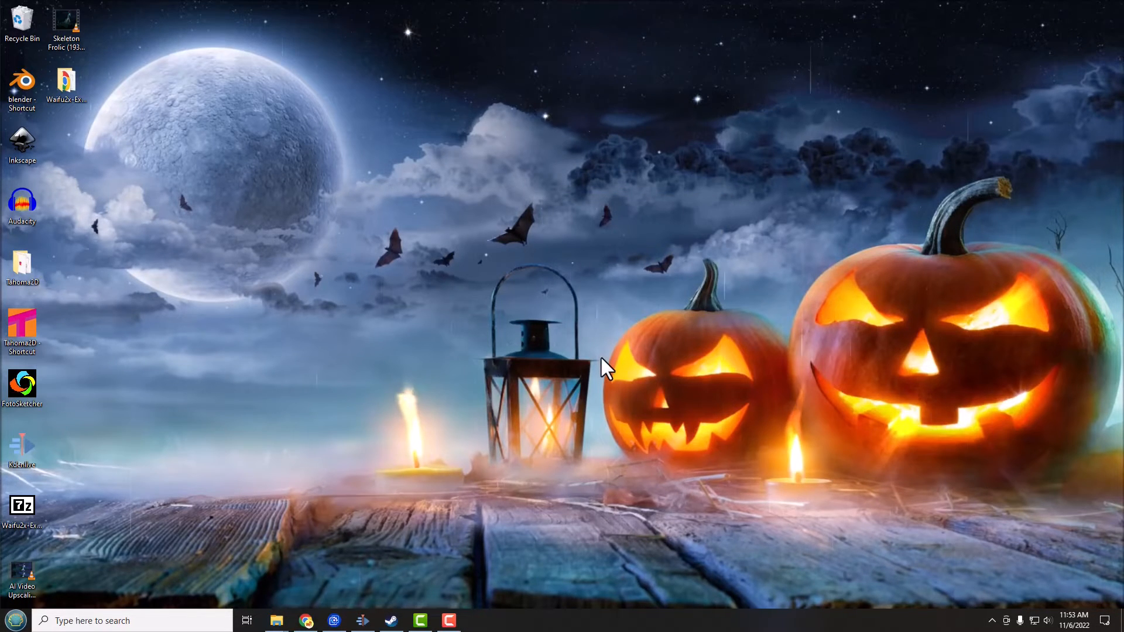
Step: Select the newly extracted folder and check its context options without choosing any
click(66, 86)
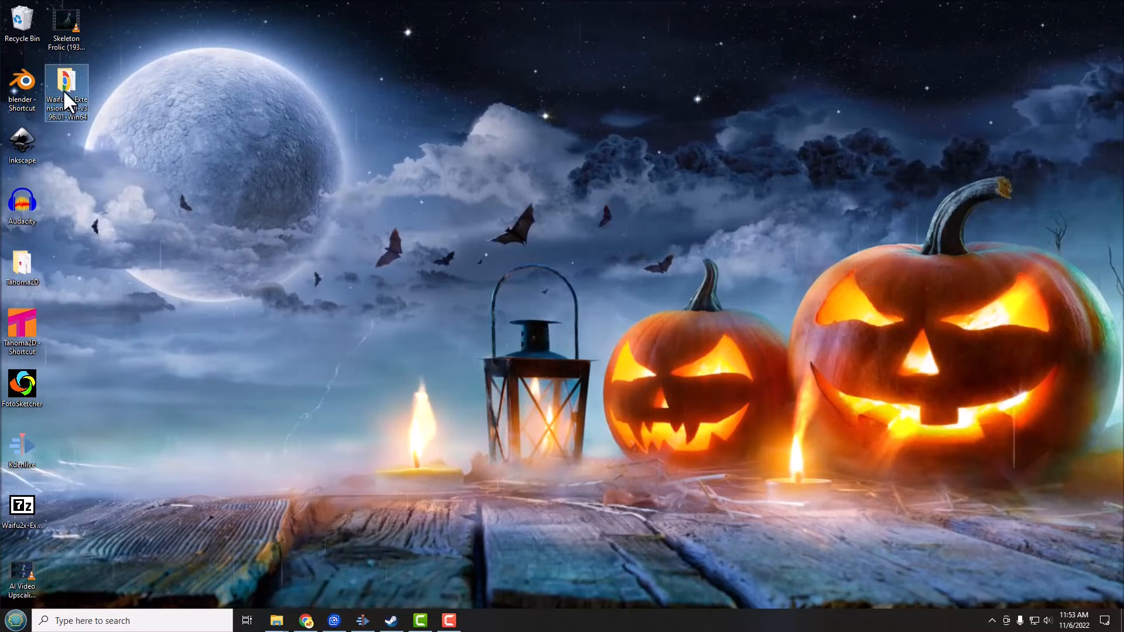
right_click(65, 91)
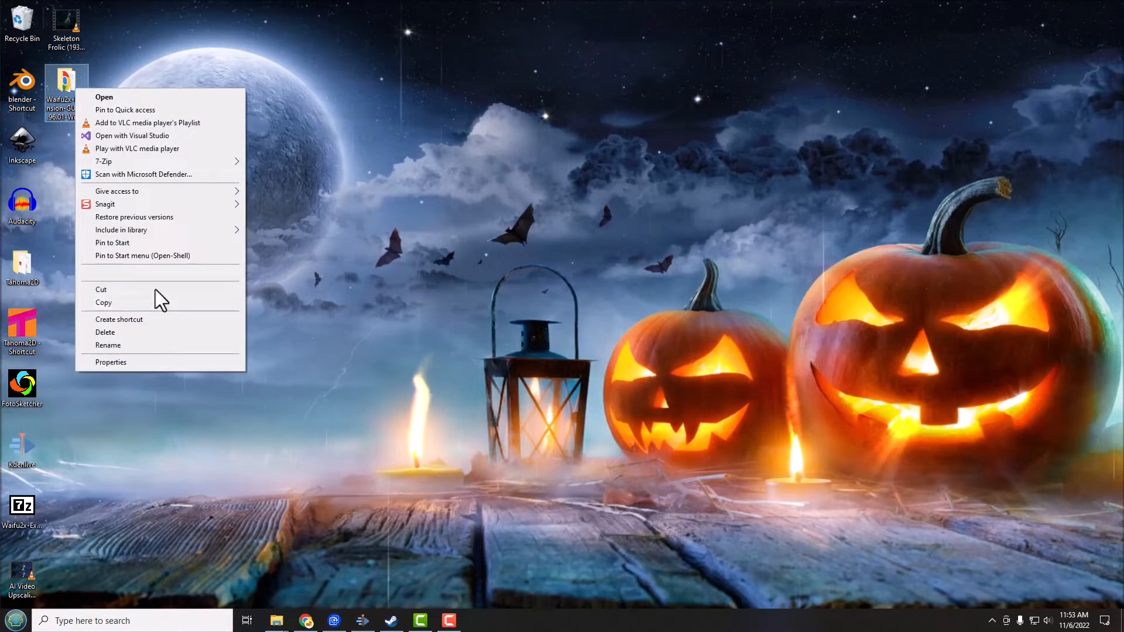
click(111, 361)
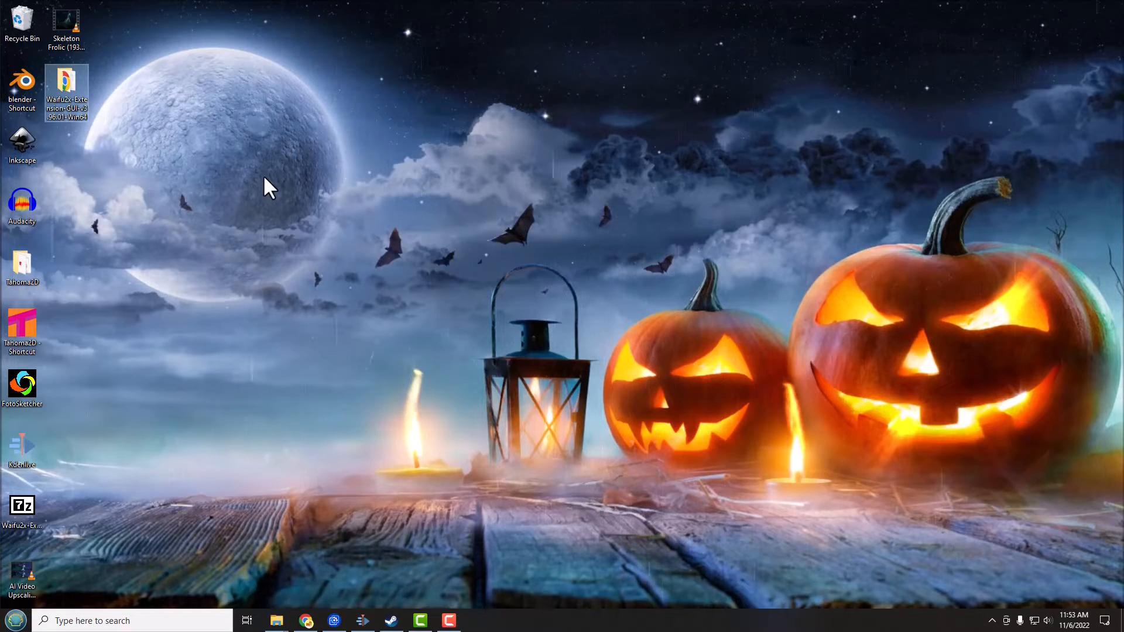
mouse_move(176, 115)
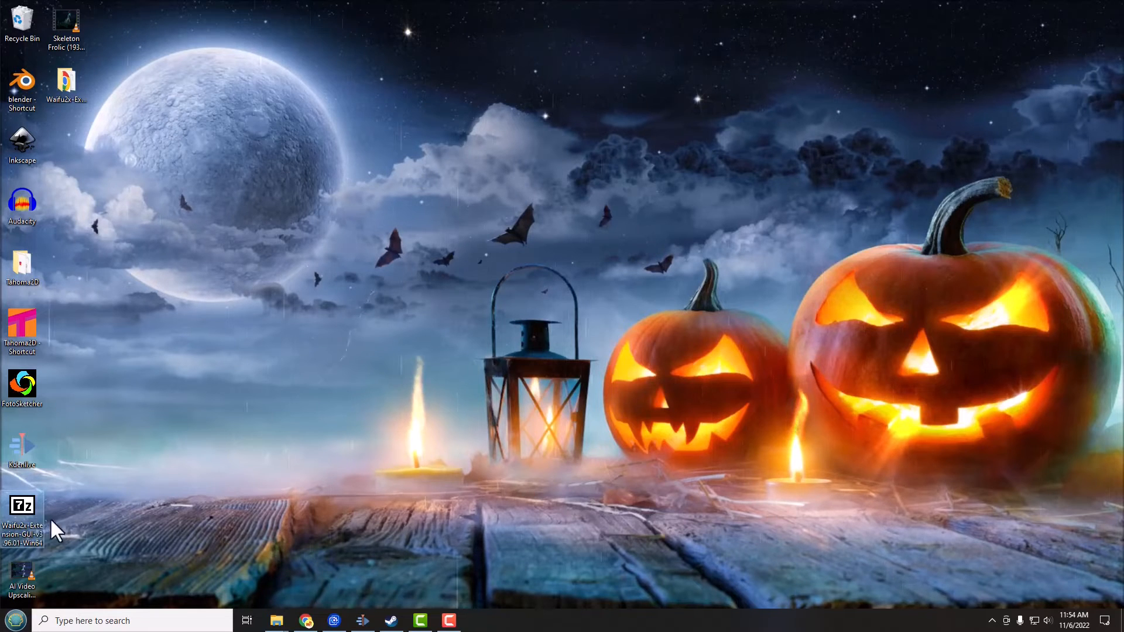
mouse_move(140, 203)
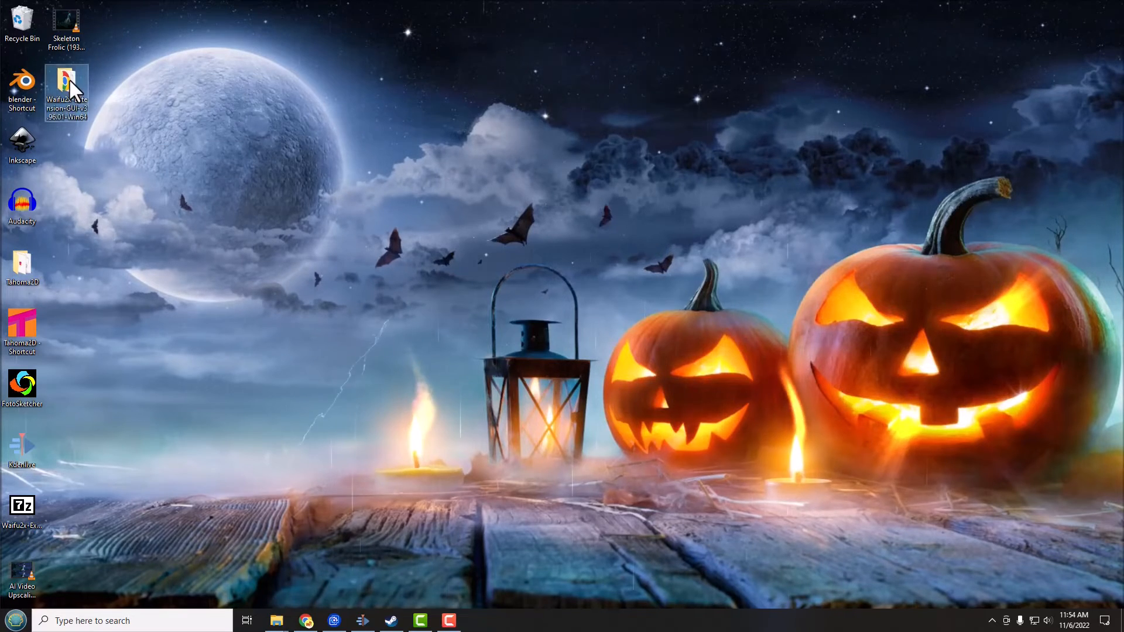
Step: Launch Waifu2x-Extension-GUI-Start from the extracted folder and minimize the folder window
double_click(66, 90)
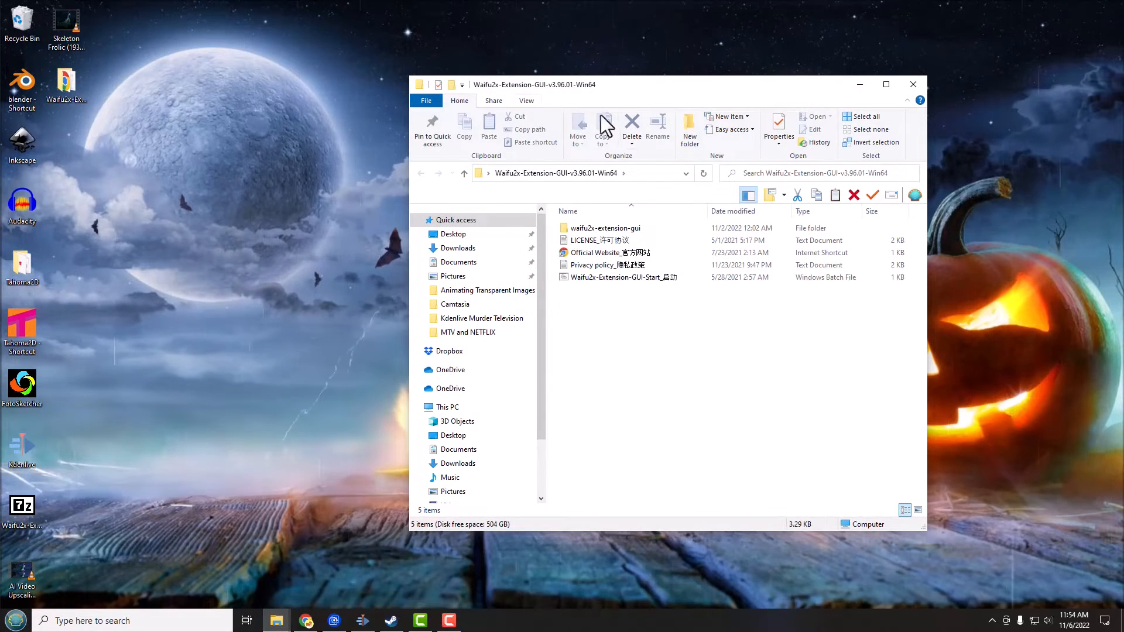
mouse_move(710, 93)
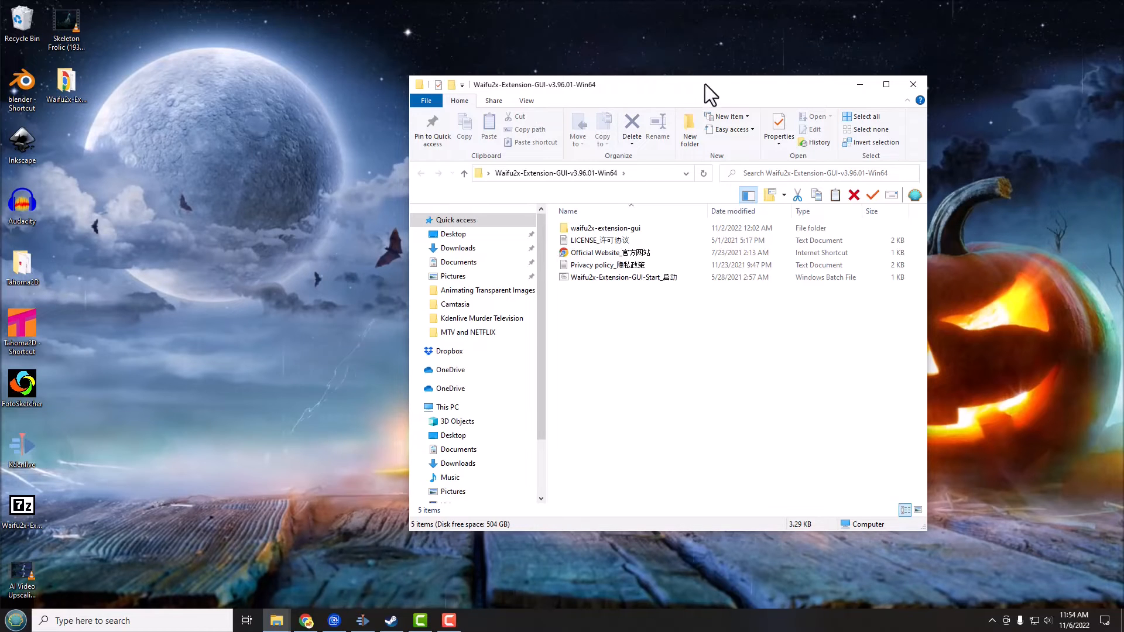
mouse_move(595, 282)
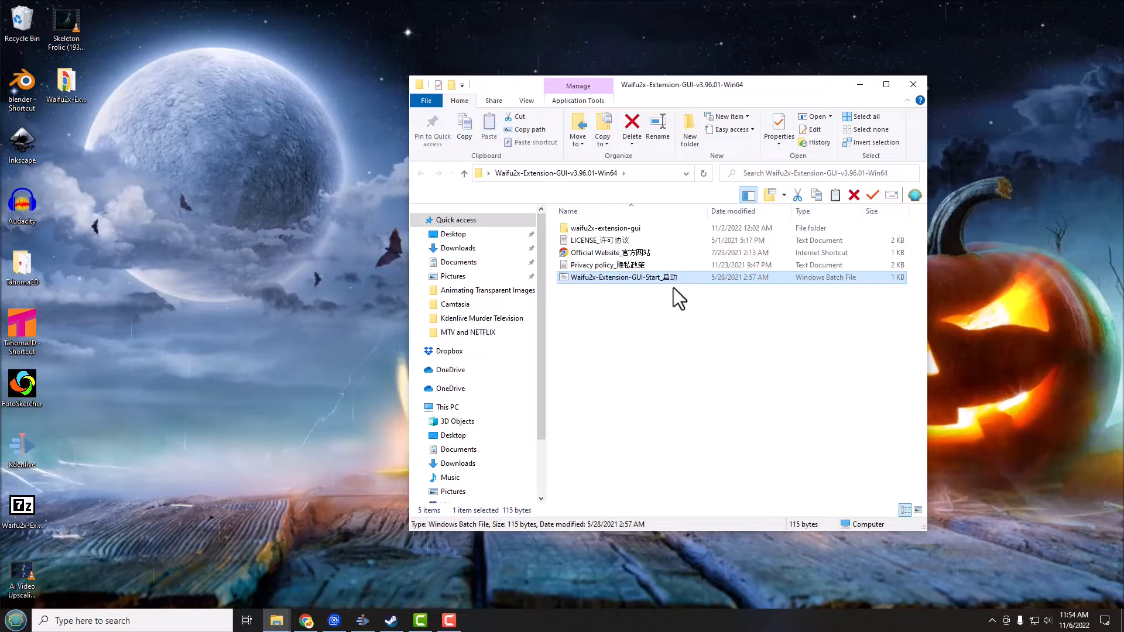
mouse_move(647, 296)
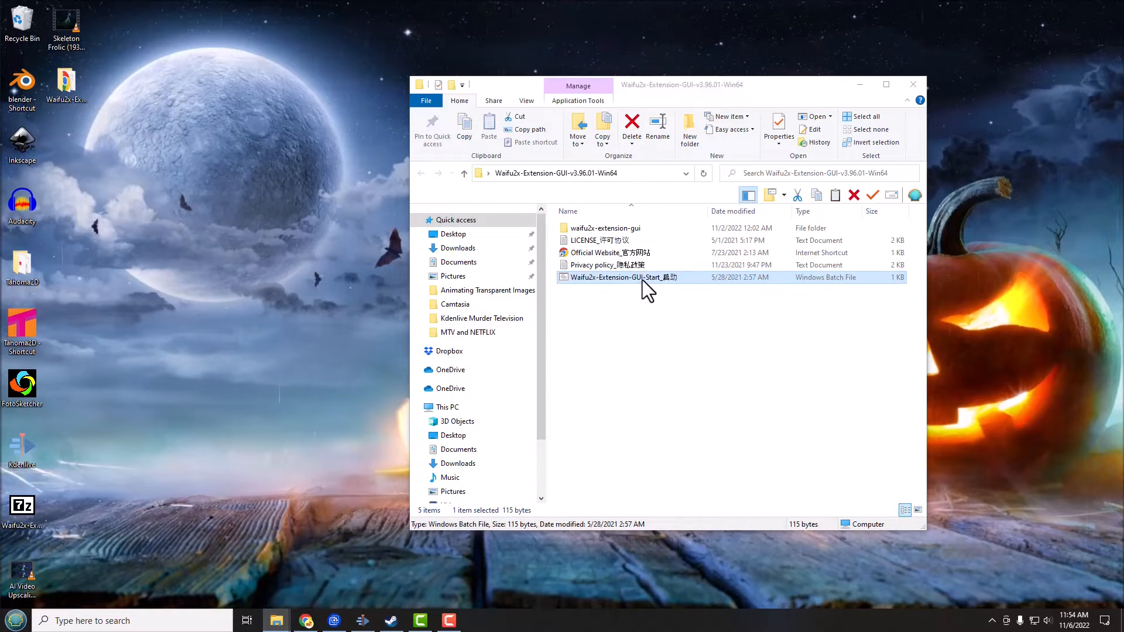
double_click(623, 278)
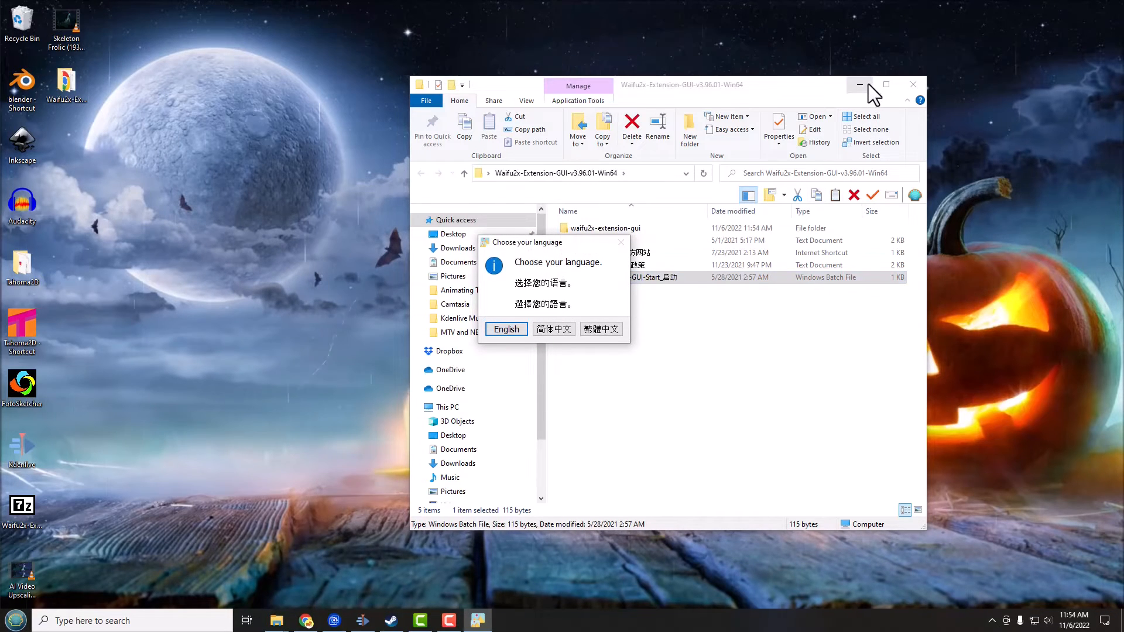
click(859, 84)
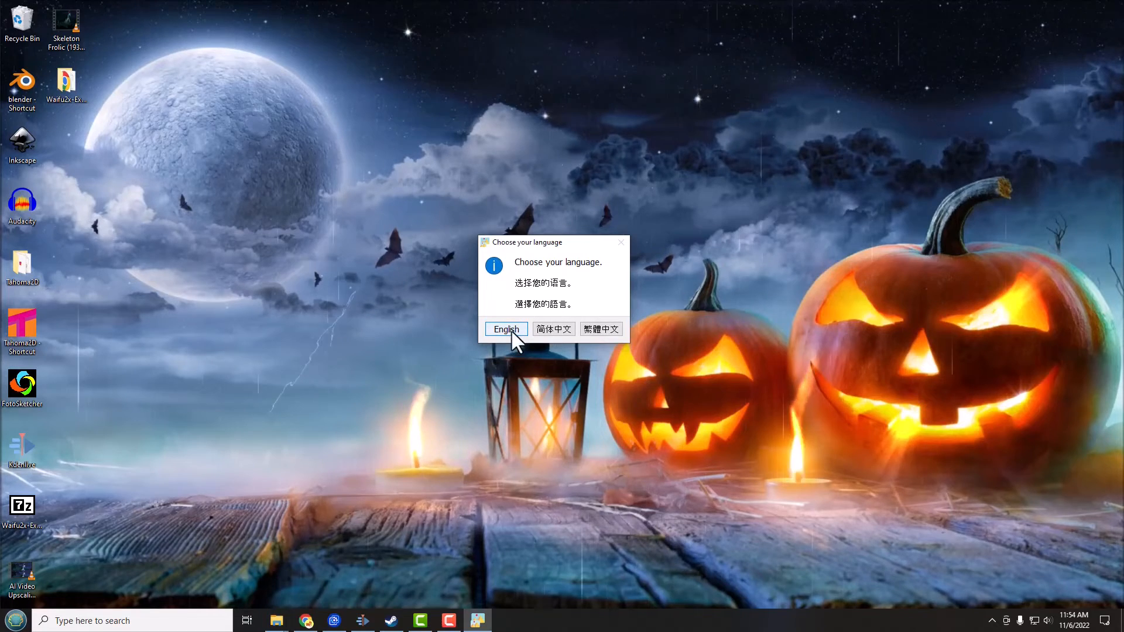
Step: Choose English and acknowledge the compatibility test and hardware encoding notices
click(506, 329)
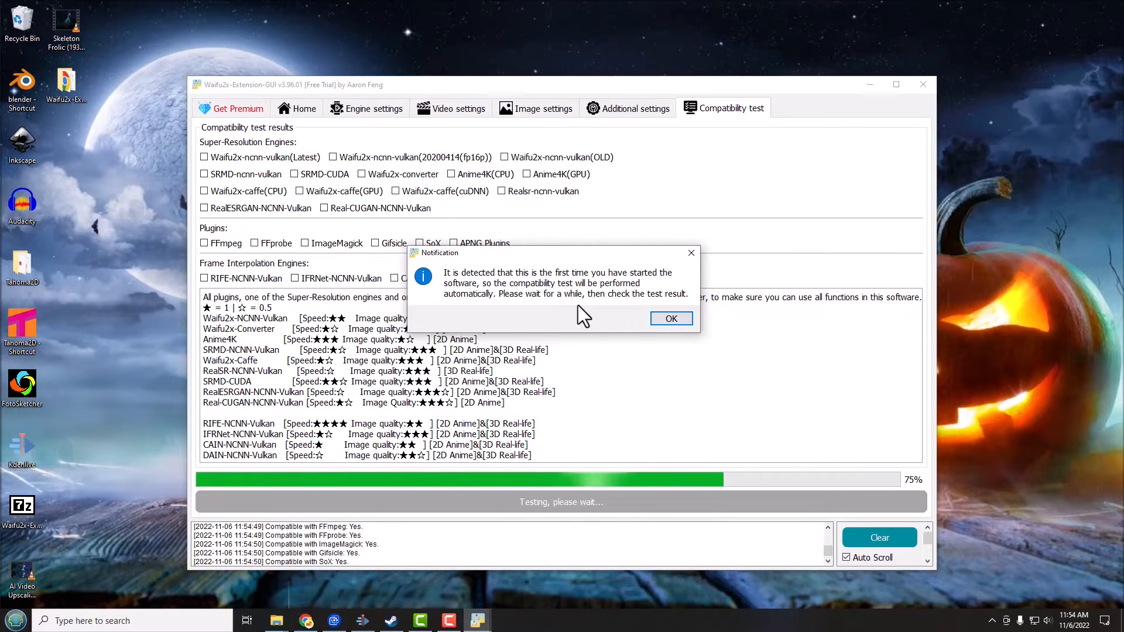
click(670, 319)
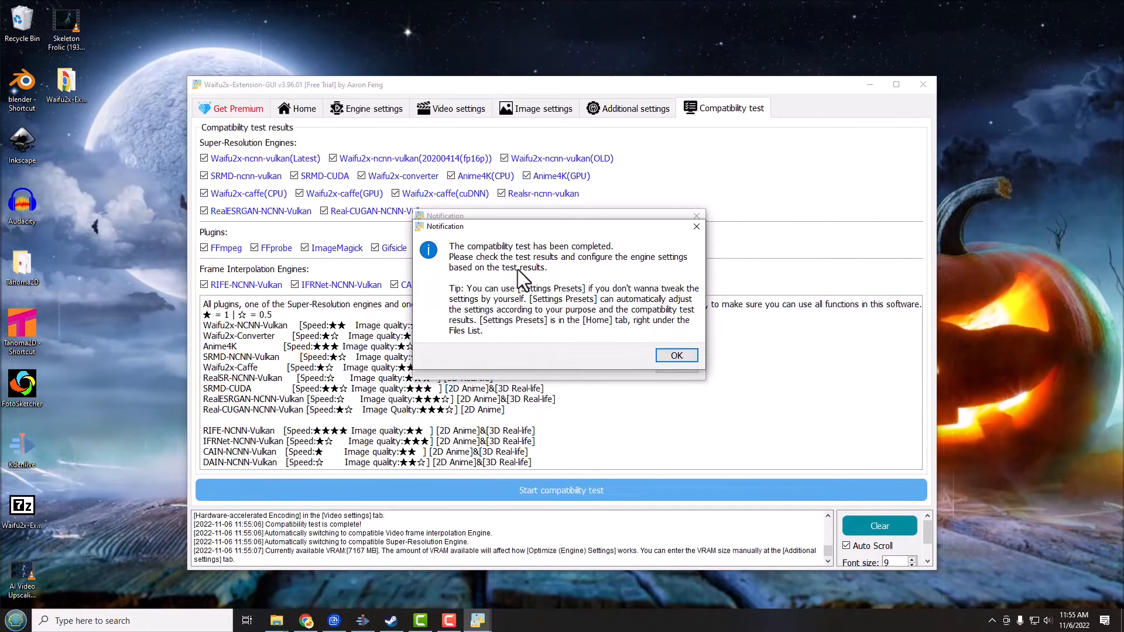
click(675, 355)
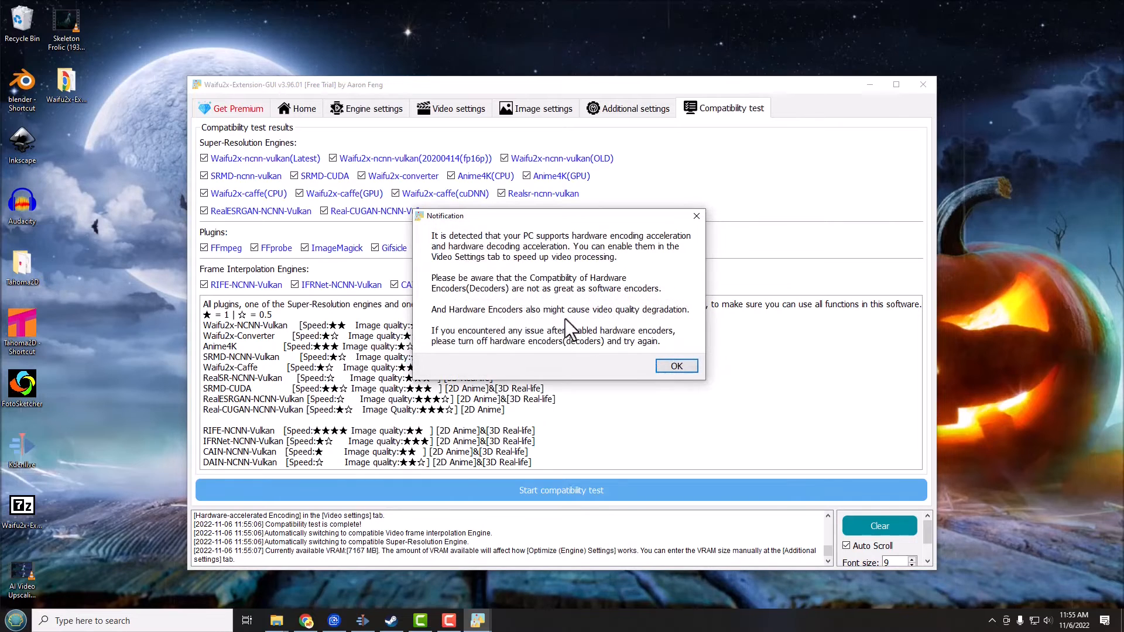
mouse_move(555, 273)
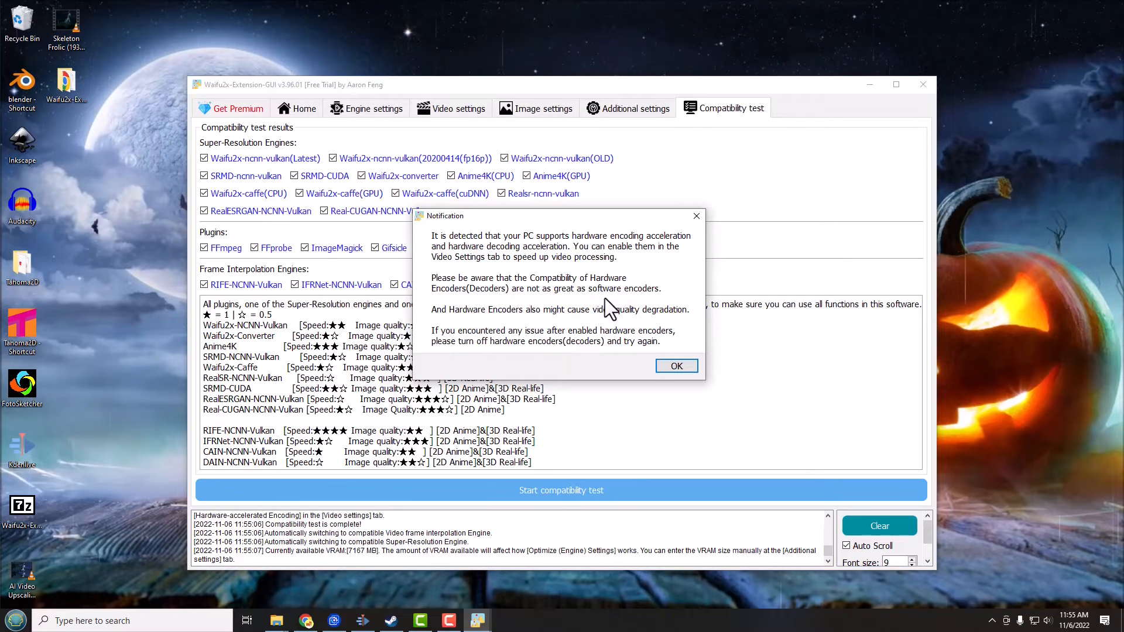
mouse_move(591, 338)
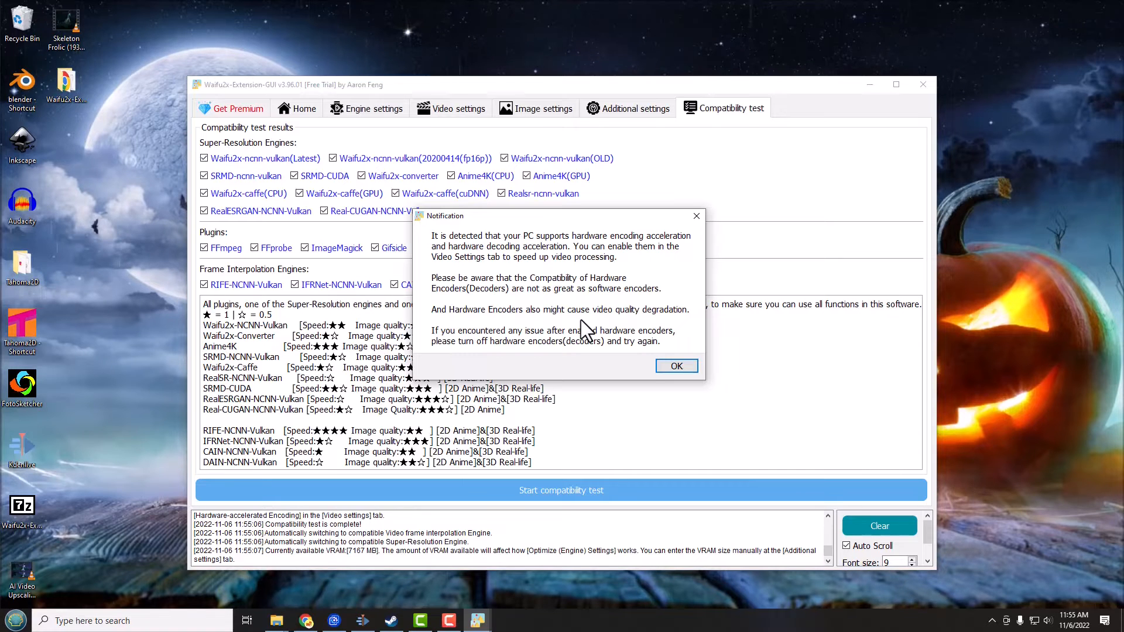
click(675, 365)
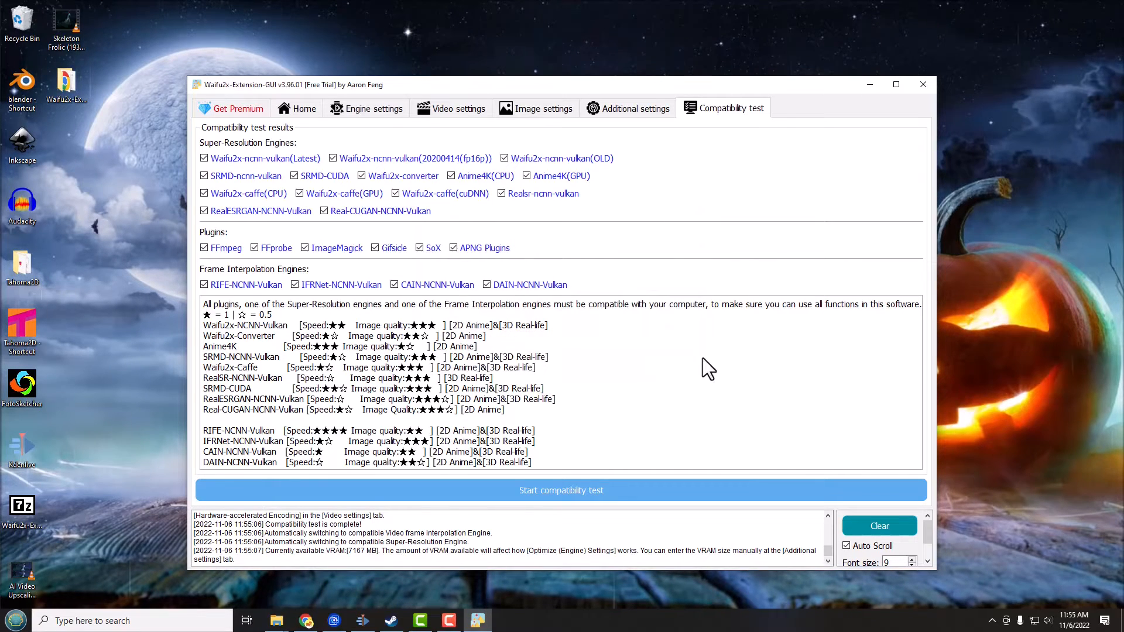
mouse_move(703, 362)
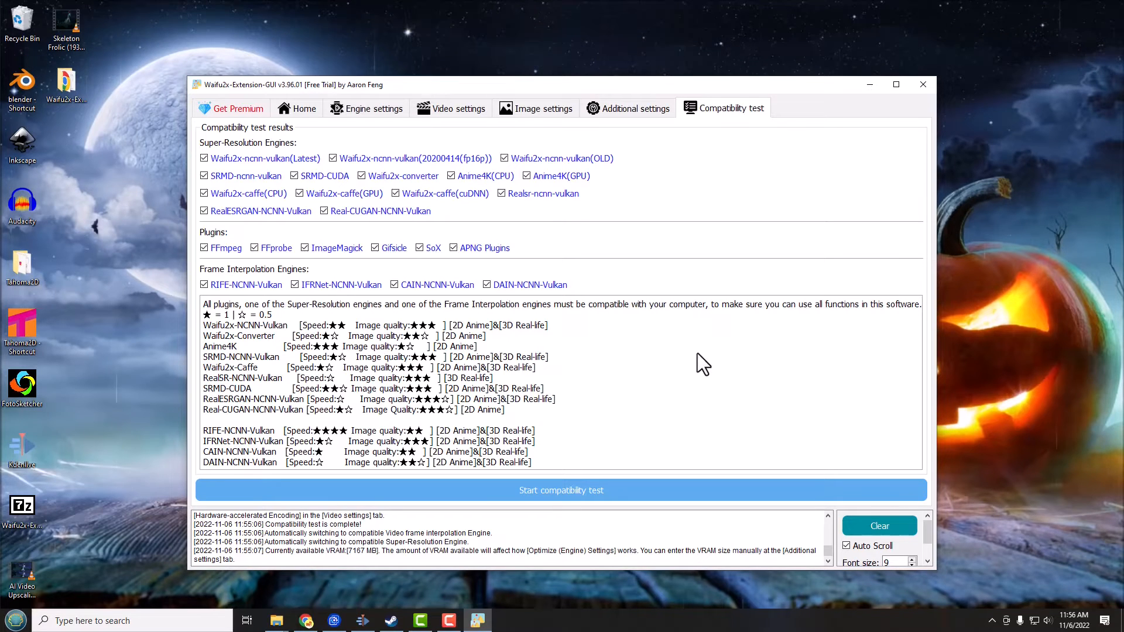
mouse_move(739, 220)
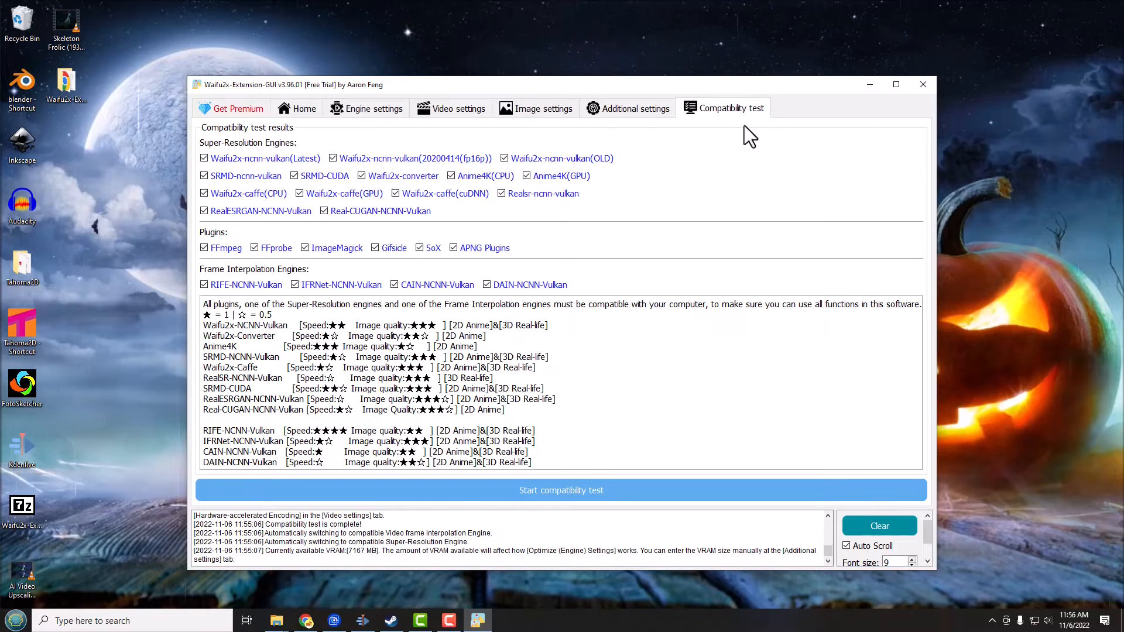
mouse_move(735, 118)
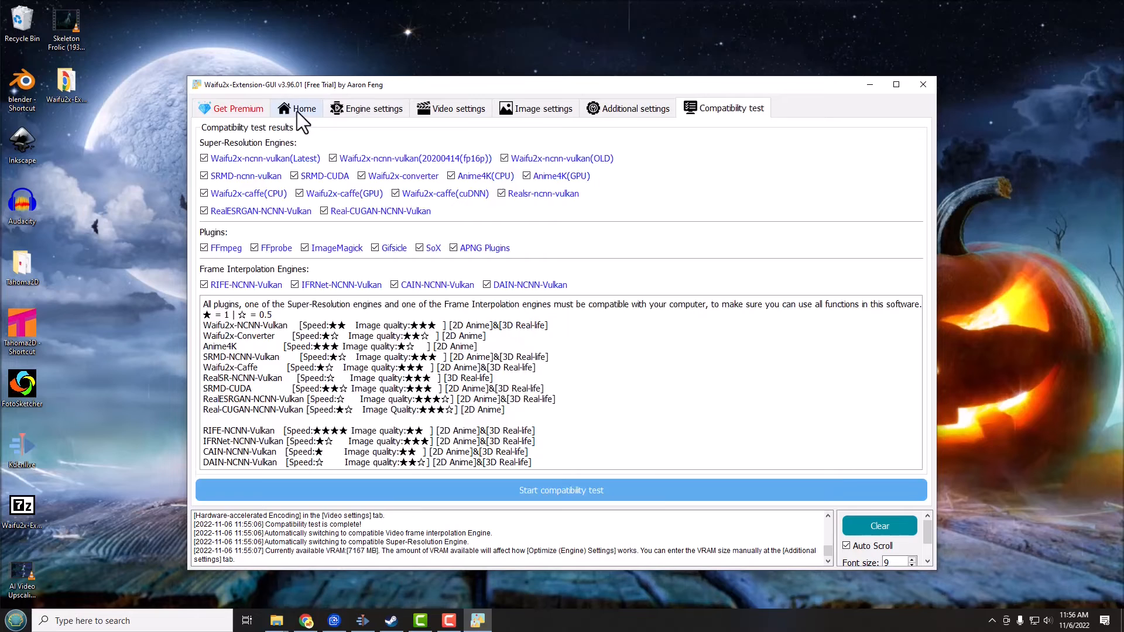
click(305, 107)
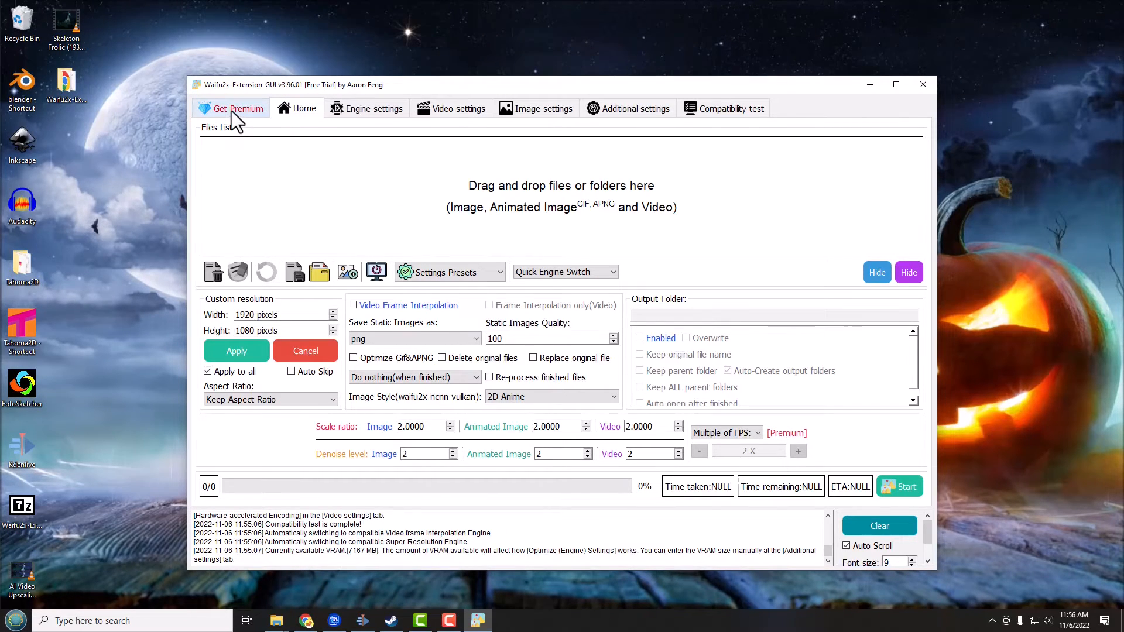
Step: Show the Get Premium page with PayPal, Patreon and QR-code payment options
click(238, 108)
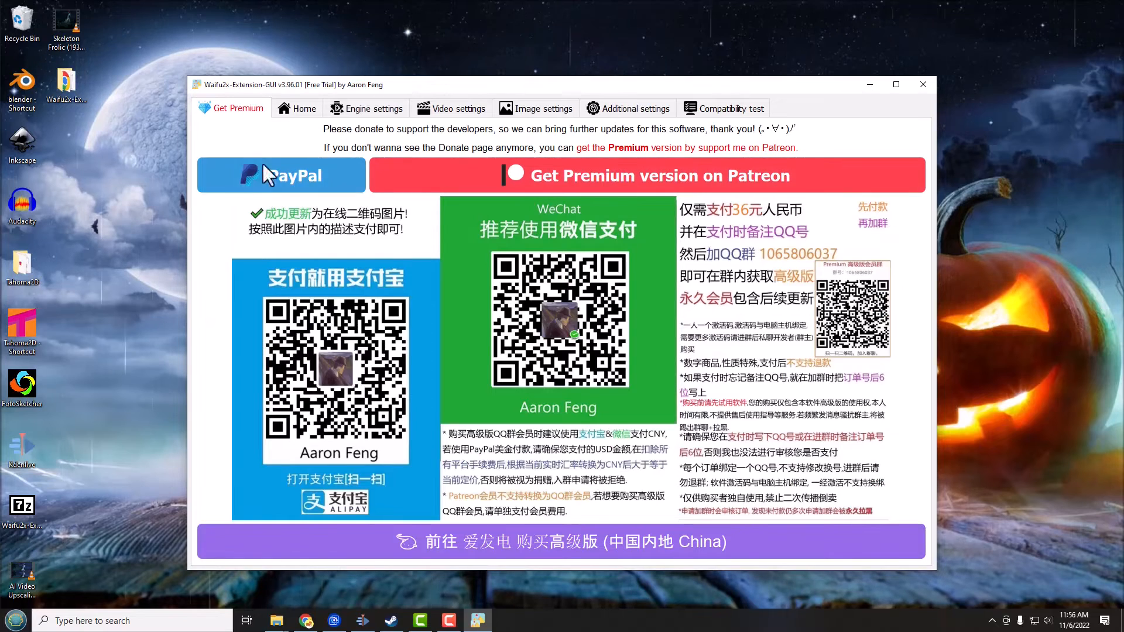
mouse_move(543, 338)
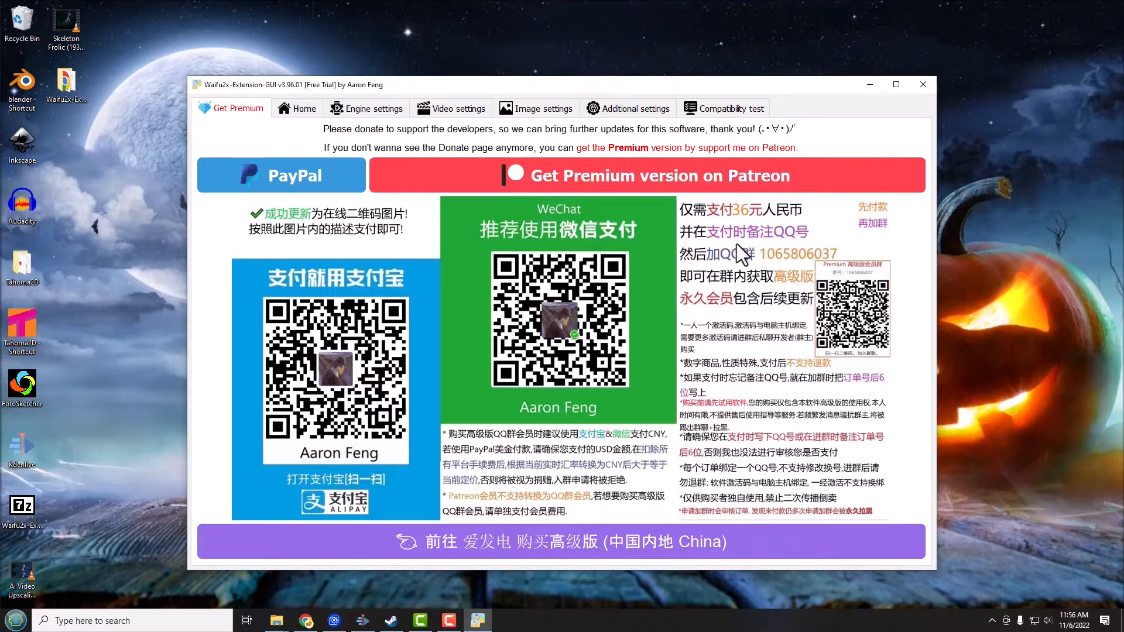
mouse_move(384, 193)
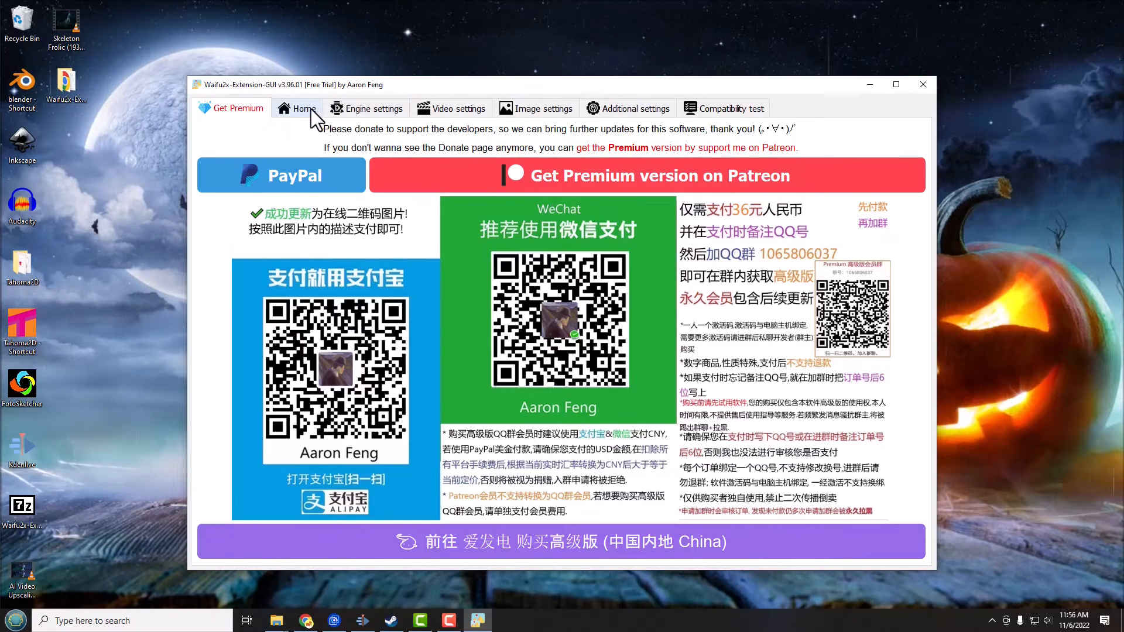
Step: Return to the Home page with its empty files list
click(302, 108)
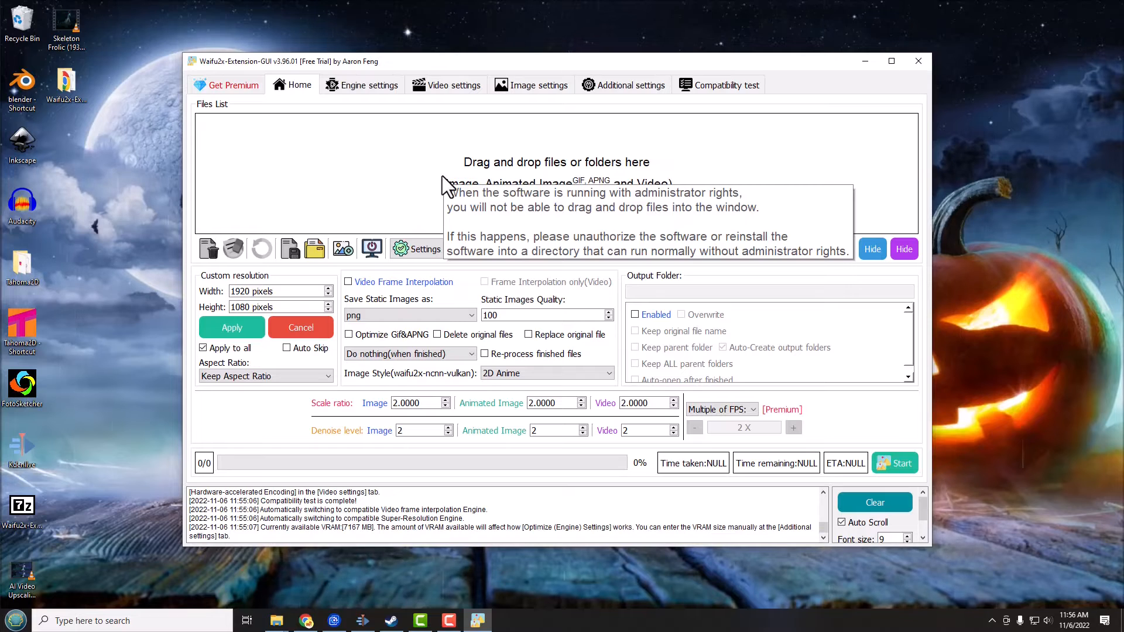
mouse_move(296, 129)
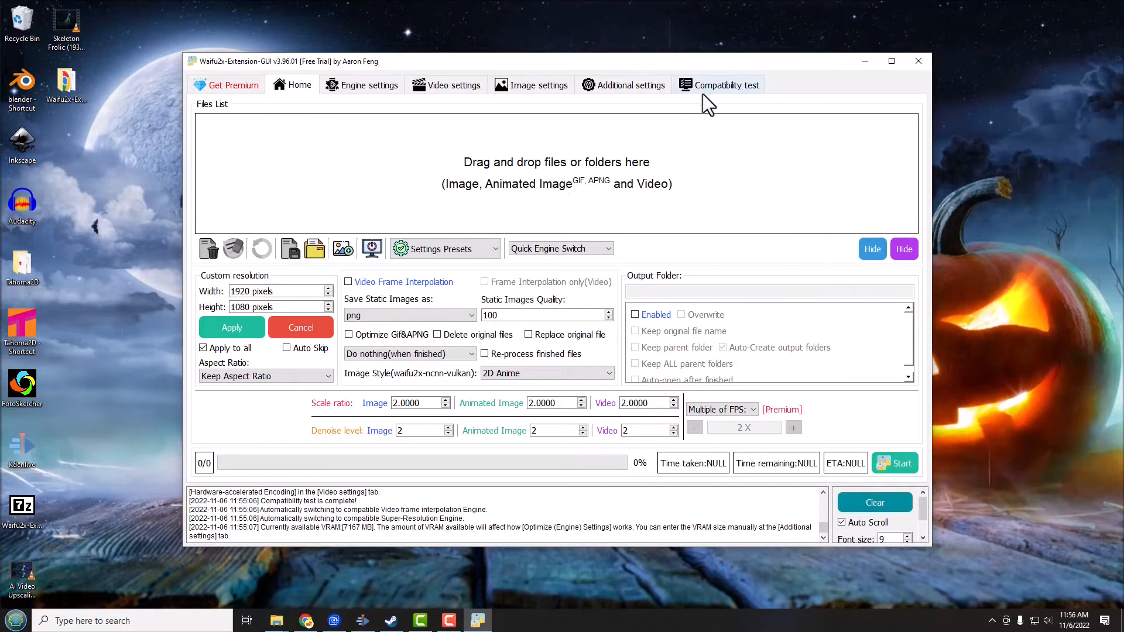
mouse_move(301, 84)
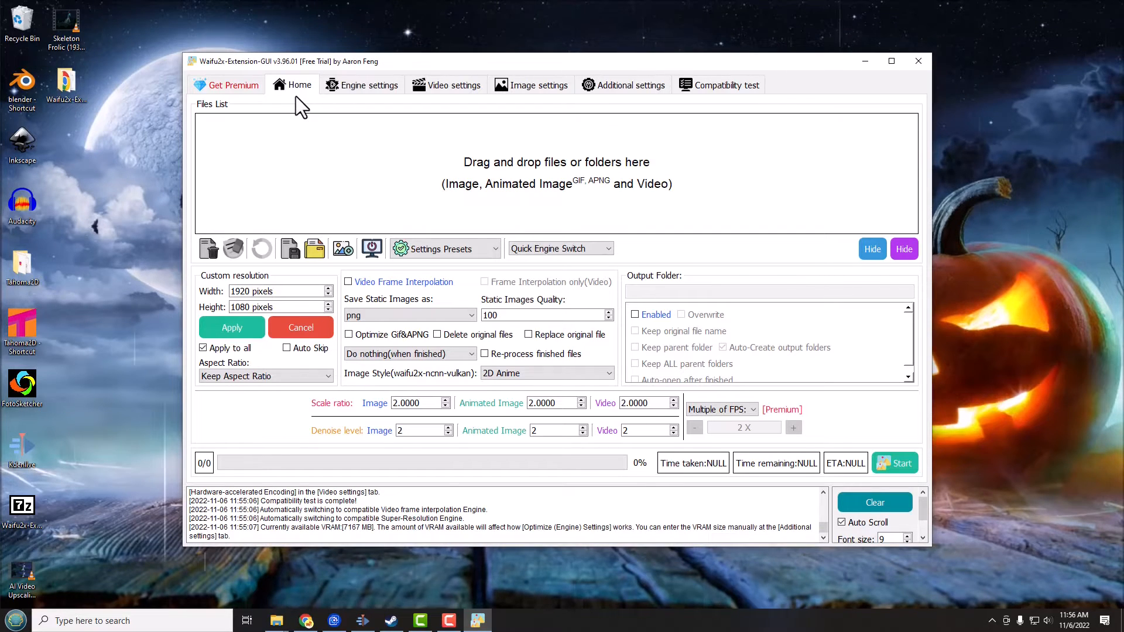
click(65, 29)
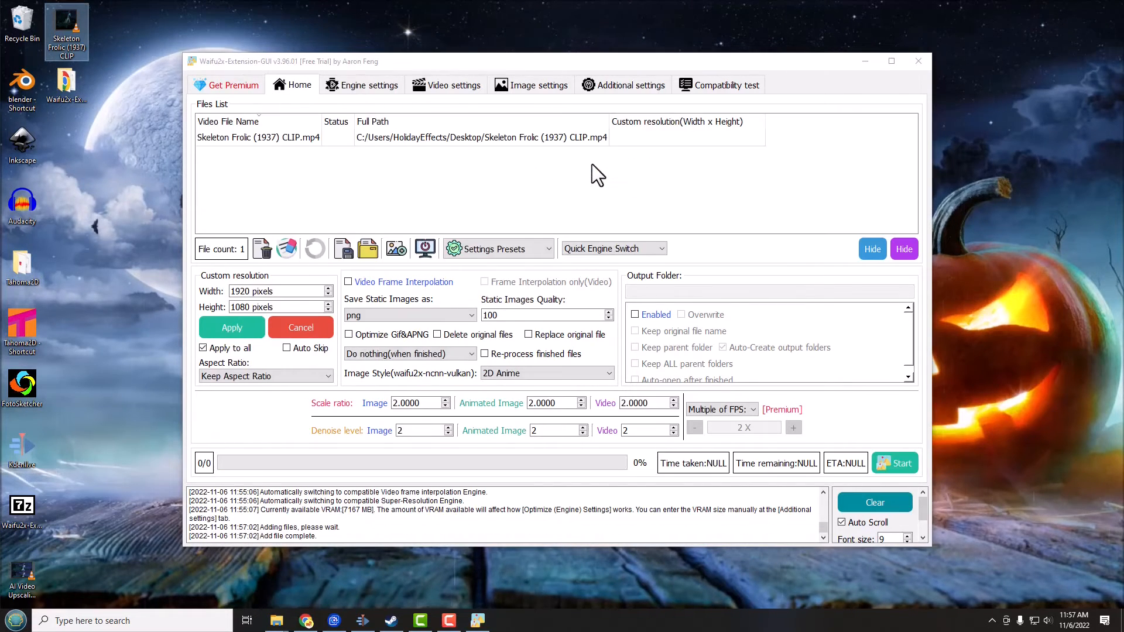
mouse_move(528, 178)
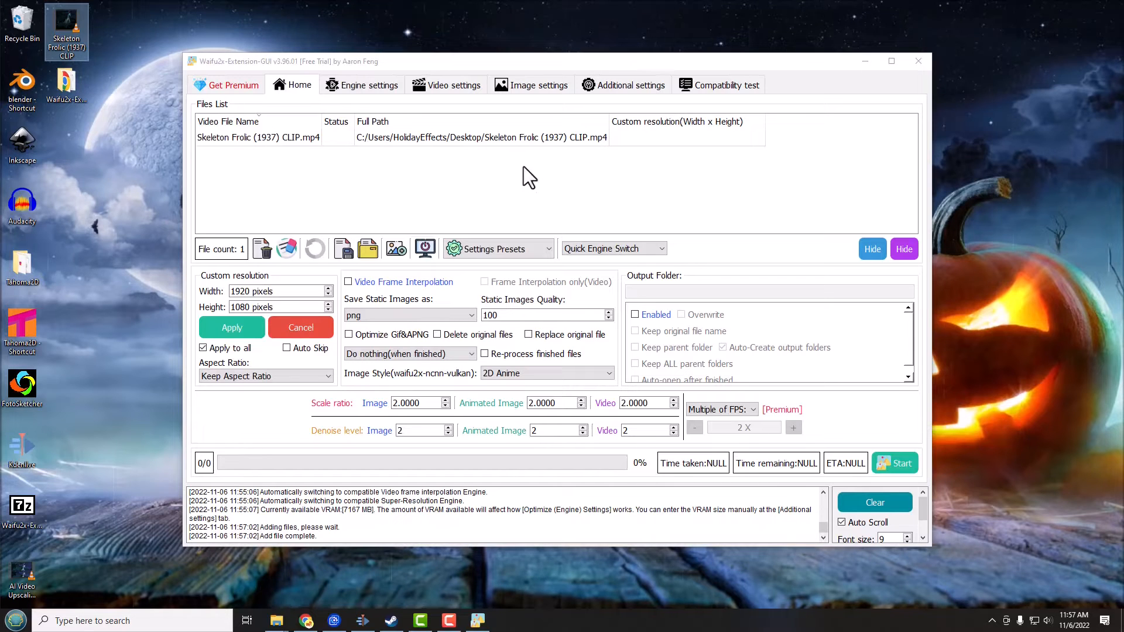
mouse_move(554, 156)
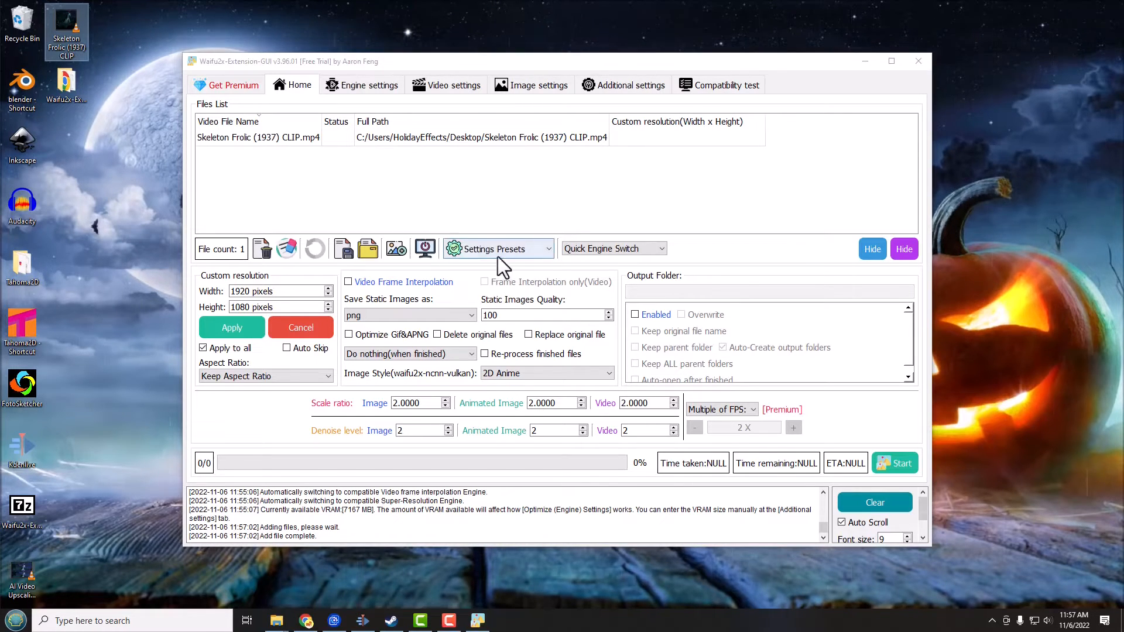
mouse_move(555, 258)
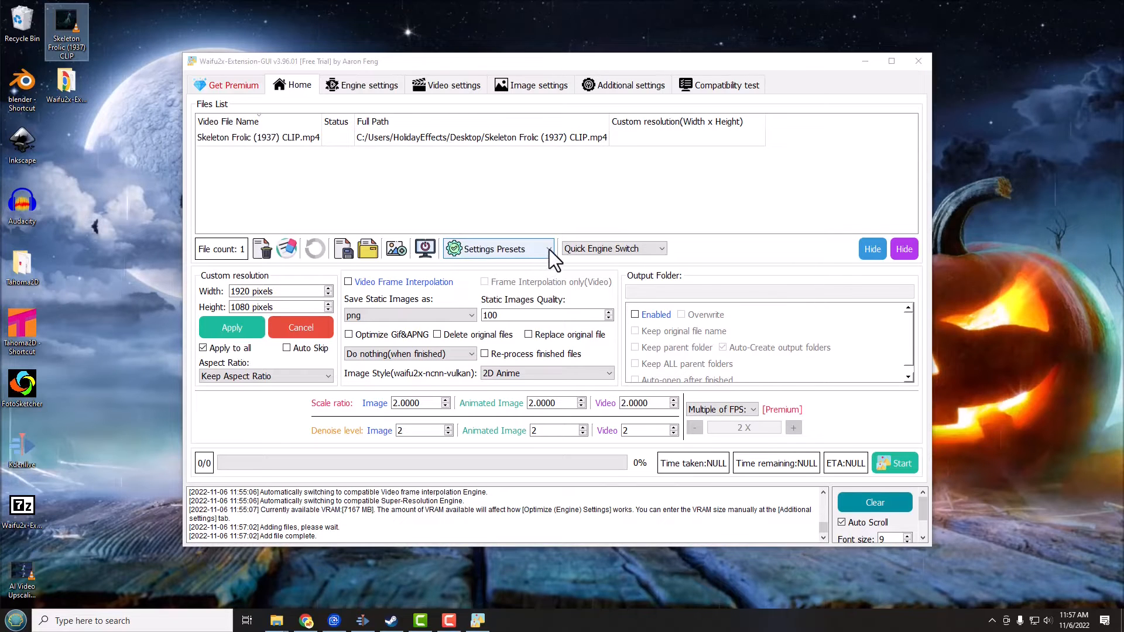
Step: Apply the '2D Anime - Enlarge only - Ultra Quality(Slow)' preset and acknowledge the notice
click(497, 248)
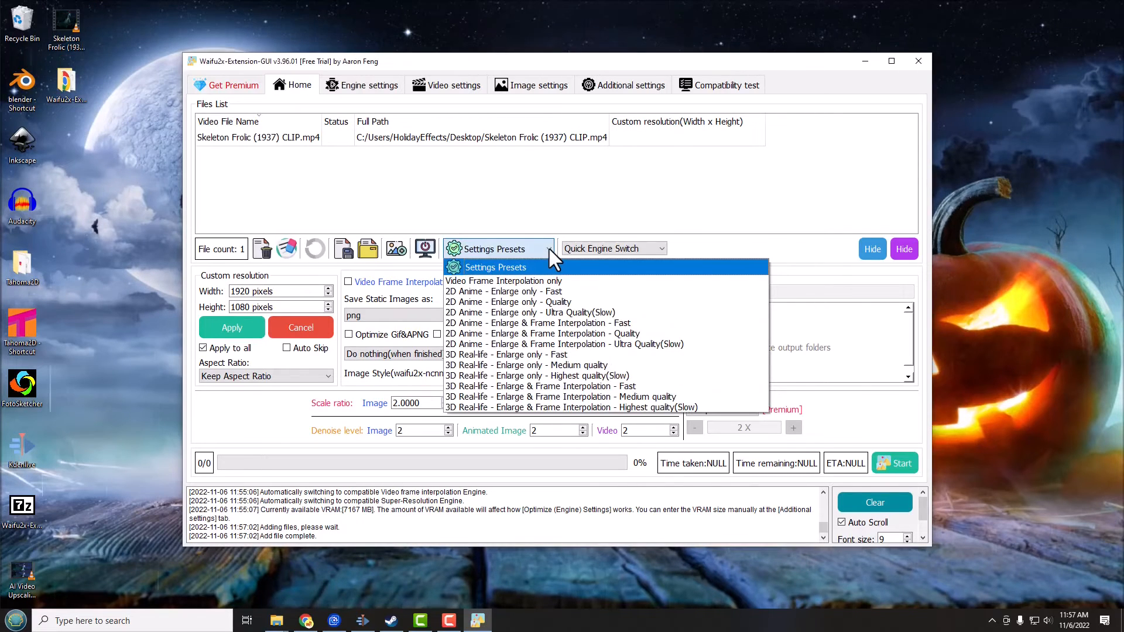
mouse_move(543, 263)
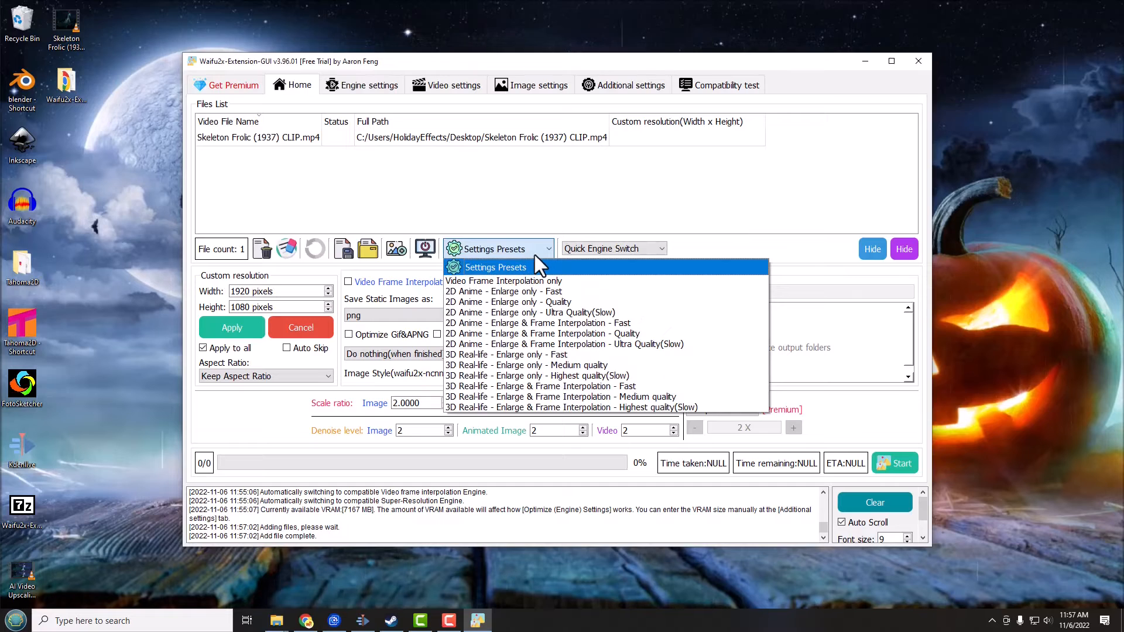
mouse_move(487, 303)
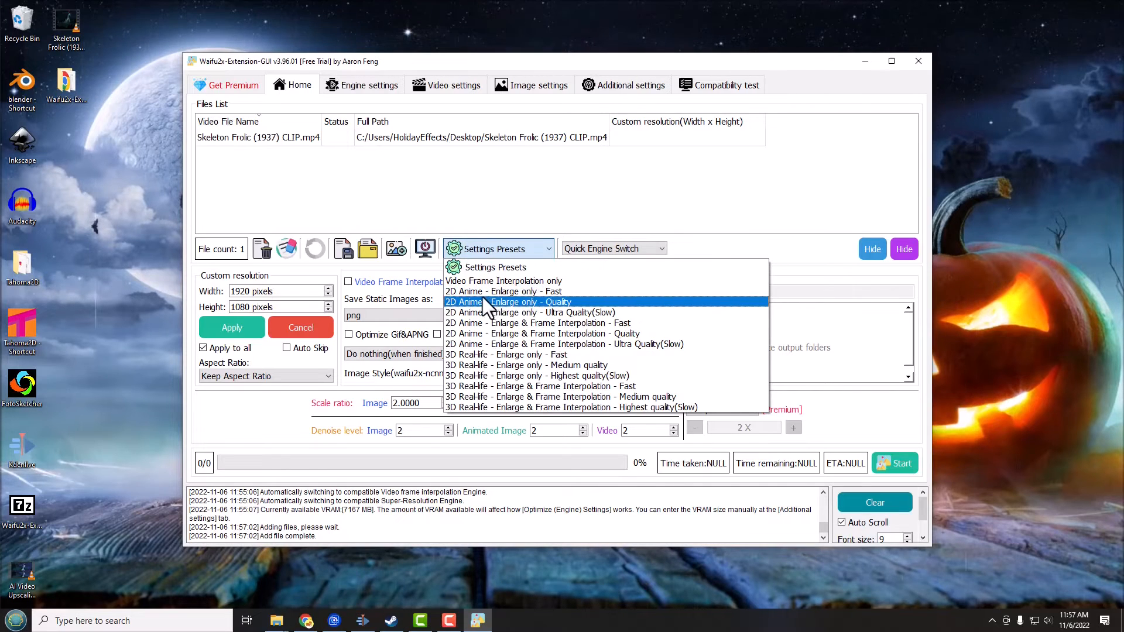
mouse_move(504, 292)
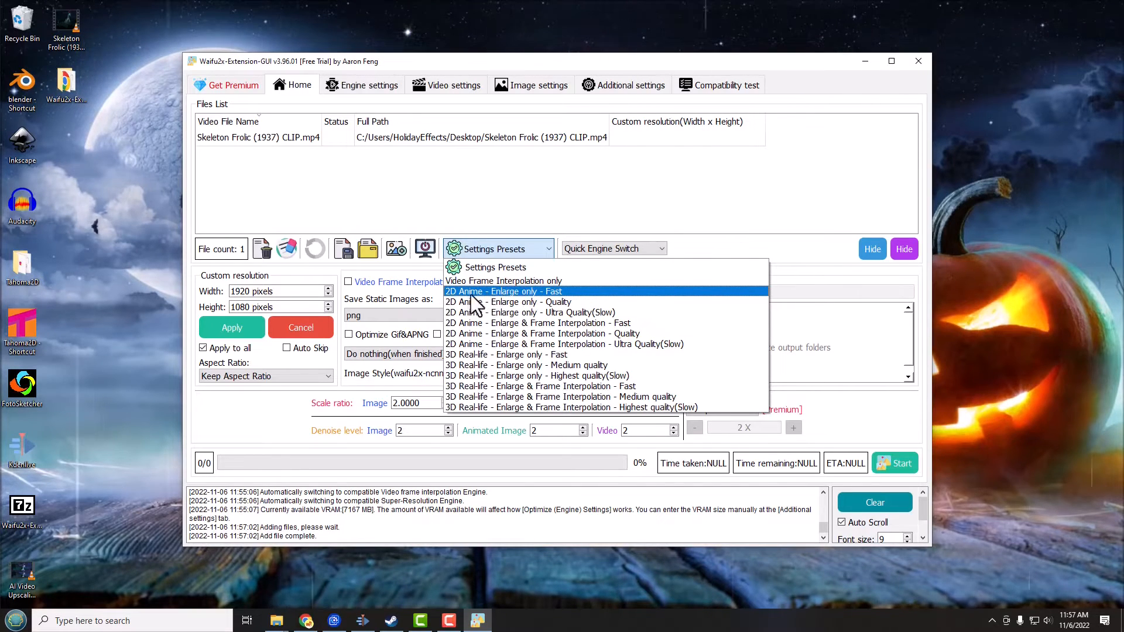
mouse_move(510, 301)
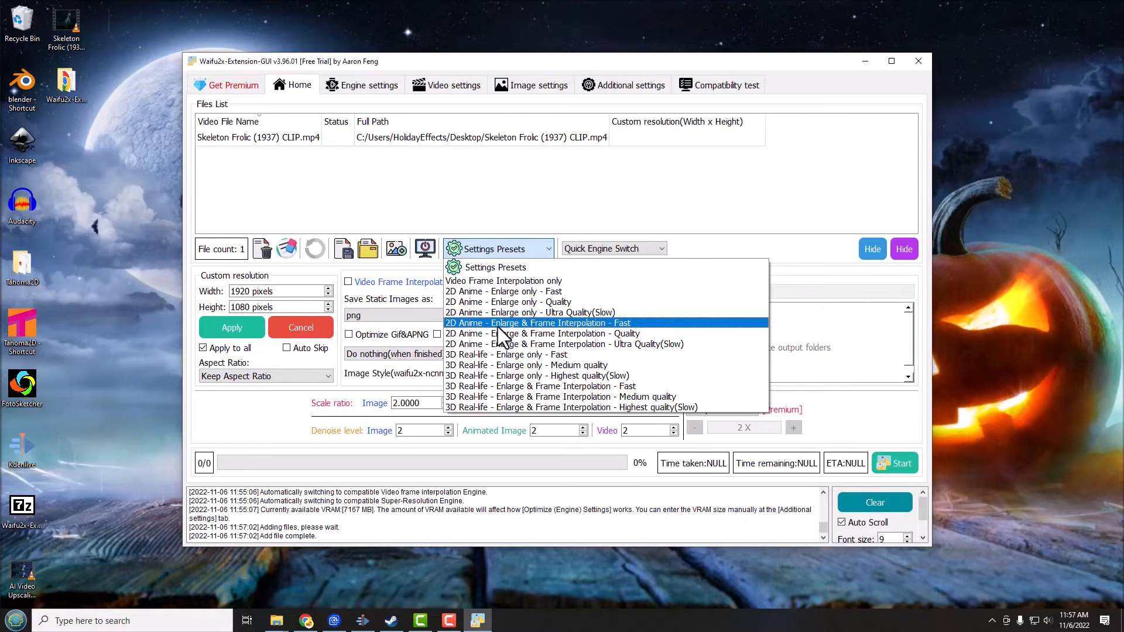
mouse_move(602, 340)
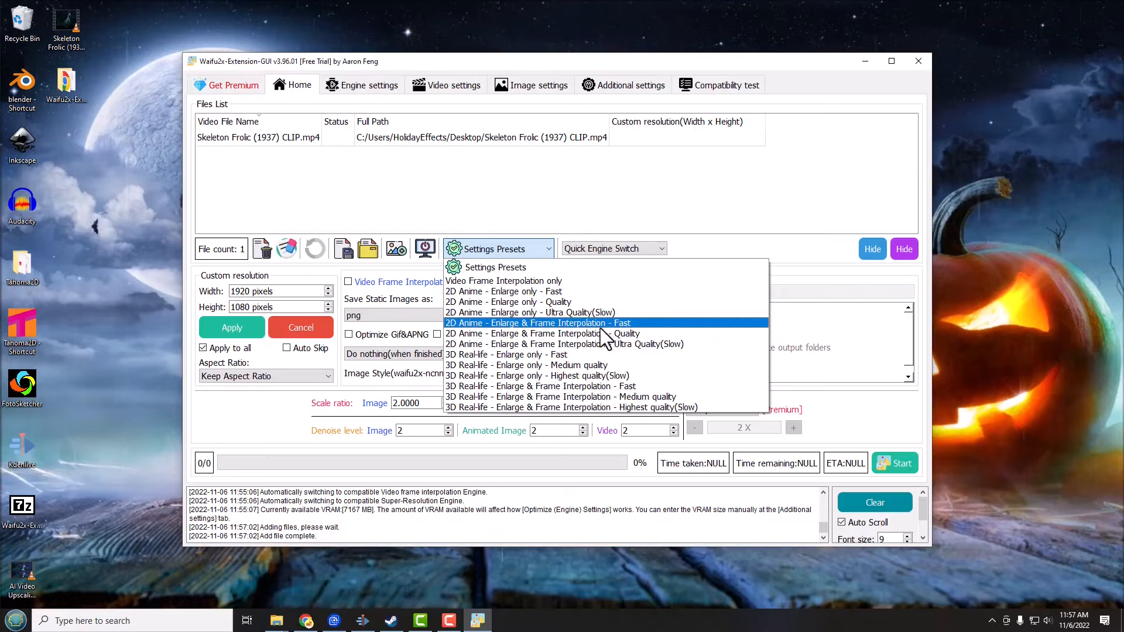
mouse_move(609, 311)
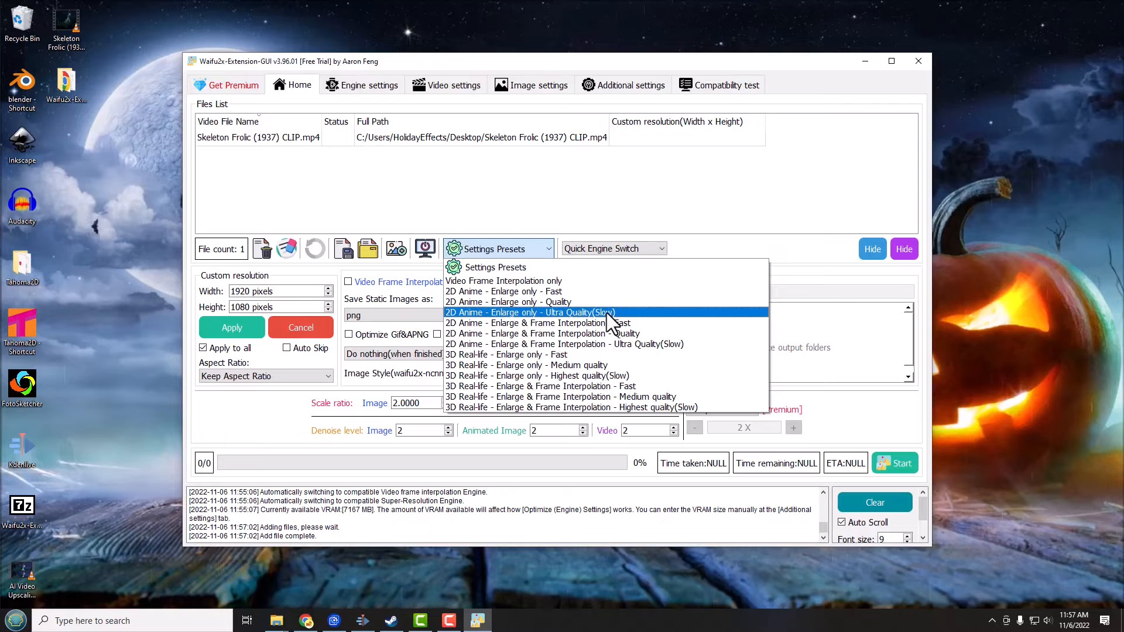
mouse_move(566, 323)
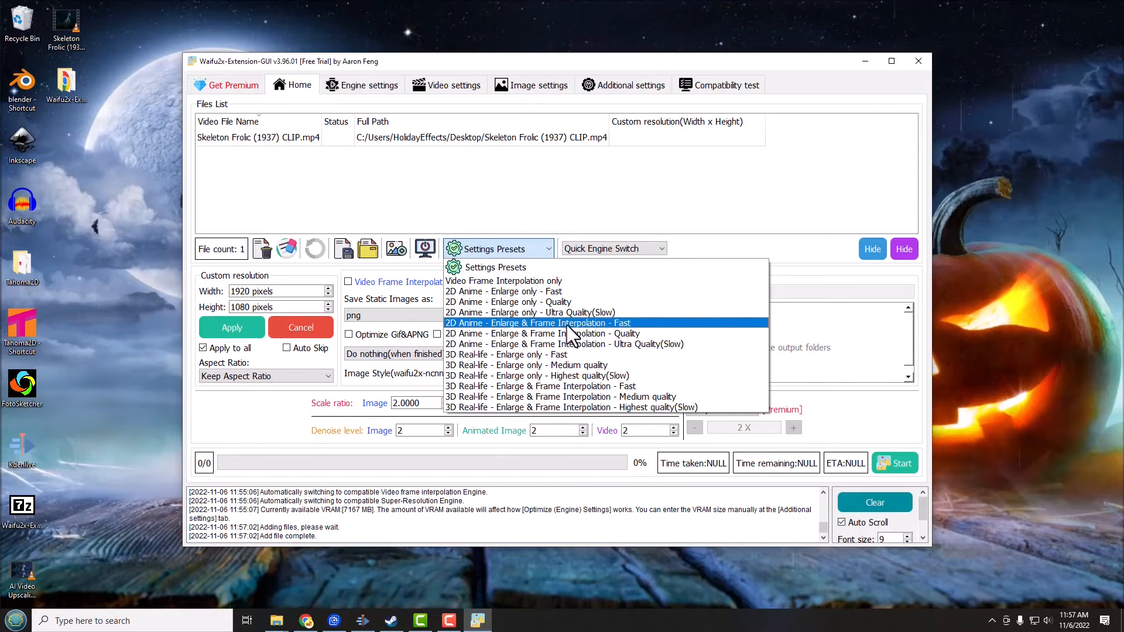
mouse_move(591, 337)
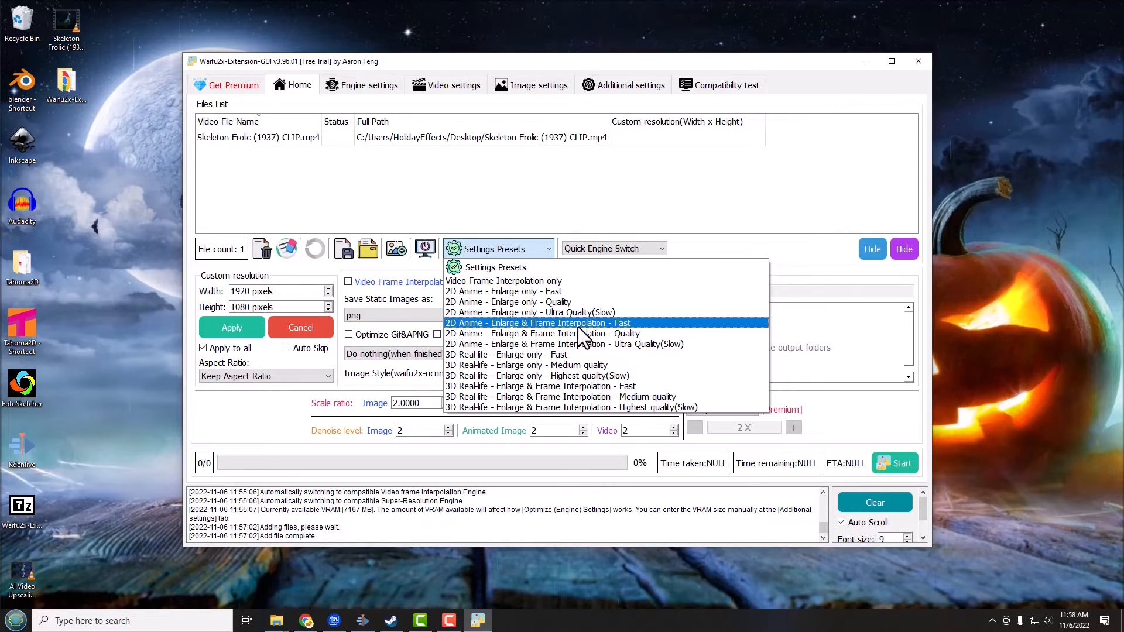
mouse_move(450, 332)
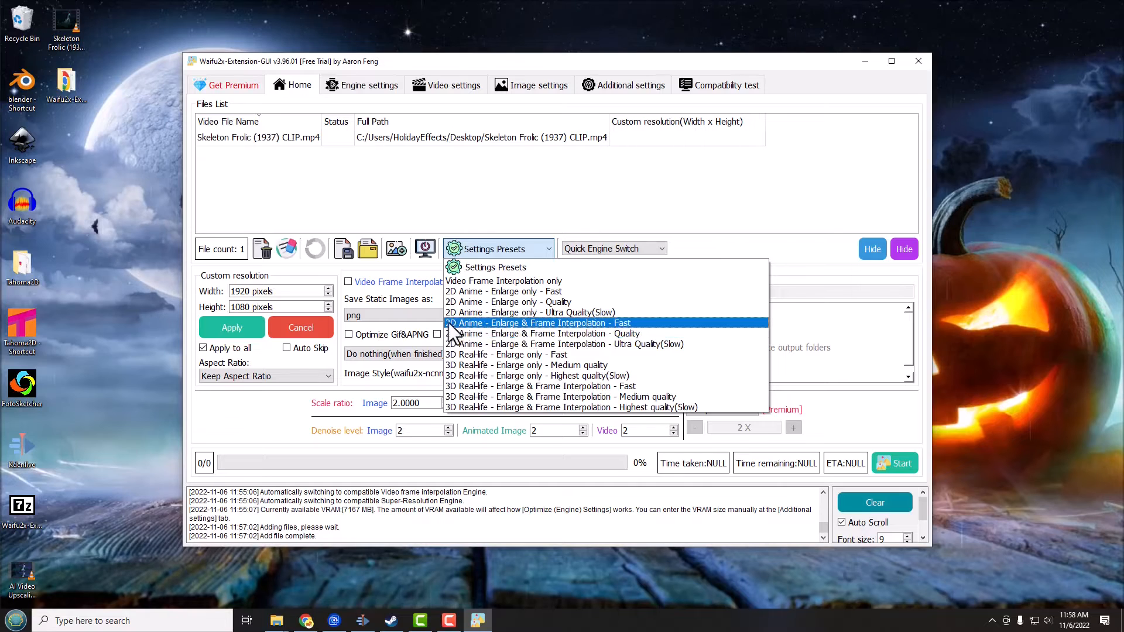
mouse_move(466, 347)
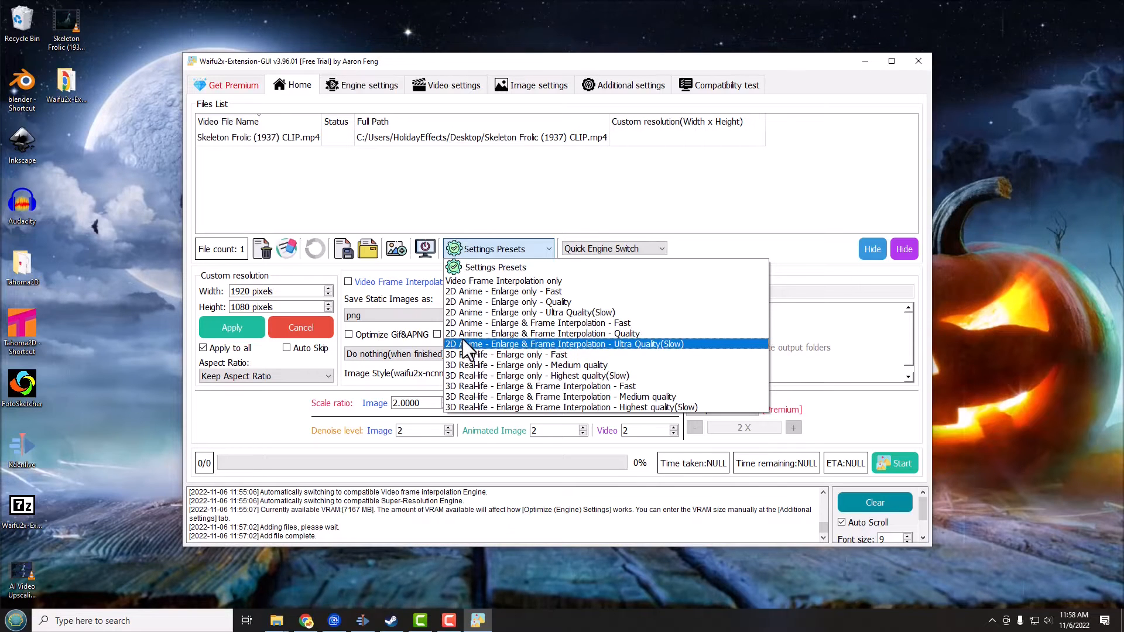
mouse_move(503, 354)
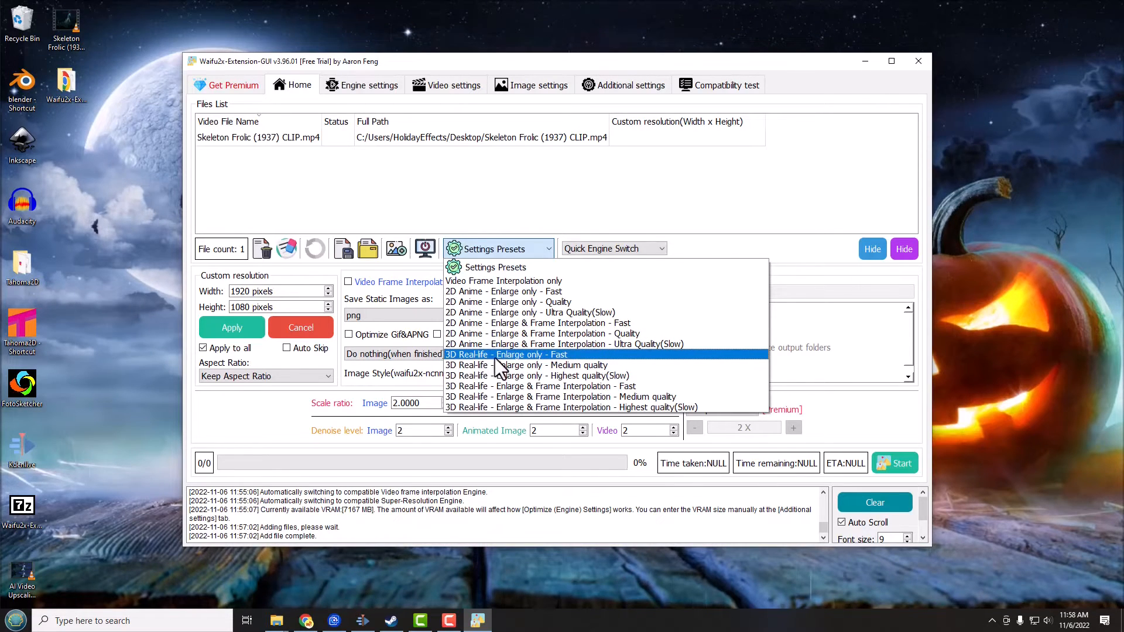
mouse_move(541, 366)
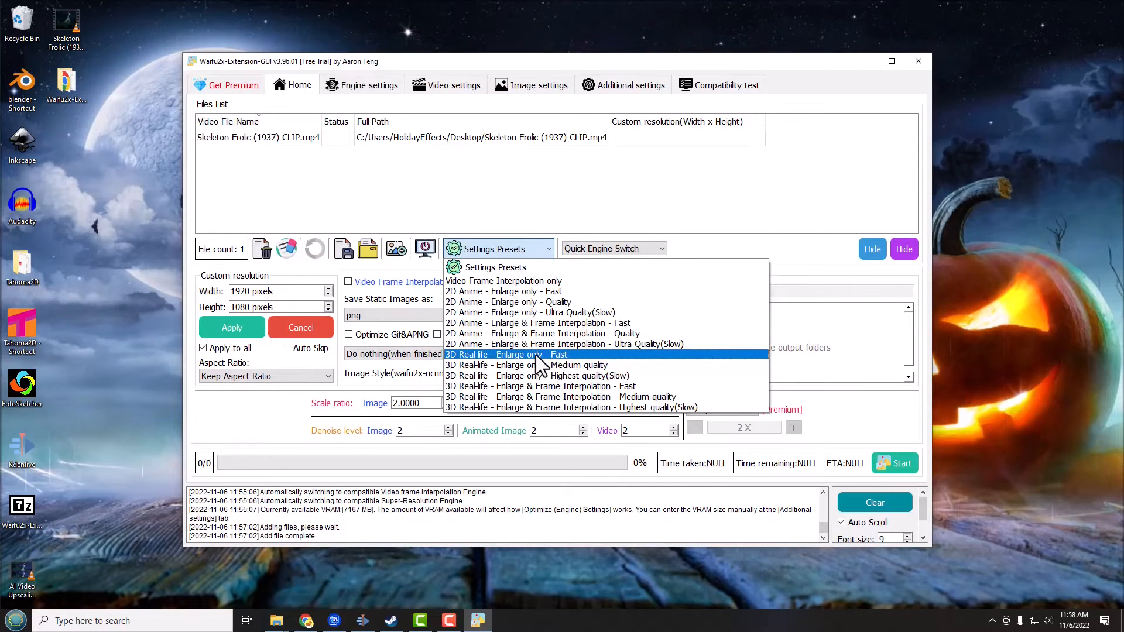
mouse_move(567, 368)
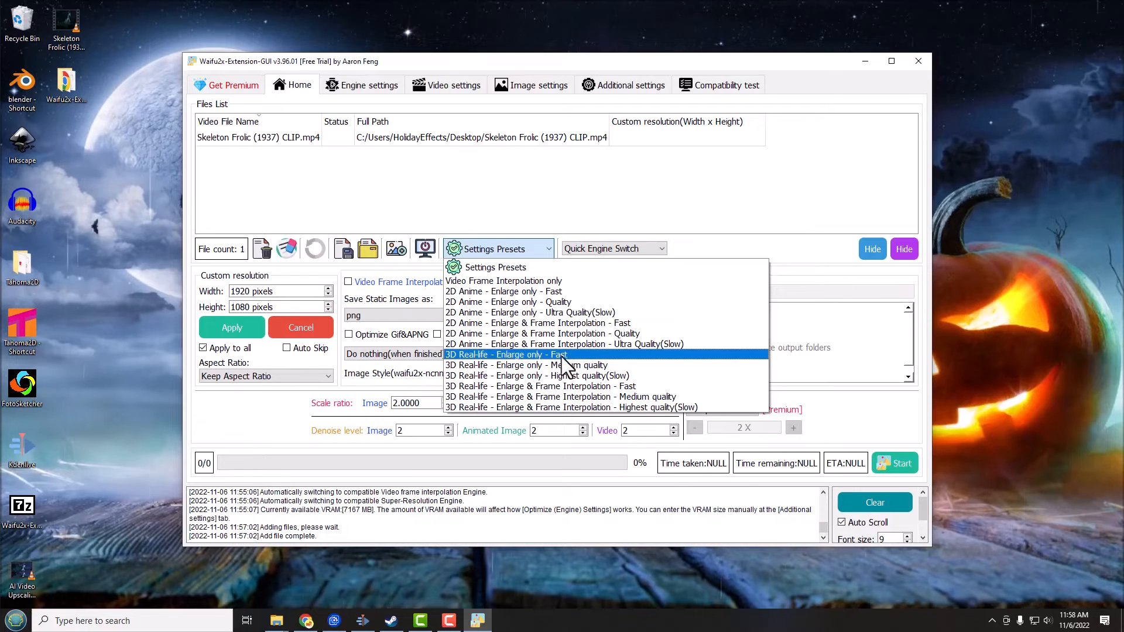
mouse_move(563, 397)
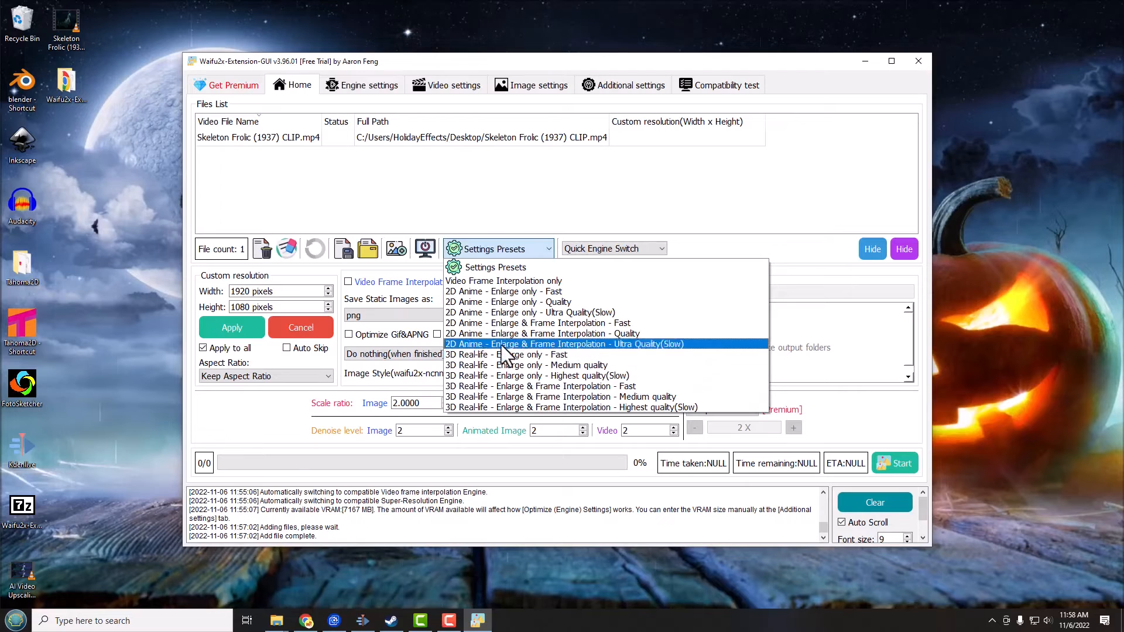
mouse_move(510, 315)
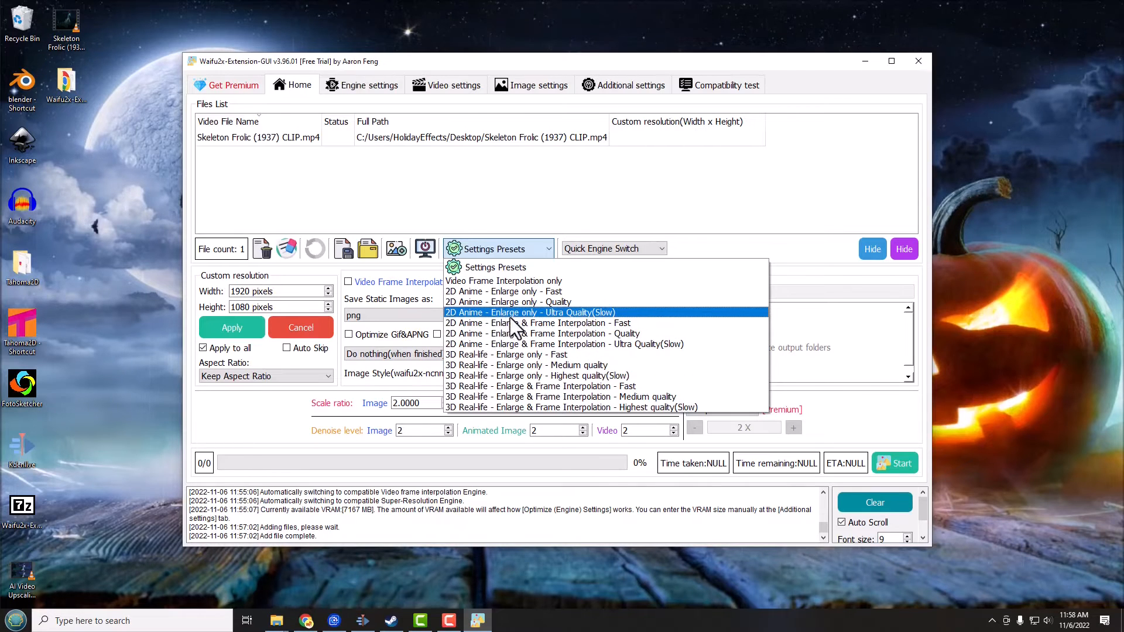
mouse_move(579, 323)
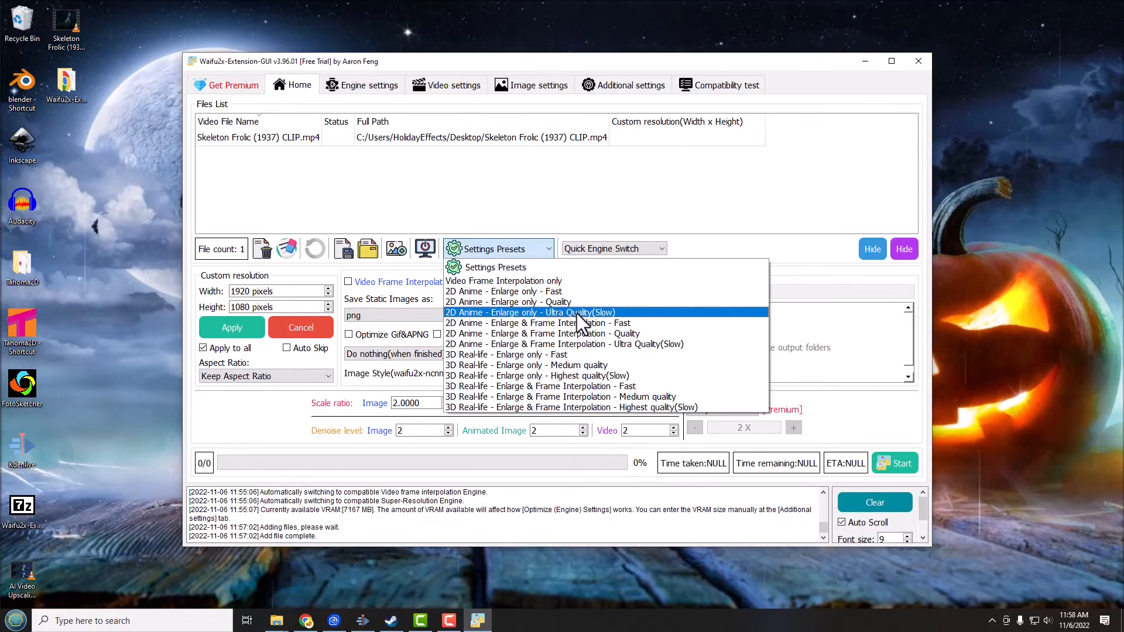
click(531, 313)
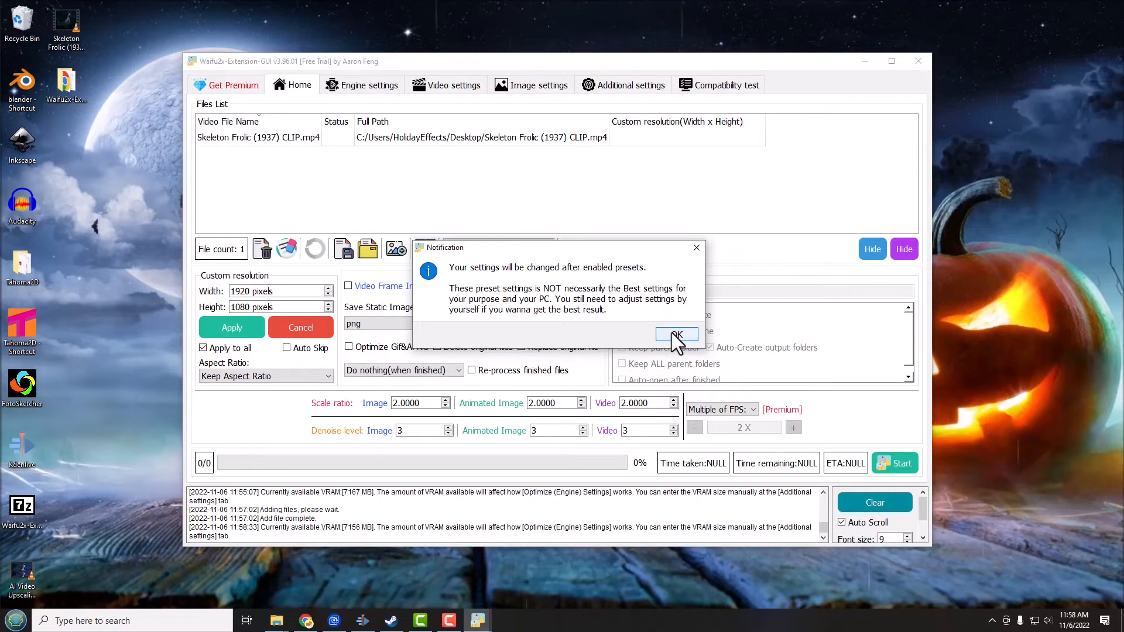
click(674, 336)
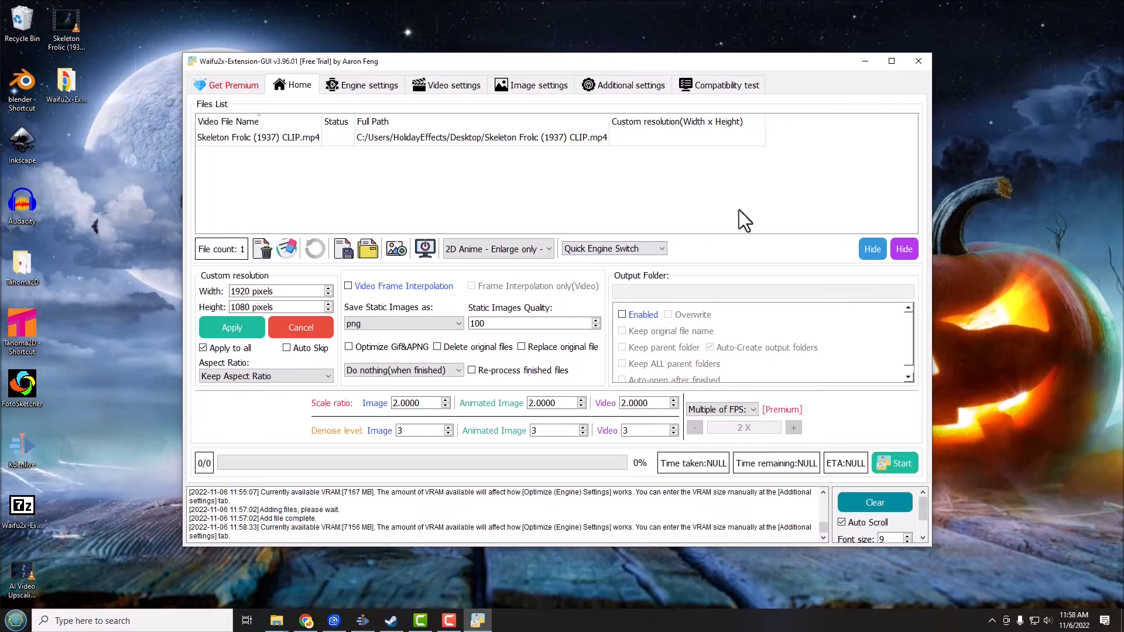
mouse_move(579, 188)
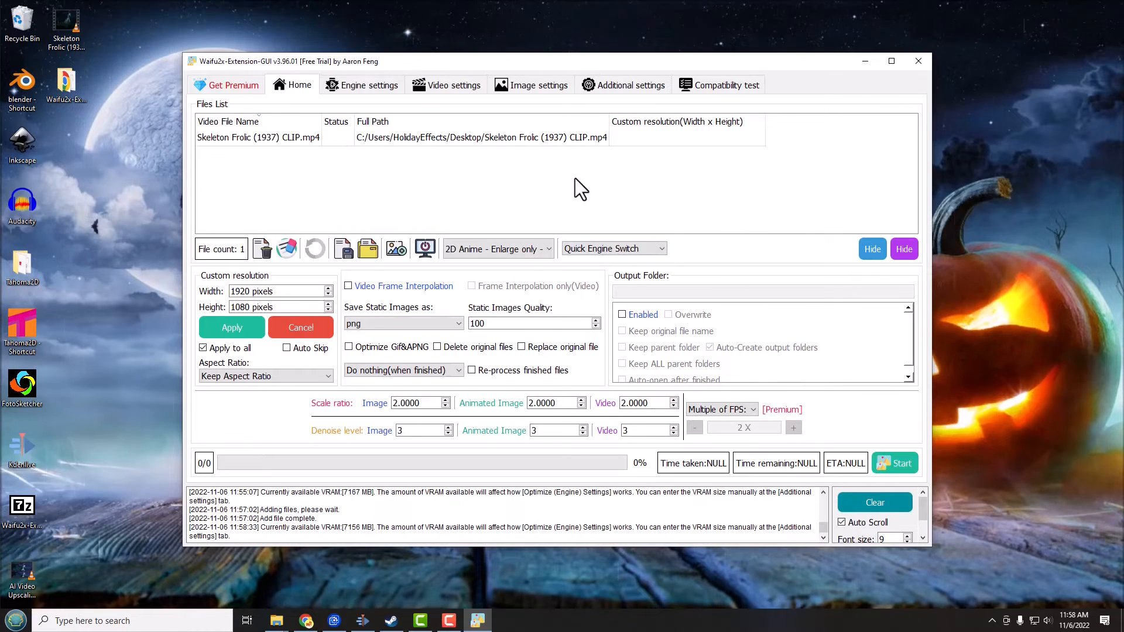
mouse_move(576, 187)
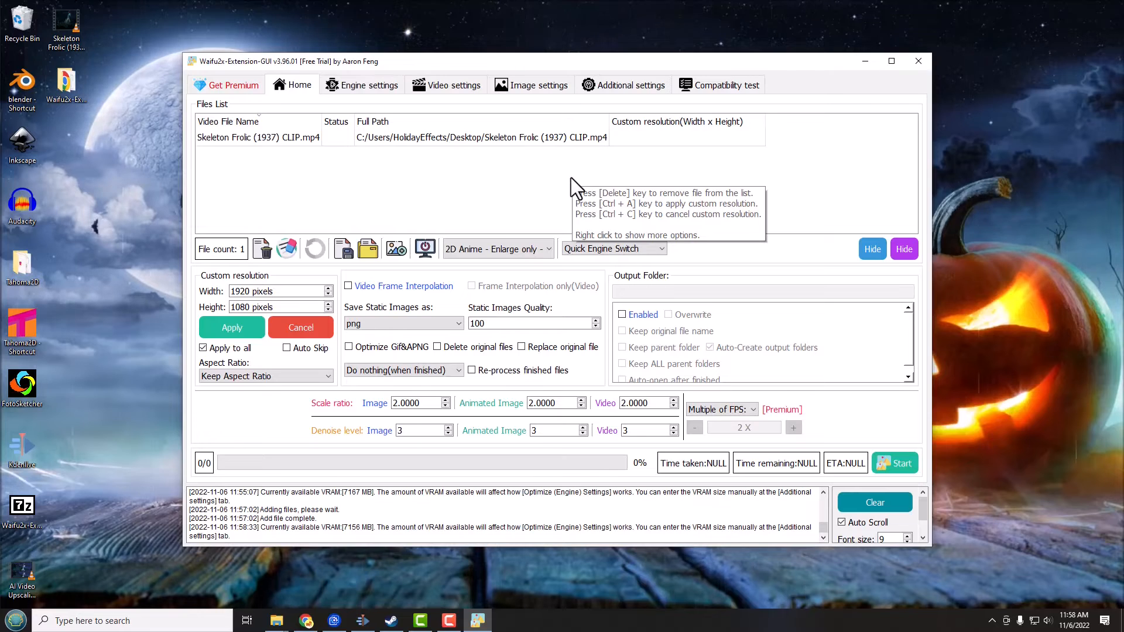
mouse_move(555, 195)
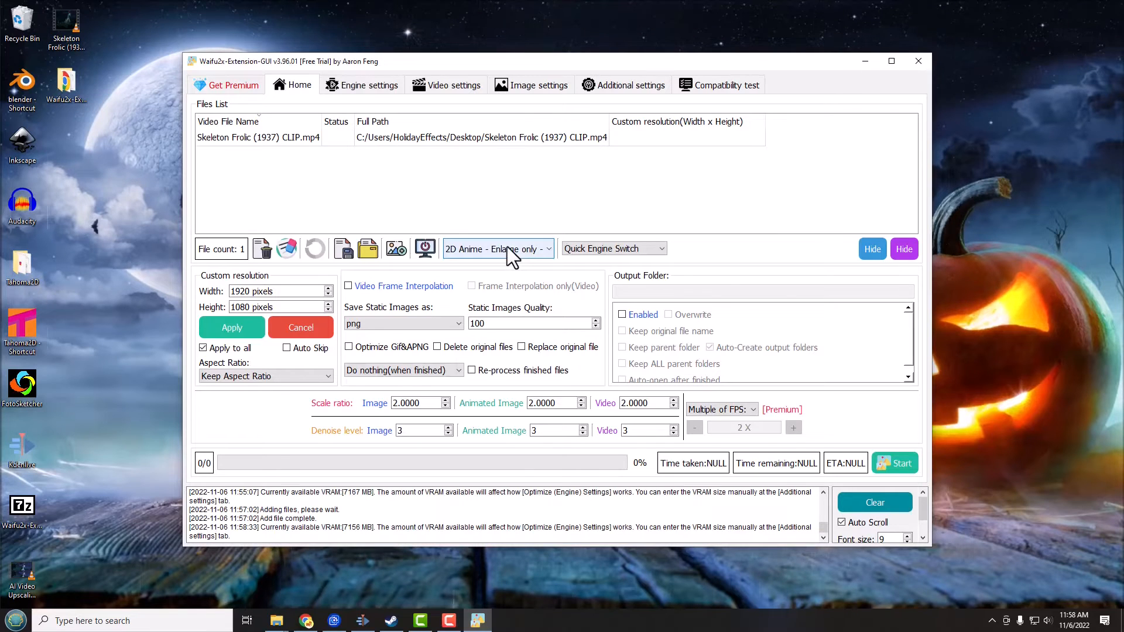
mouse_move(496, 248)
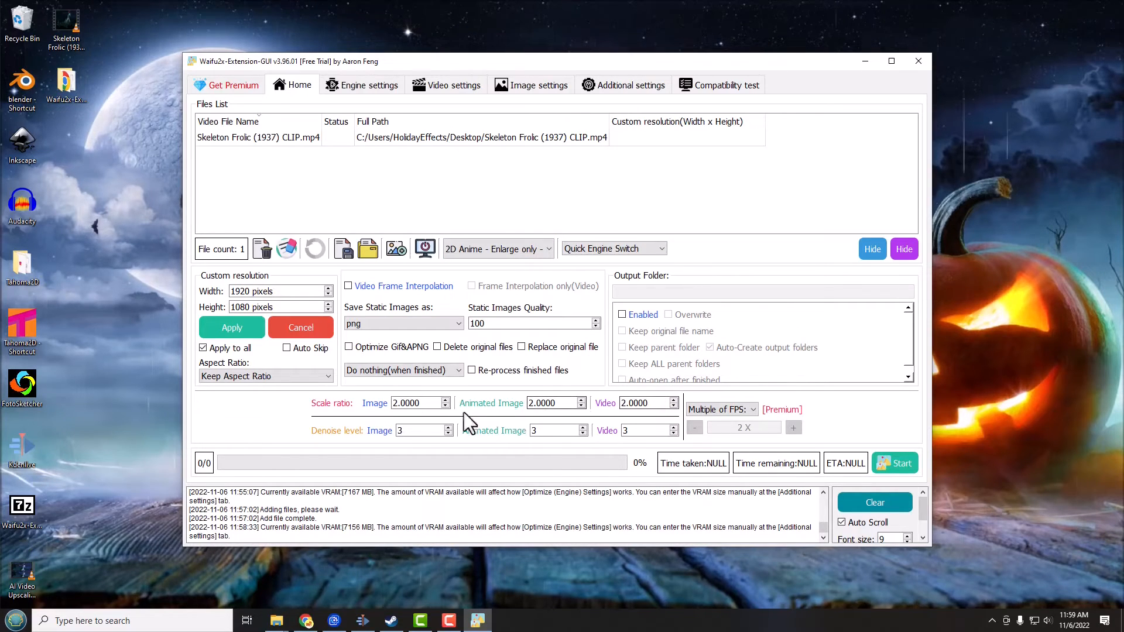
mouse_move(445, 423)
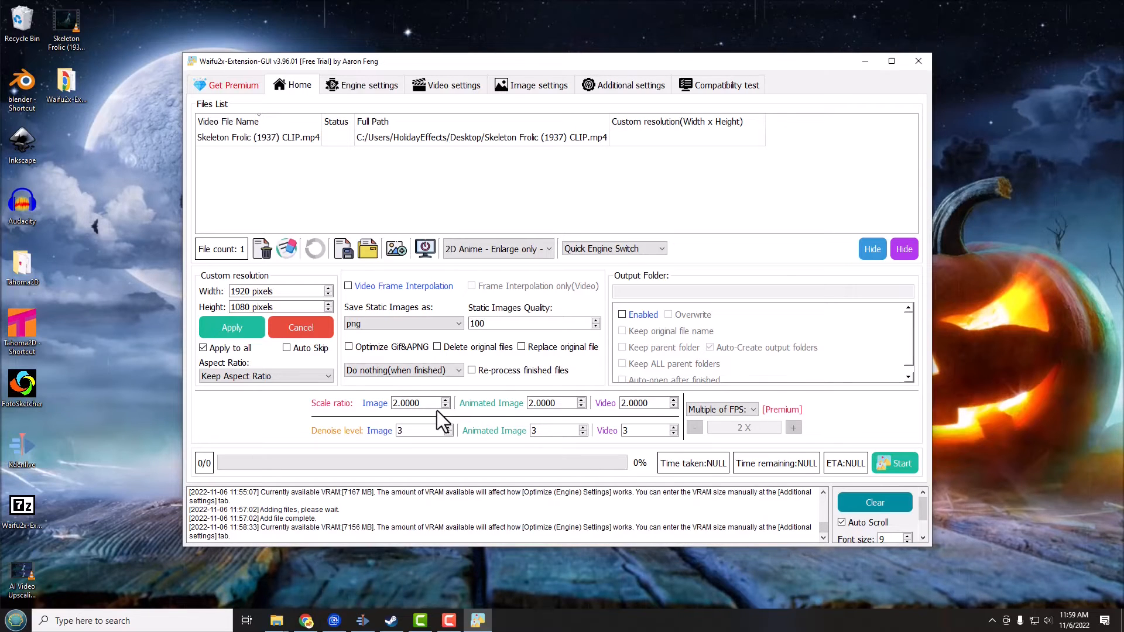
mouse_move(558, 430)
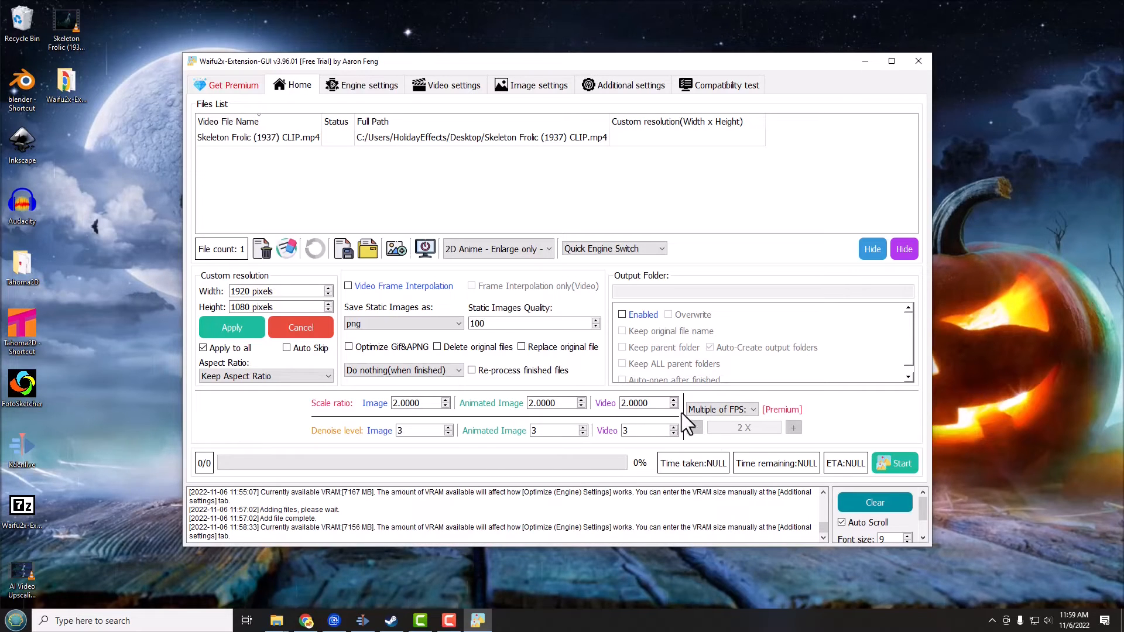
Step: Set the Video scale ratio to 4, leaving image ratios at 2
click(671, 398)
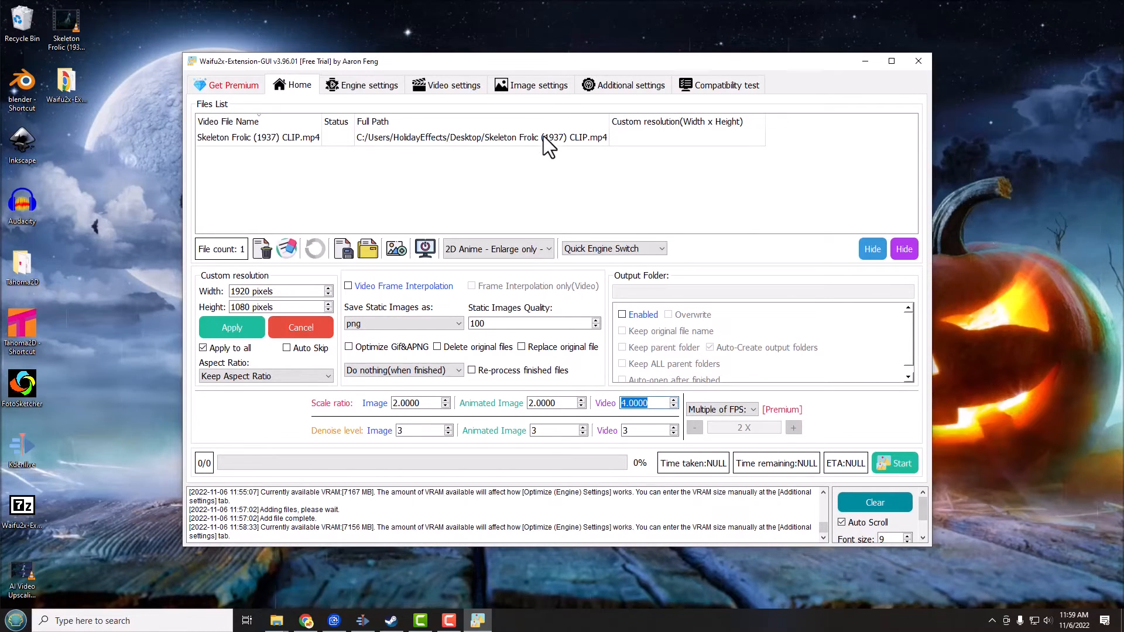
mouse_move(82, 64)
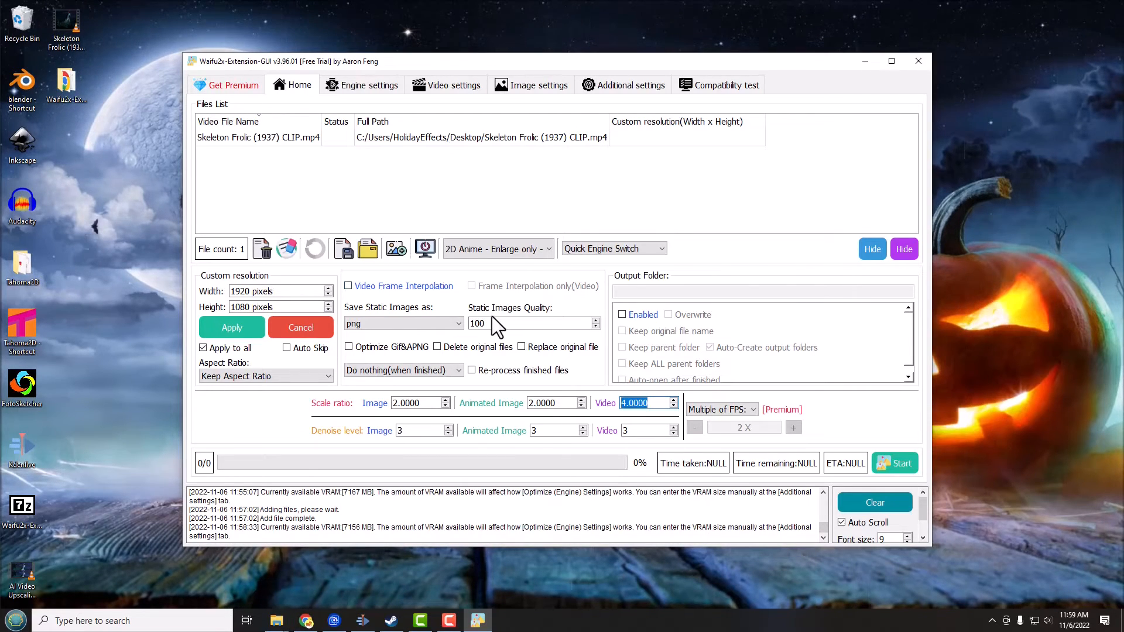
mouse_move(654, 341)
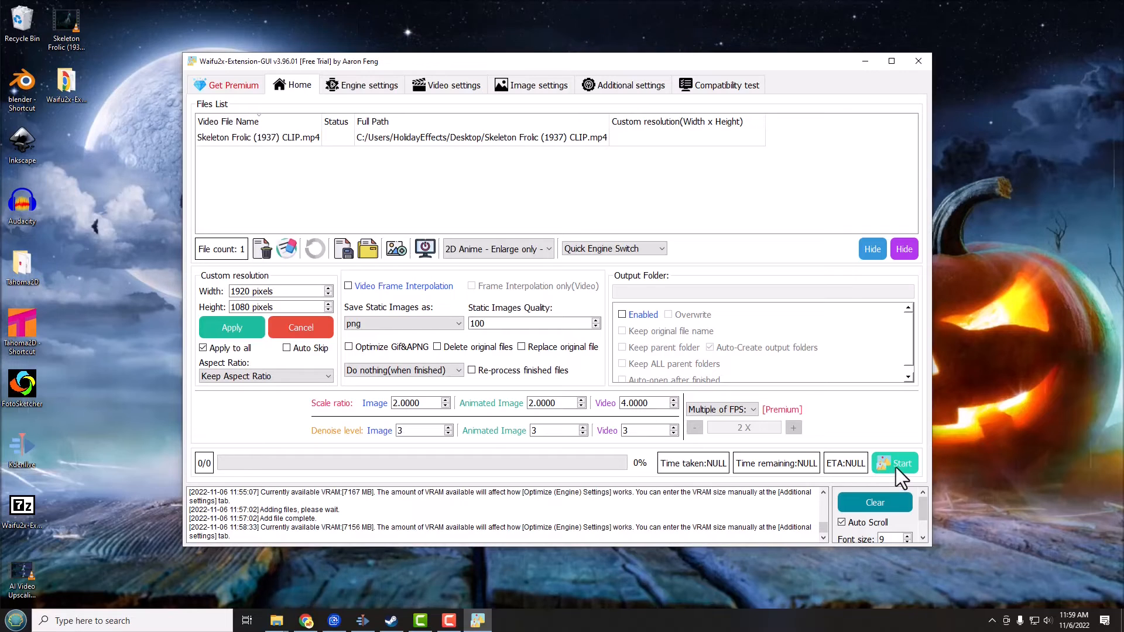
Step: Start the 4x upscale of the queued Skeleton Frolic clip and let it run to completion
click(893, 463)
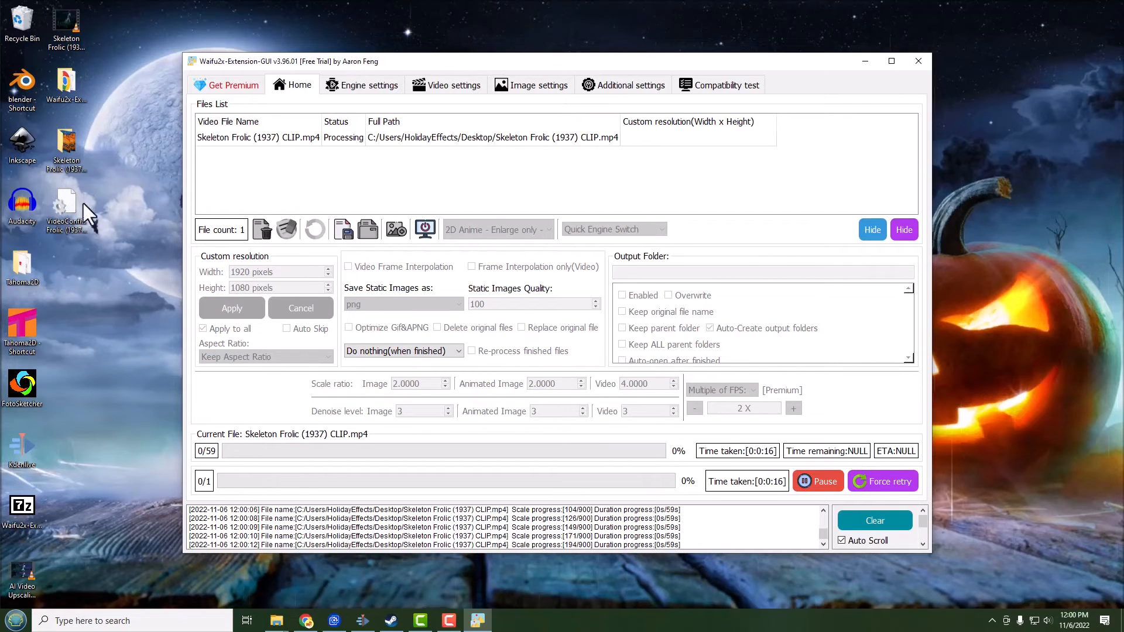
mouse_move(86, 256)
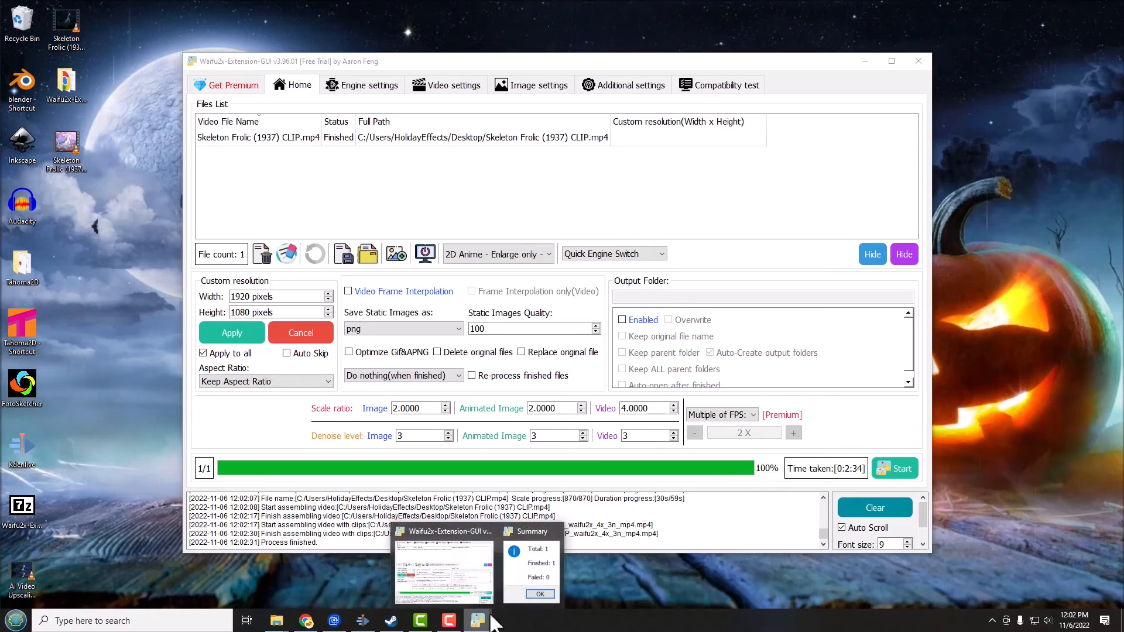
Step: Acknowledge the completion summary reporting one finished and zero failed
click(538, 594)
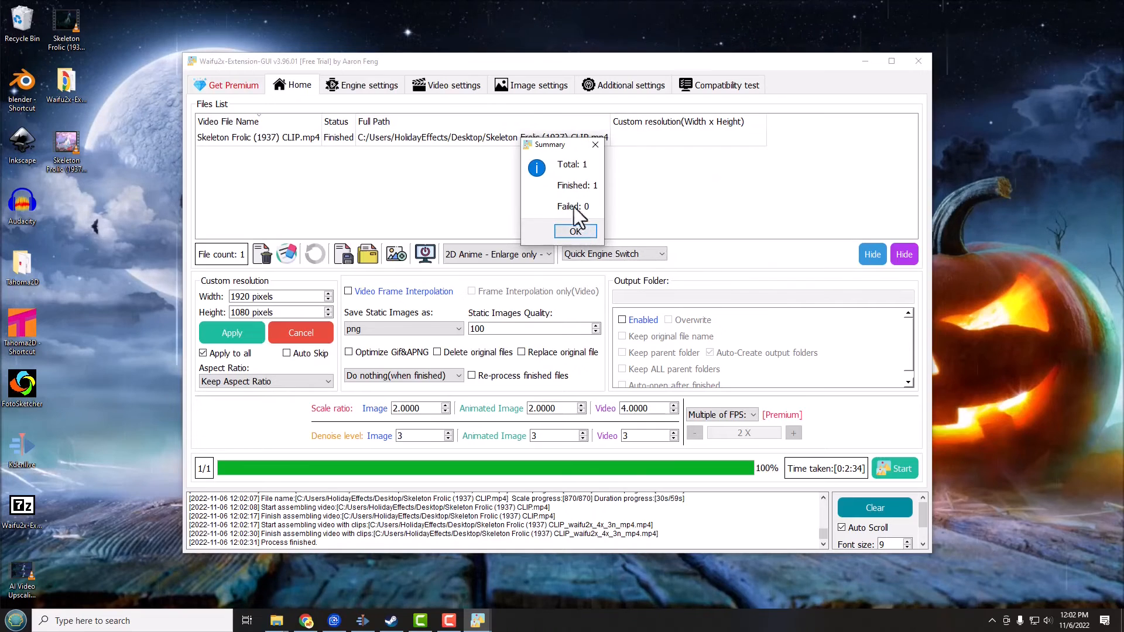
mouse_move(587, 176)
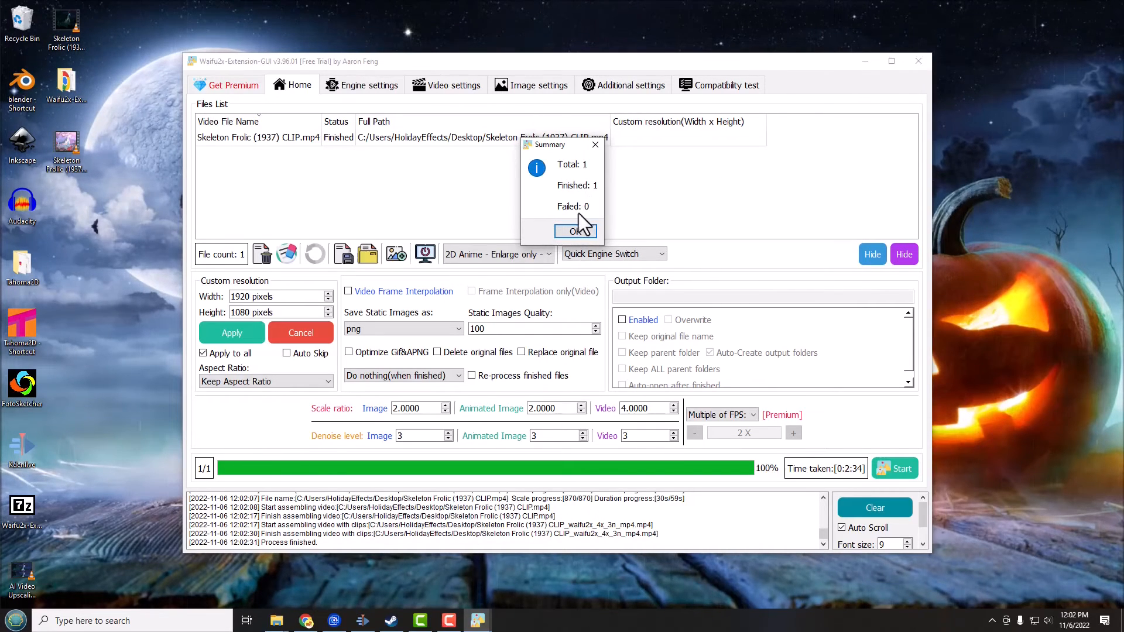
click(577, 231)
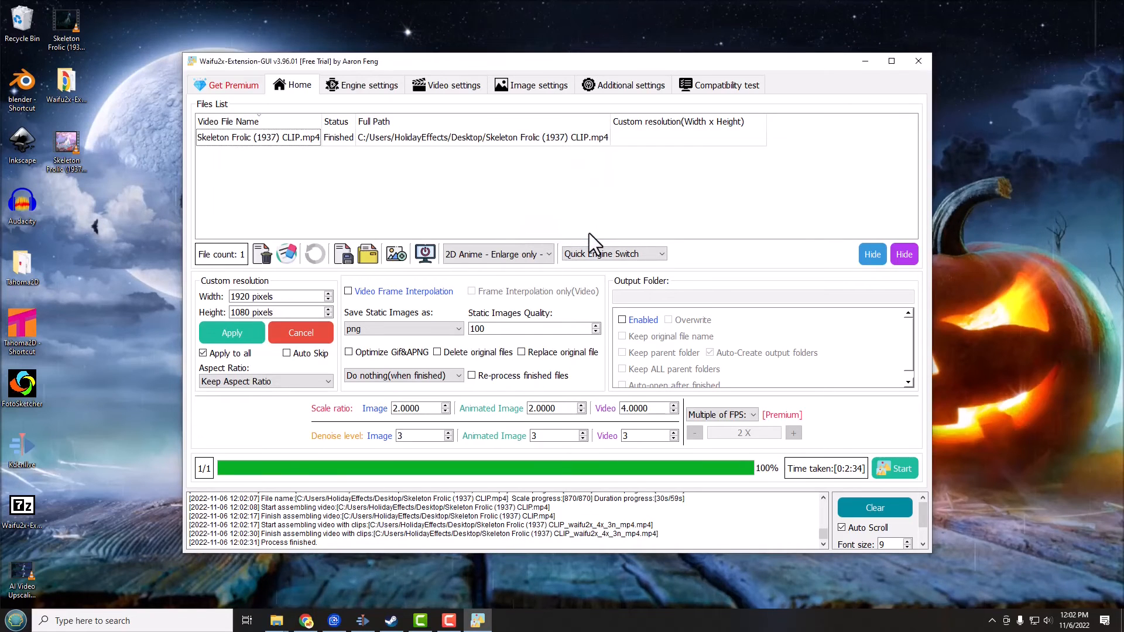
mouse_move(154, 175)
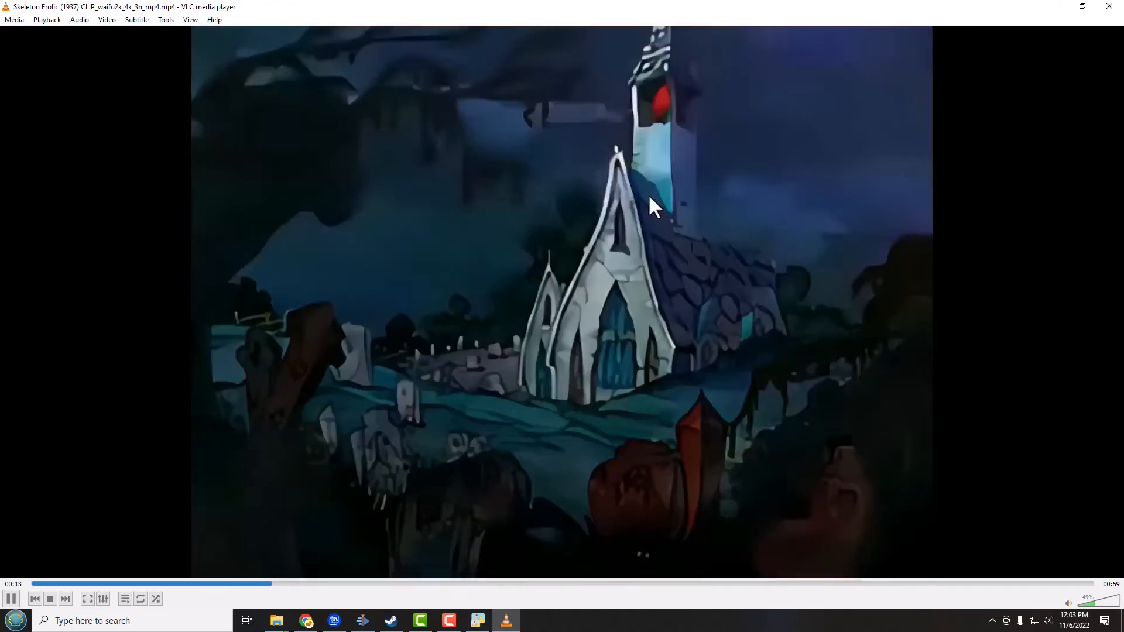
Step: Finish viewing the upscaled Skeleton Frolic clip in VLC and close its playback window
click(440, 583)
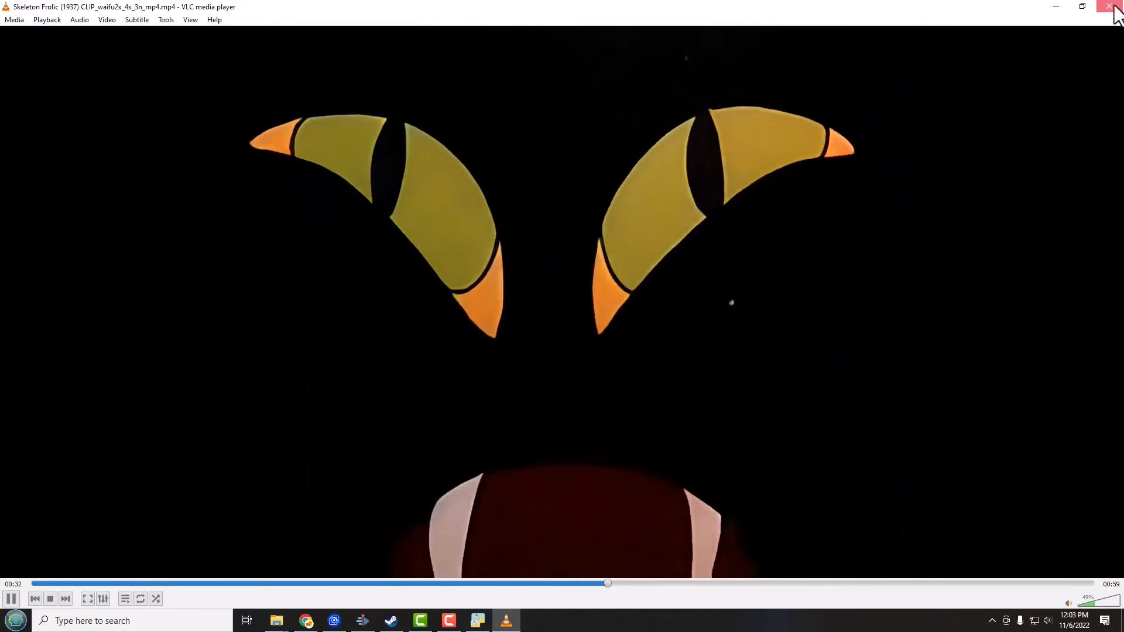
click(1114, 7)
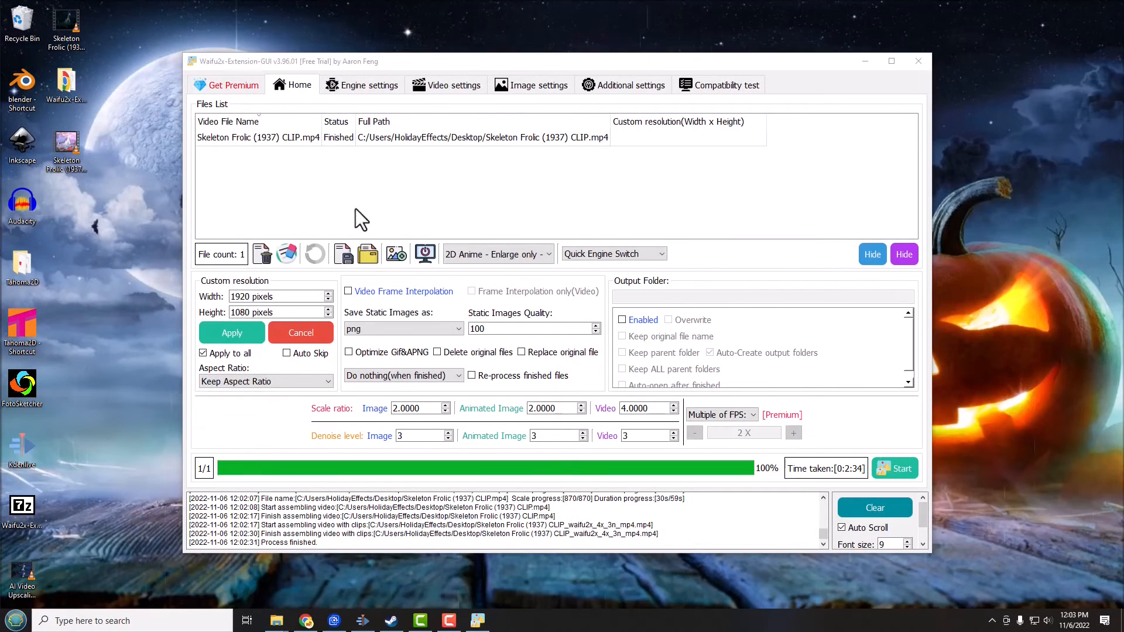
mouse_move(142, 598)
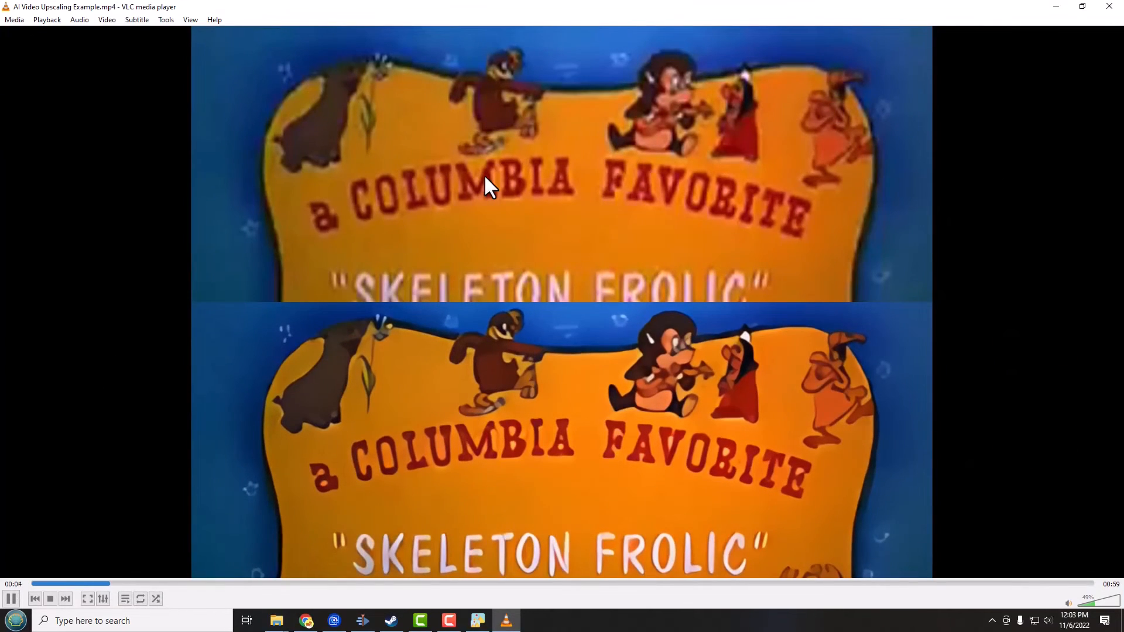
mouse_move(662, 419)
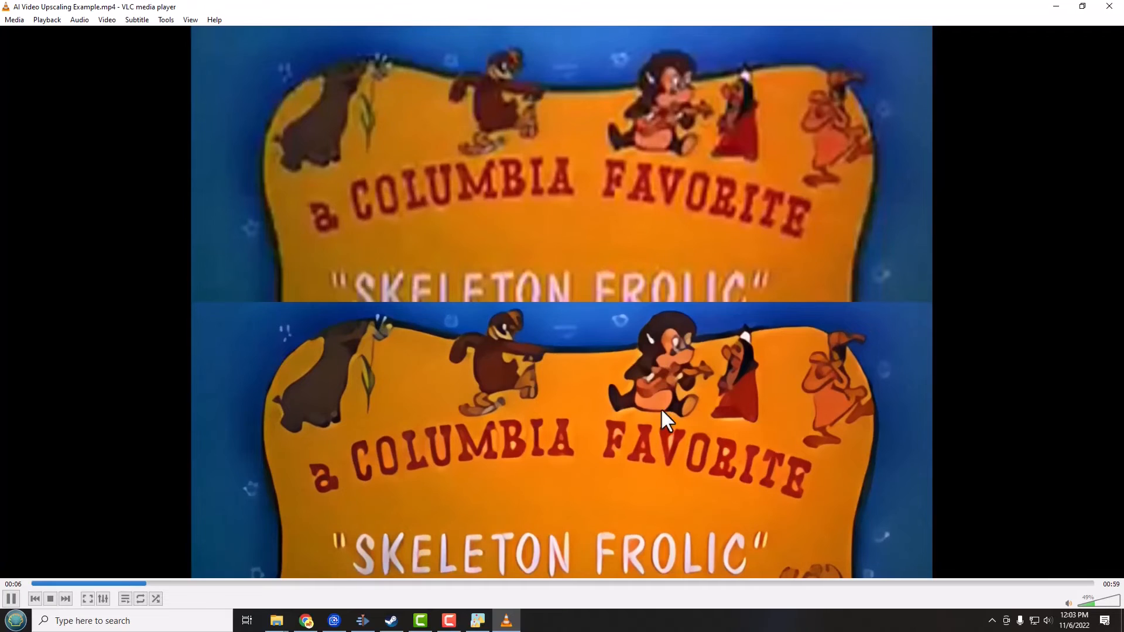
mouse_move(208, 551)
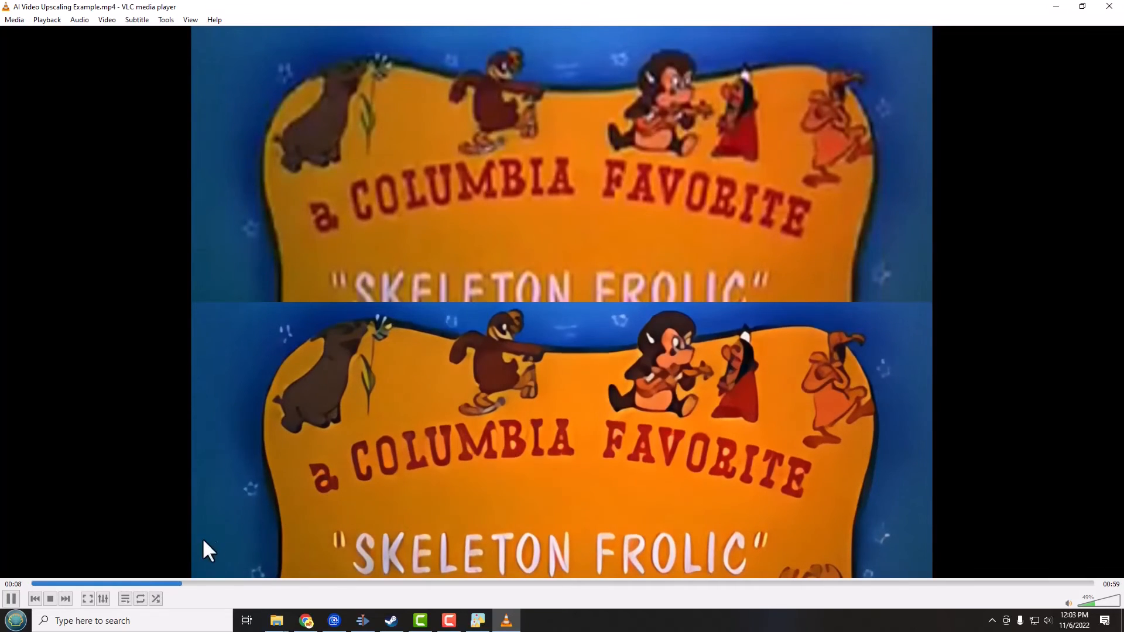
Step: Seek further into the side-by-side comparison video and resume playback to compare footage
click(230, 583)
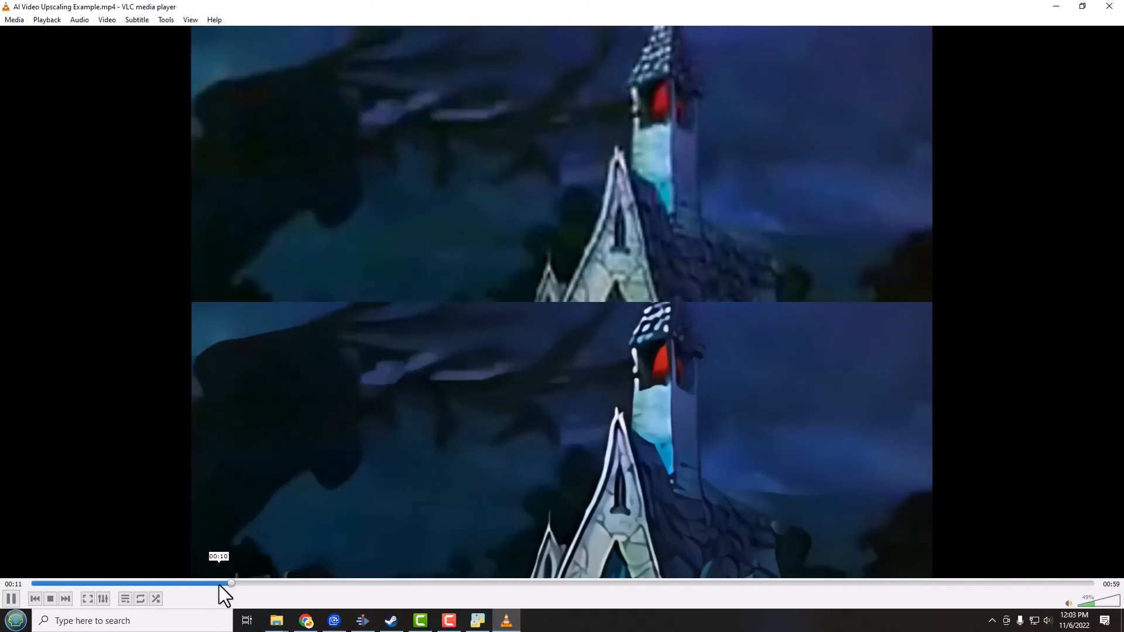
drag(231, 583, 337, 583)
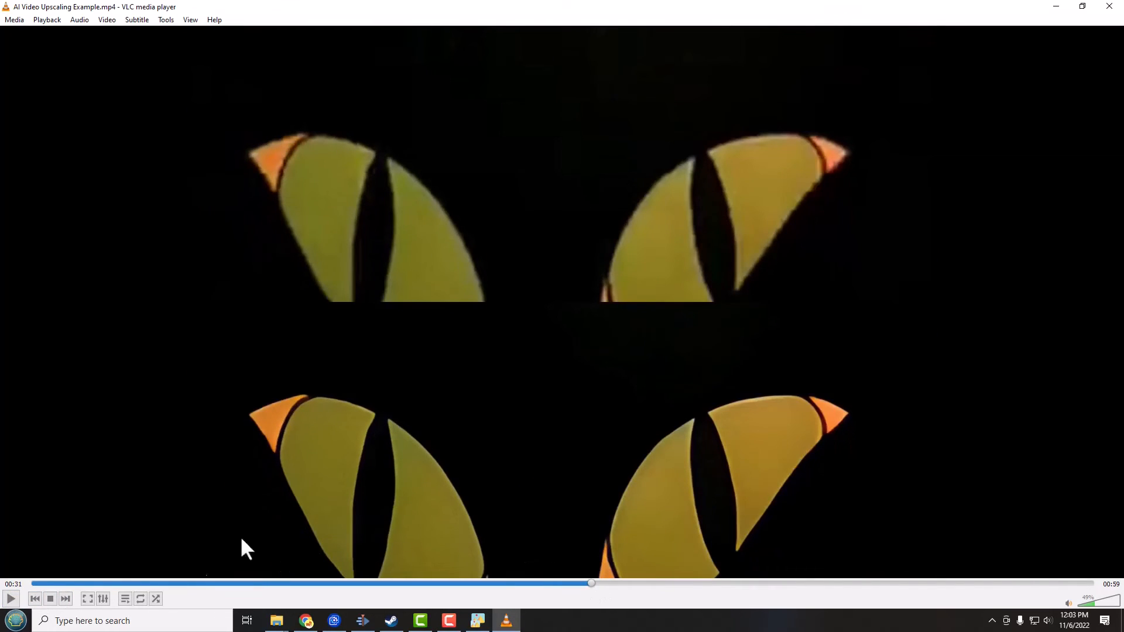
mouse_move(796, 337)
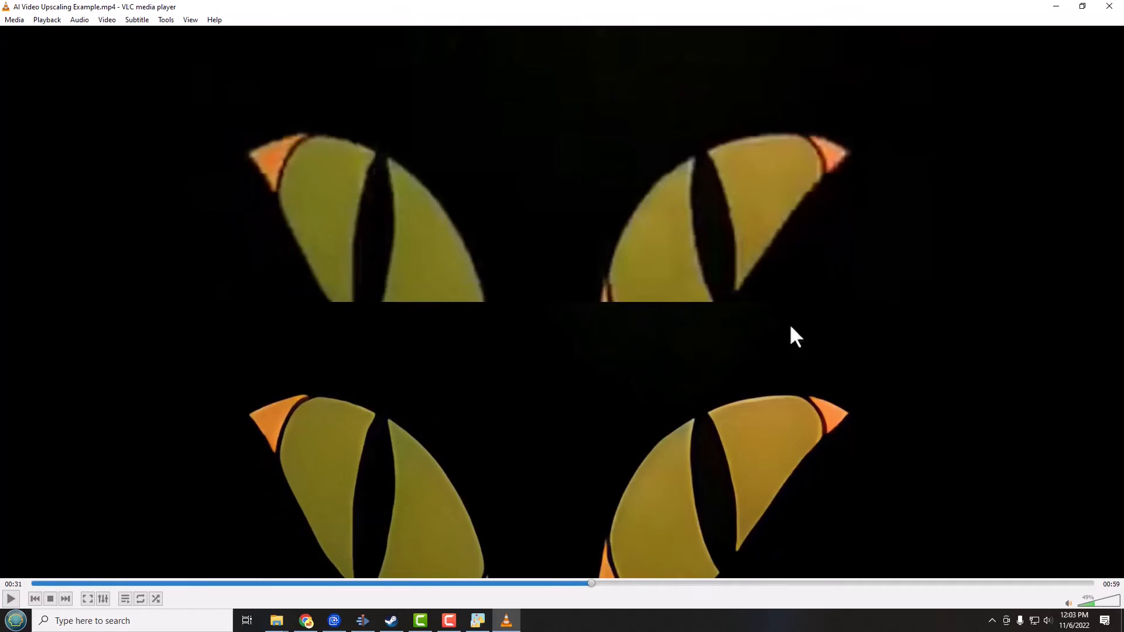
mouse_move(762, 178)
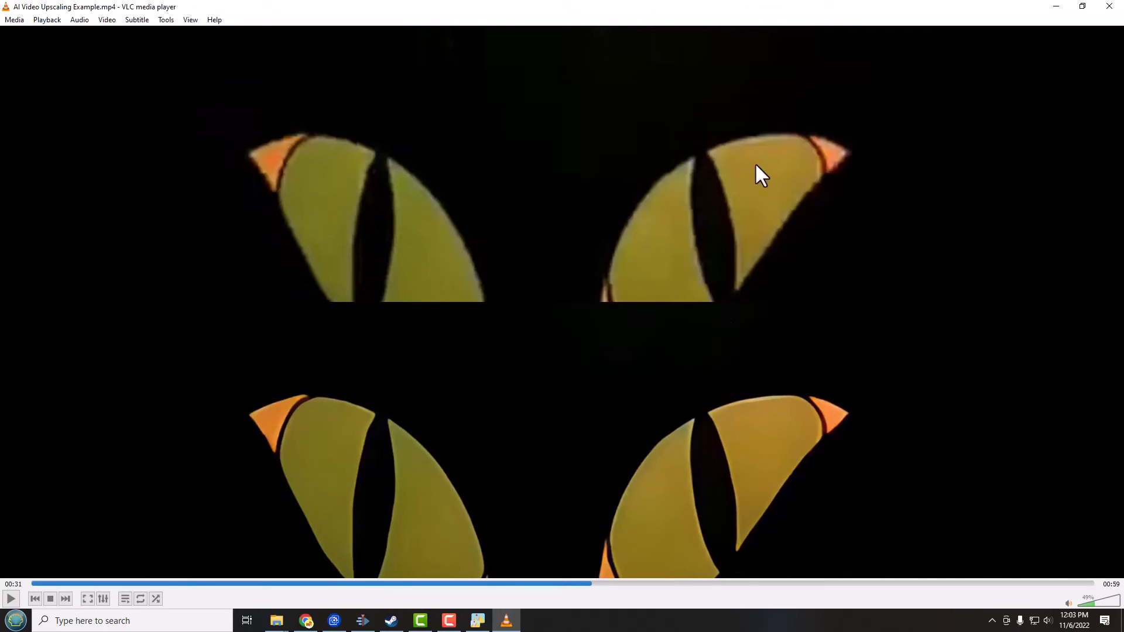
click(10, 598)
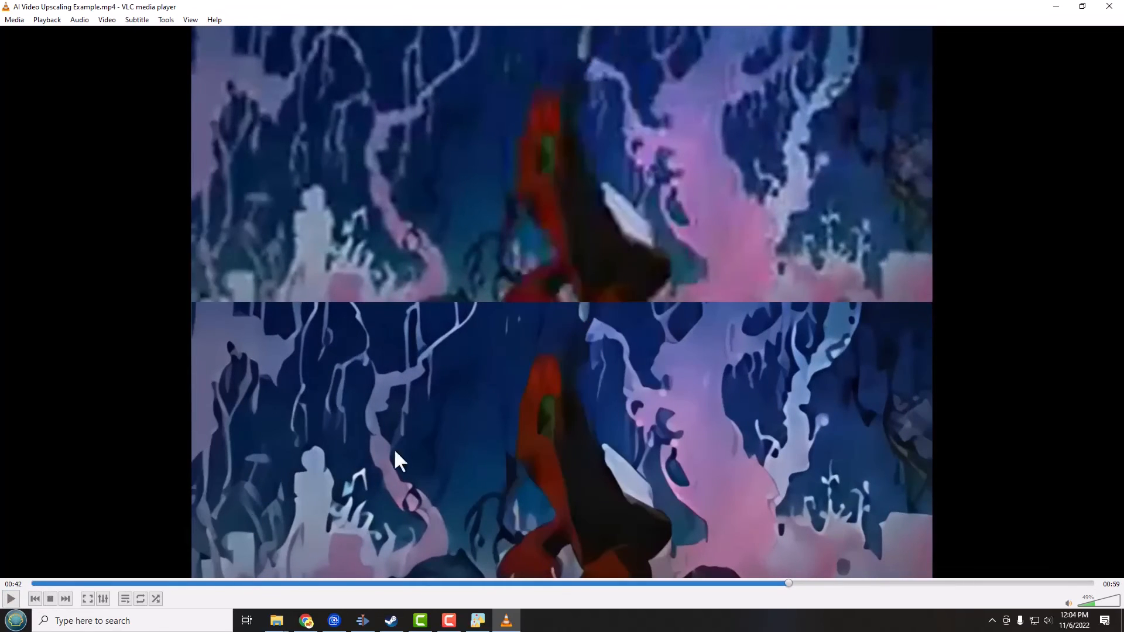
mouse_move(606, 523)
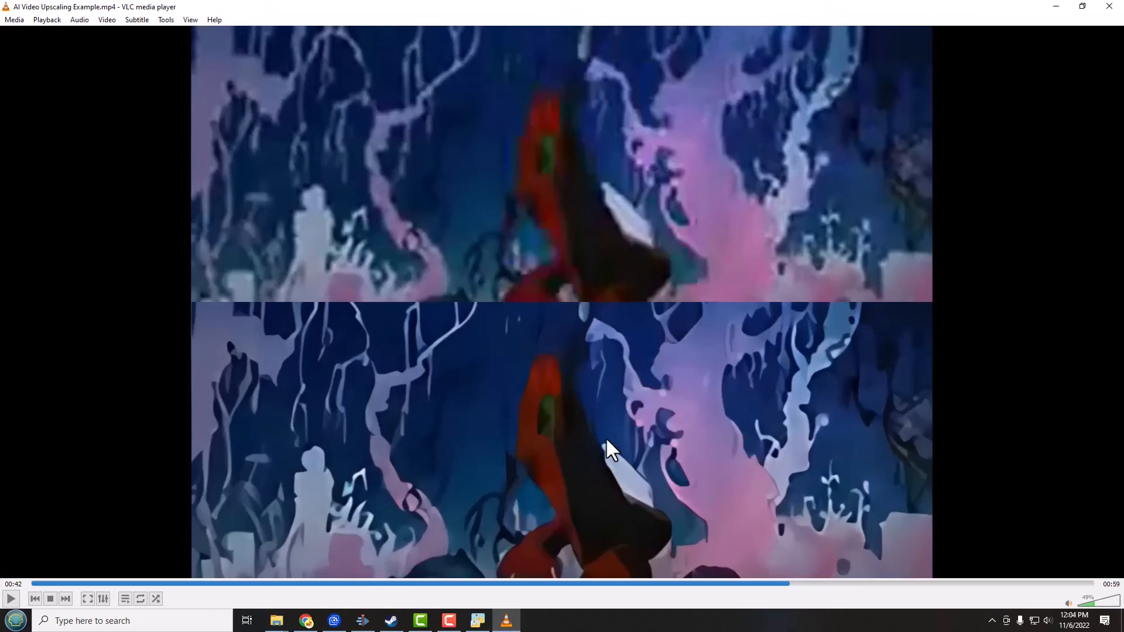
mouse_move(582, 453)
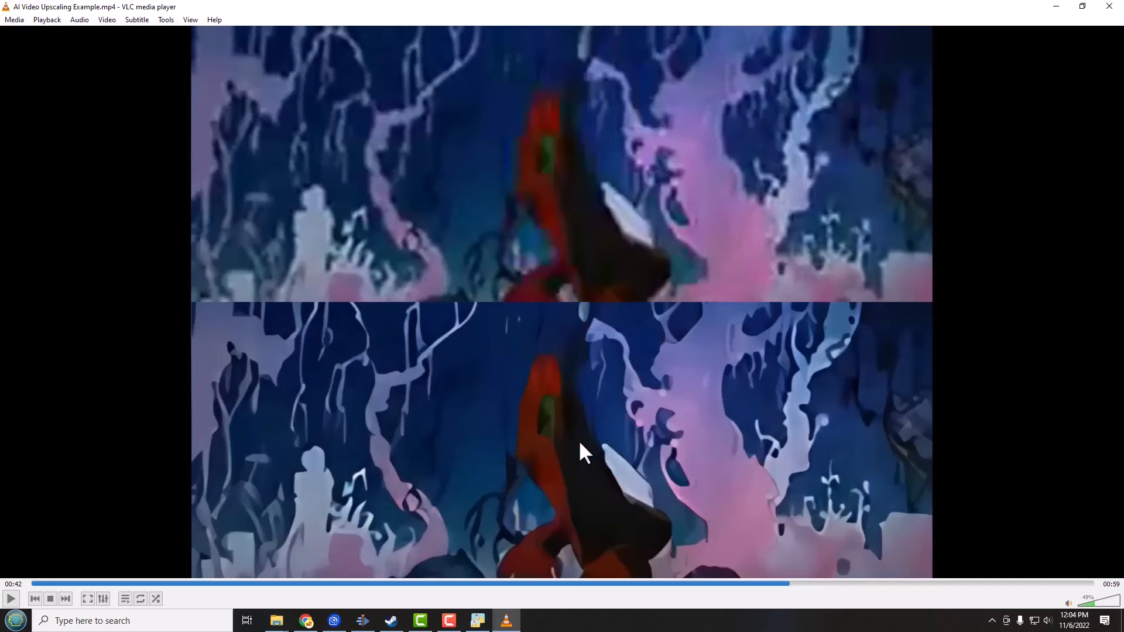
mouse_move(1055, 7)
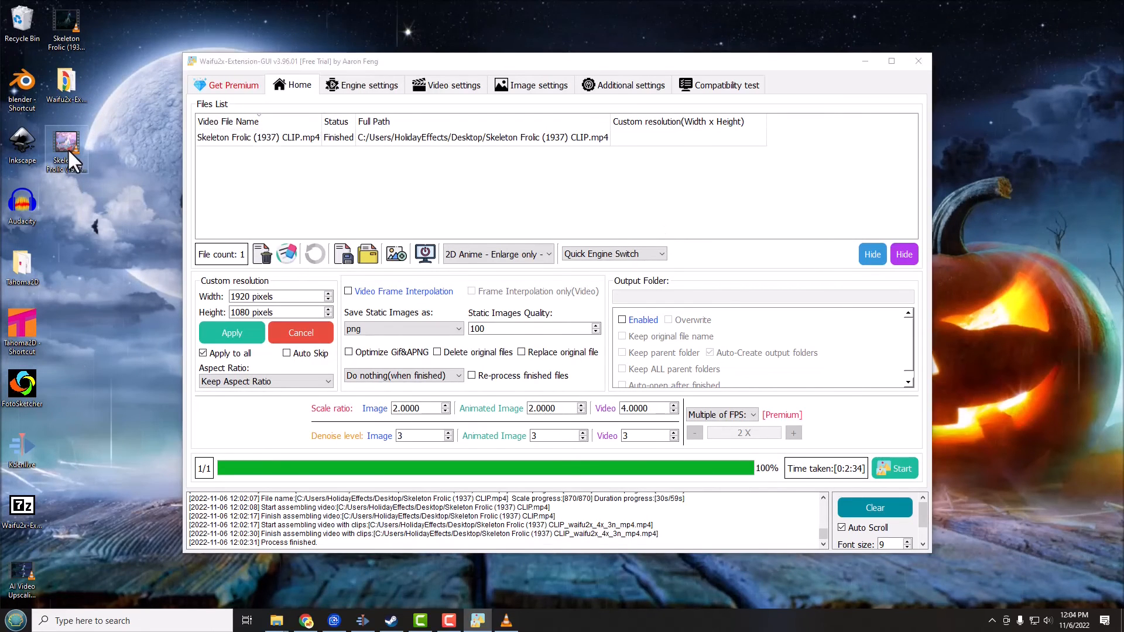
right_click(66, 142)
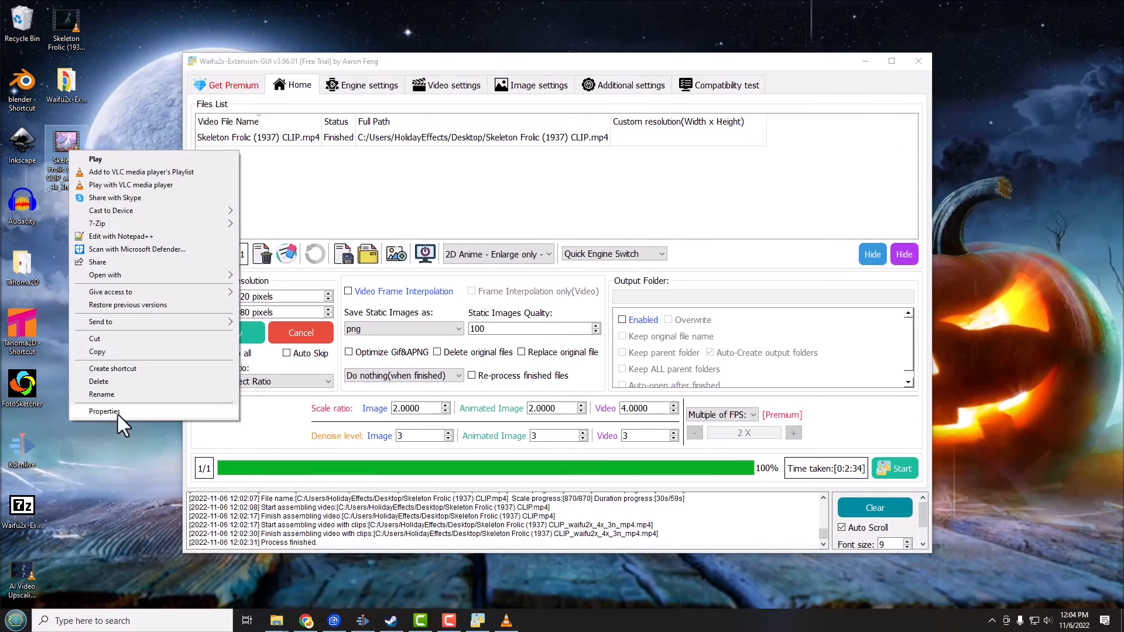
click(105, 411)
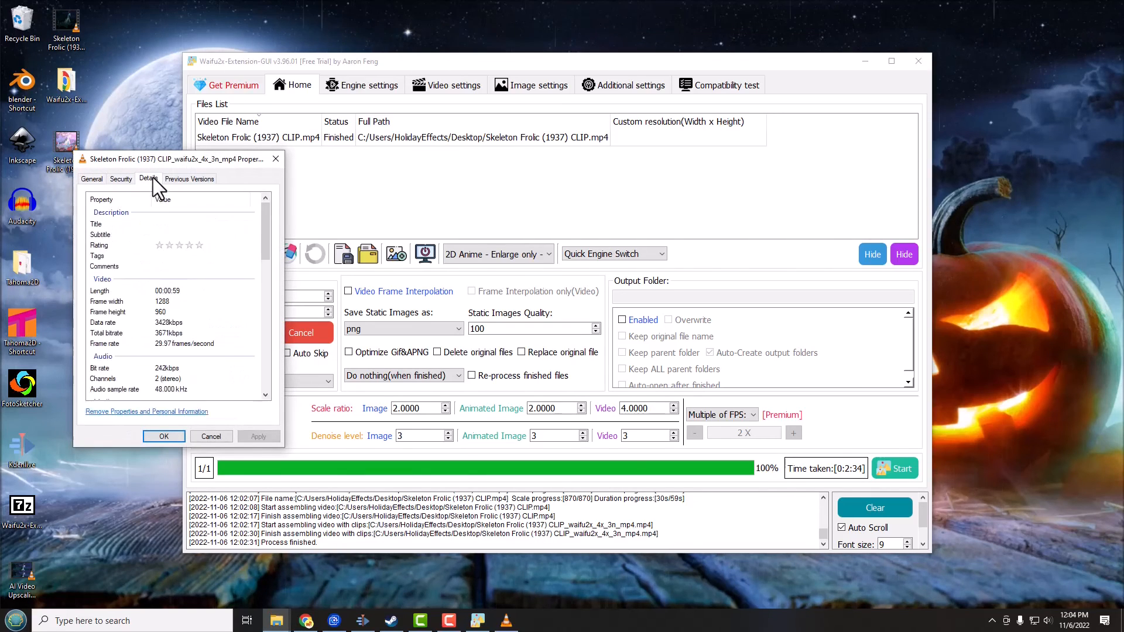
mouse_move(178, 315)
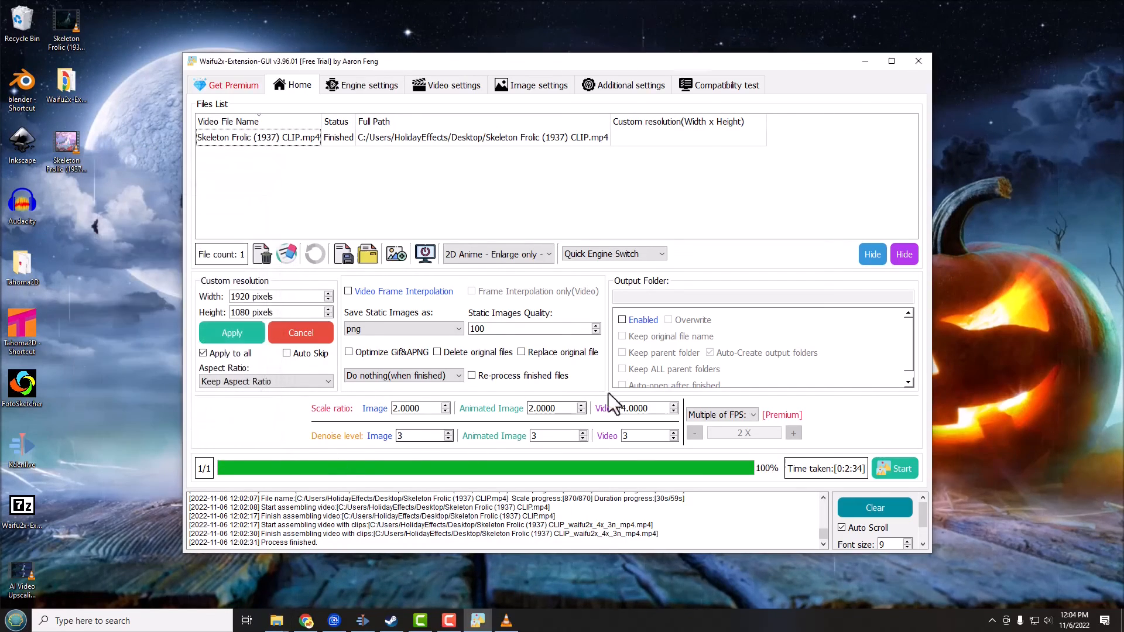
mouse_move(669, 369)
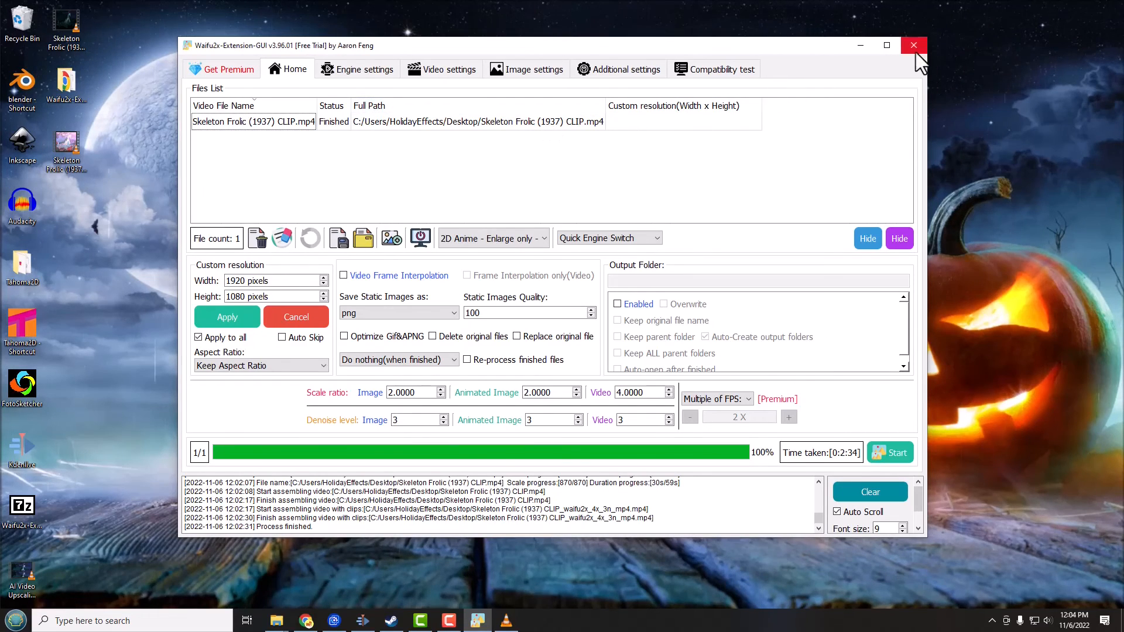
Step: Quit Waifu2x-Extension-GUI, confirming YES at the exit prompt
click(913, 46)
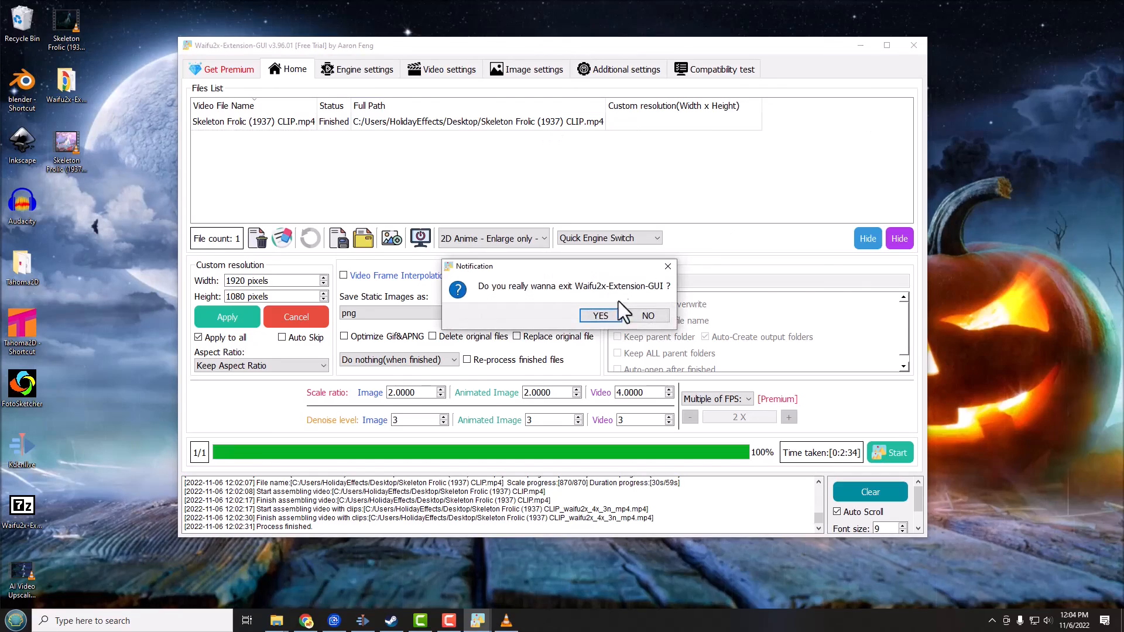
click(600, 315)
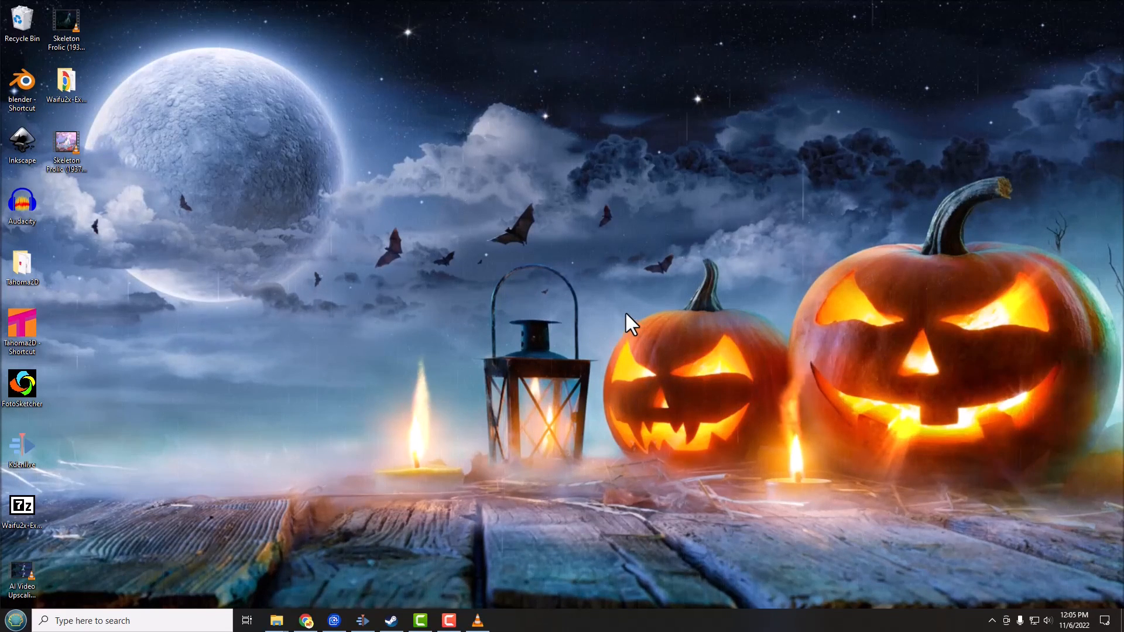
mouse_move(578, 330)
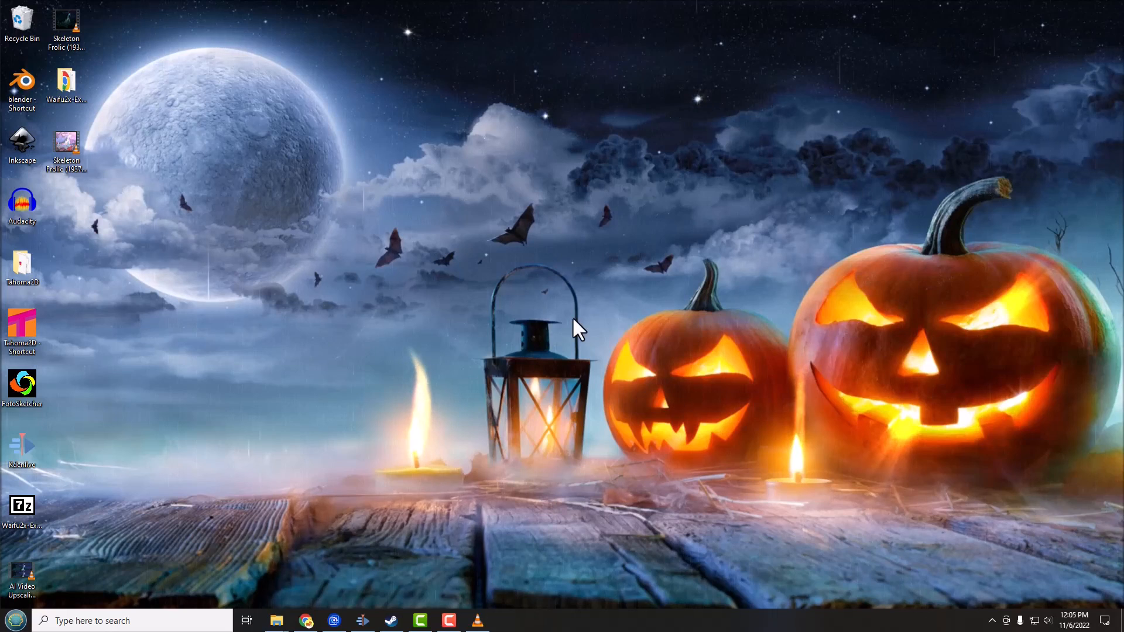